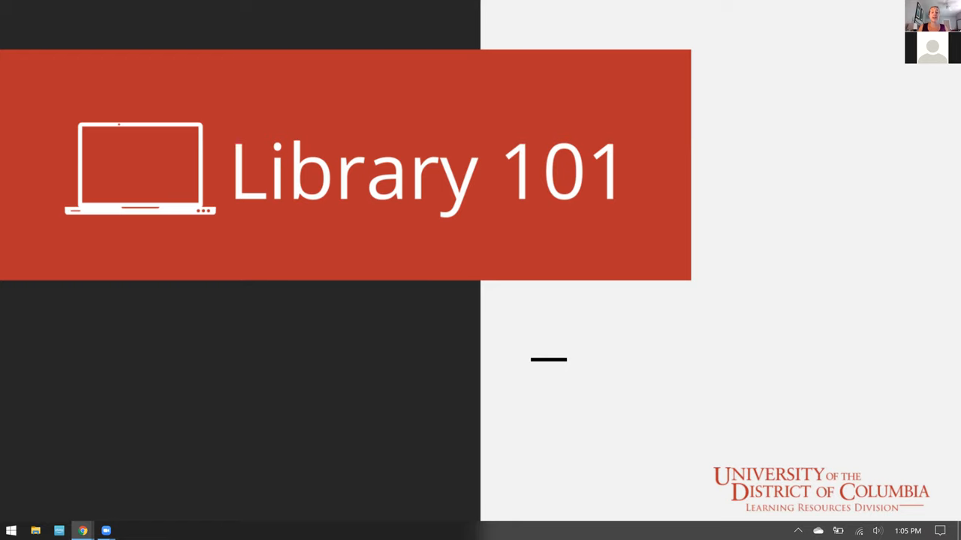
mouse_move(466, 308)
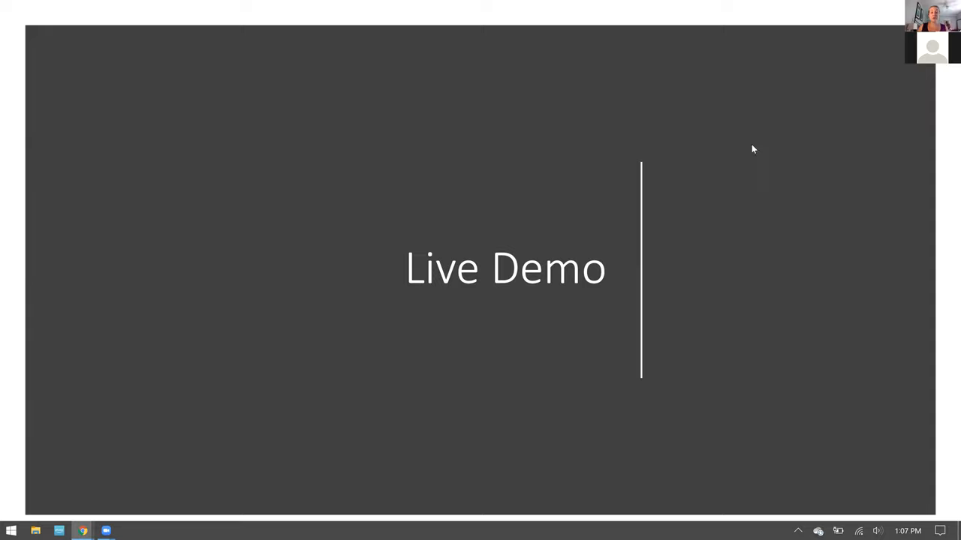
mouse_move(364, 211)
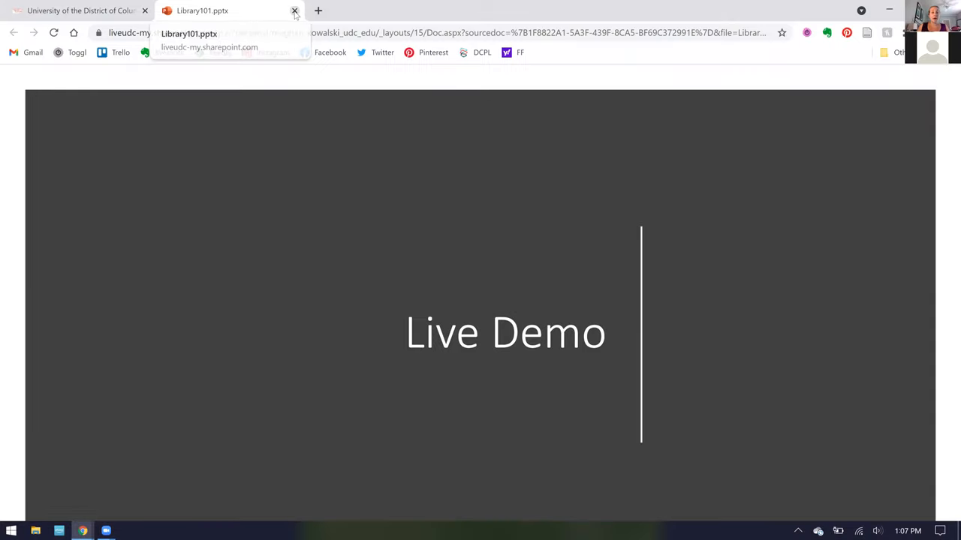
Close the Library101.pptx tab and log in to the myUDC portal home page
left_click(294, 11)
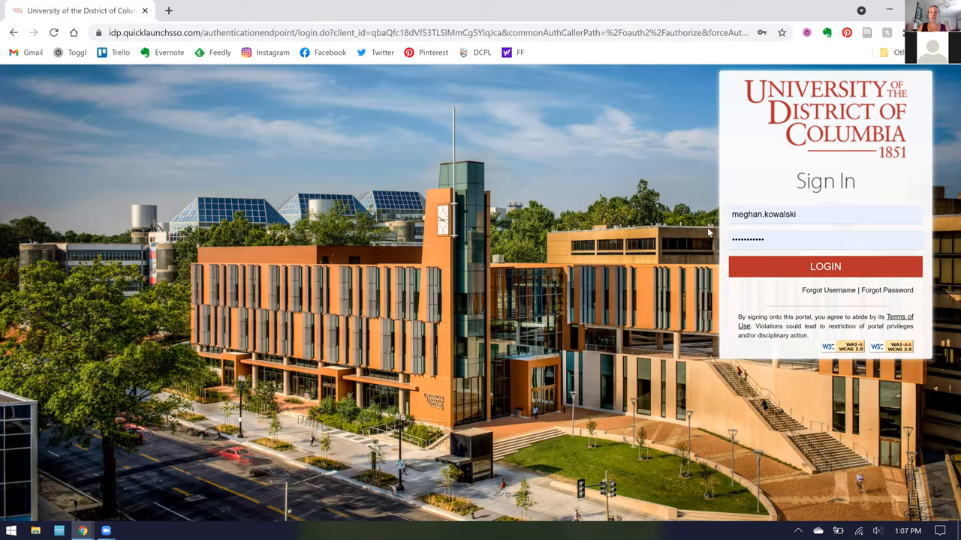
mouse_move(809, 269)
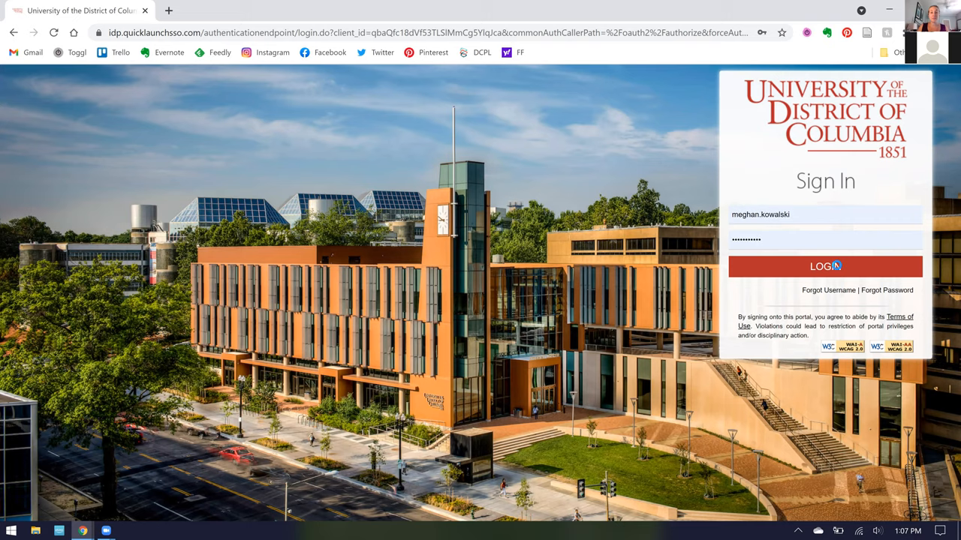
left_click(825, 267)
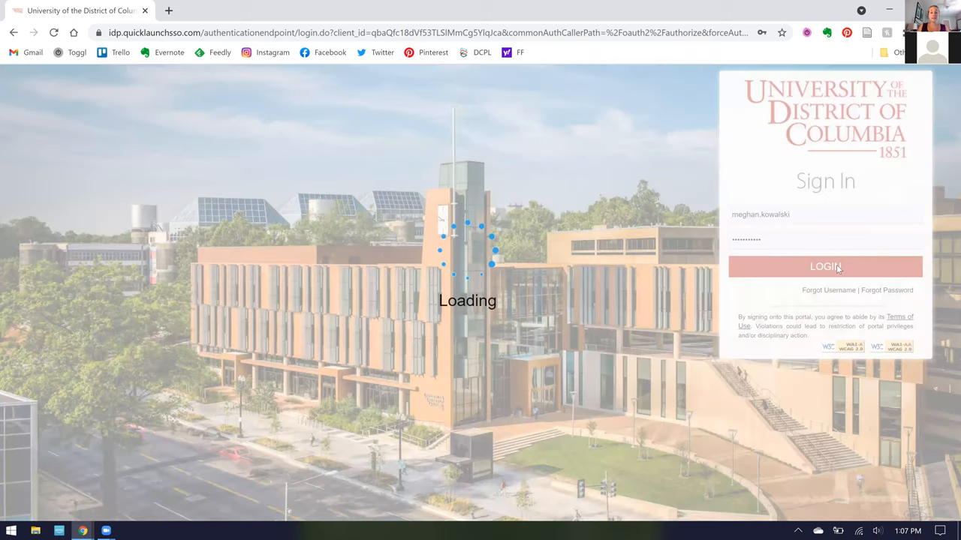
left_click(825, 266)
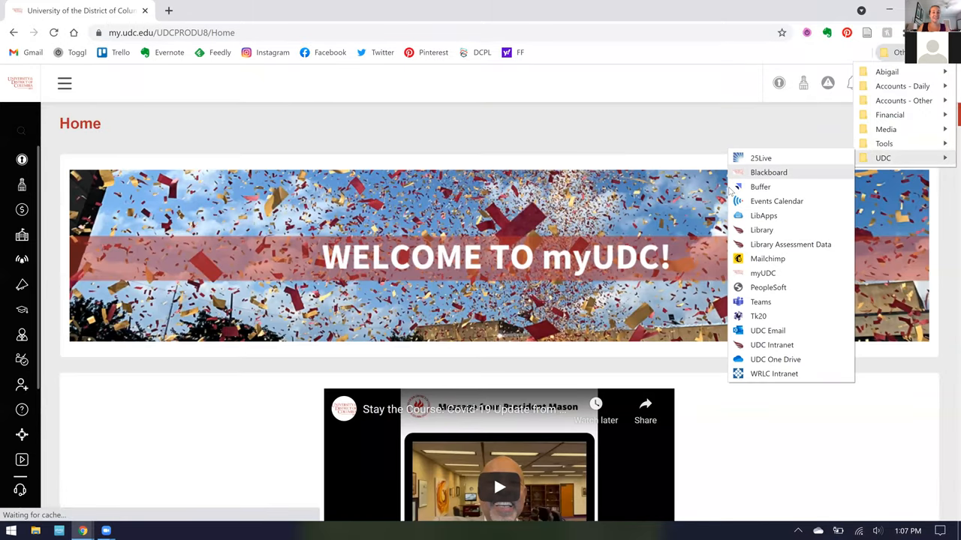
Launch Blackboard from the UDC bookmarks and go to the Organizations list showing Library 101
left_click(769, 172)
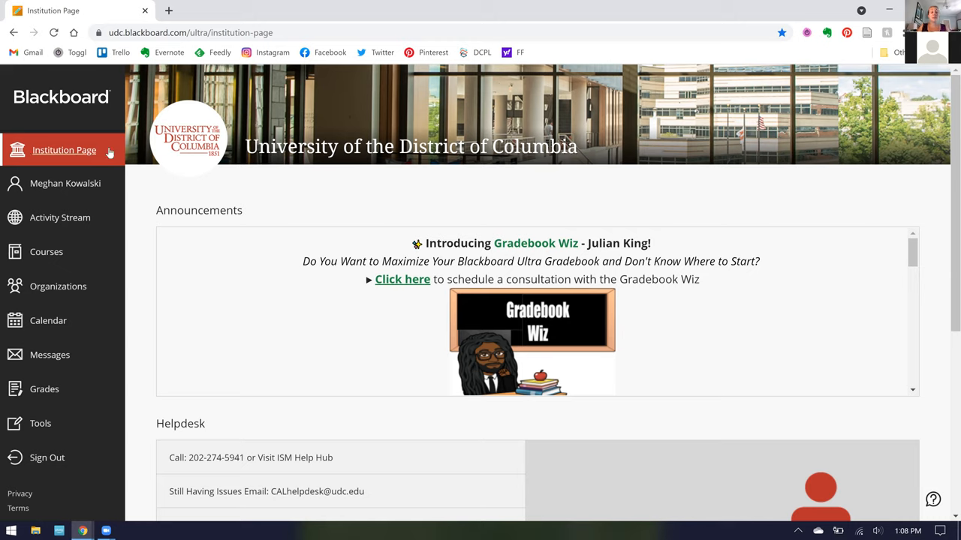
mouse_move(47, 252)
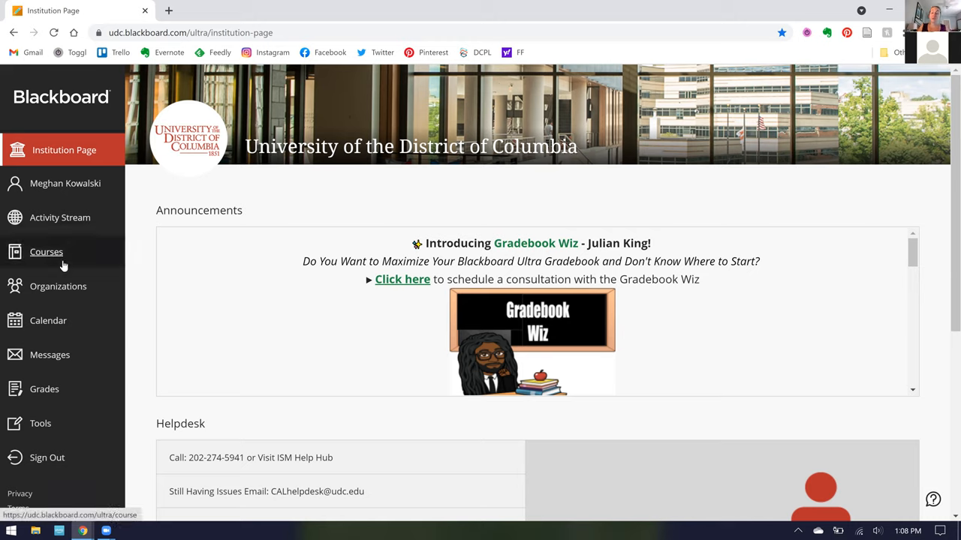
mouse_move(58, 286)
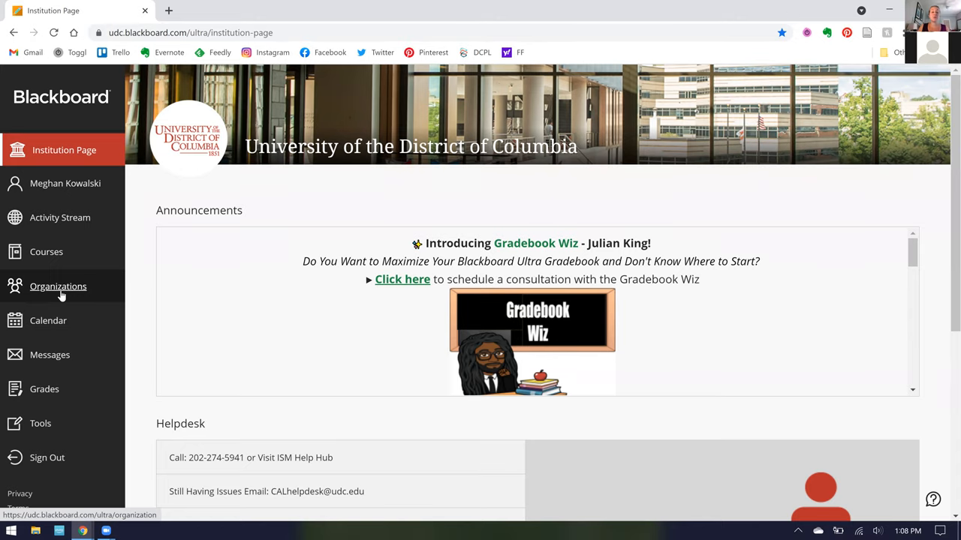
left_click(58, 286)
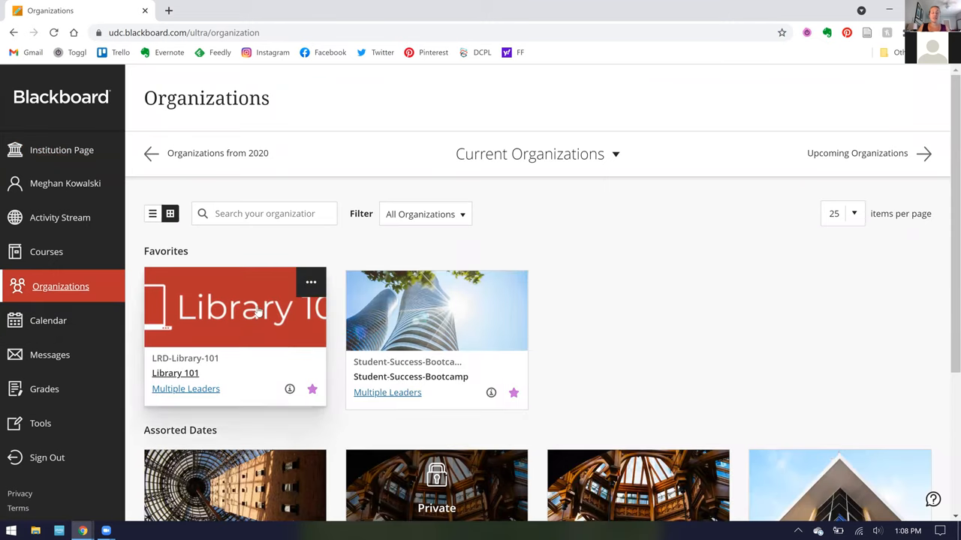
mouse_move(223, 316)
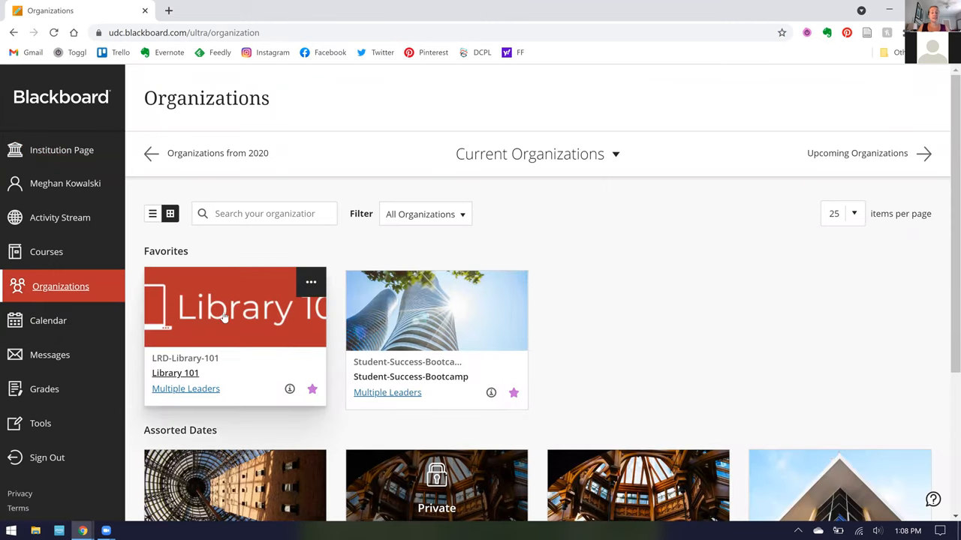
mouse_move(229, 302)
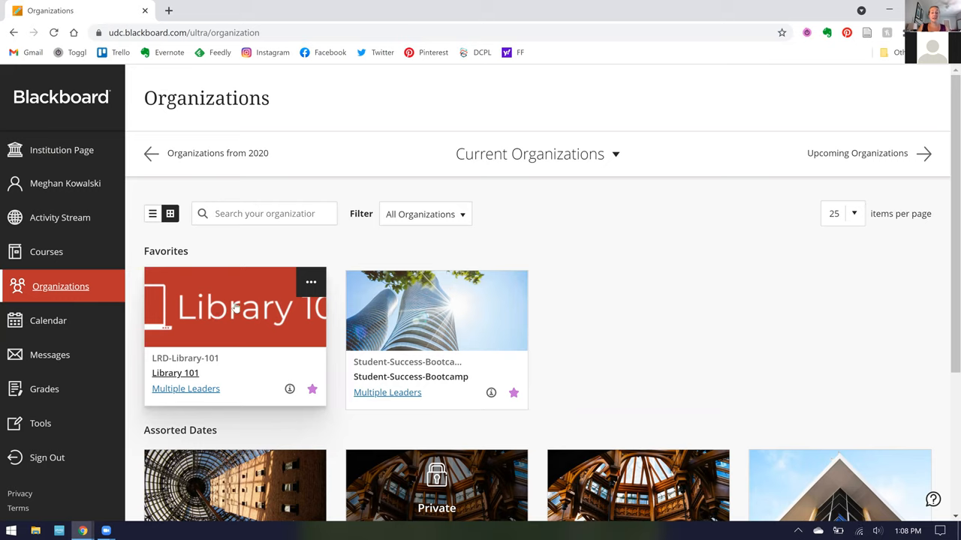
Enter Library 101 and start Participant Preview, scrolling to its Organization Content
left_click(175, 373)
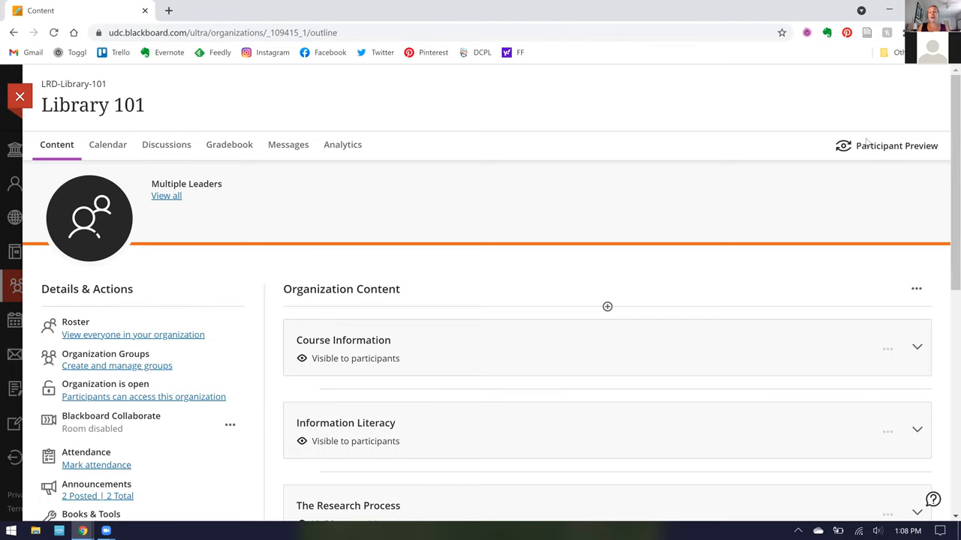
mouse_move(854, 155)
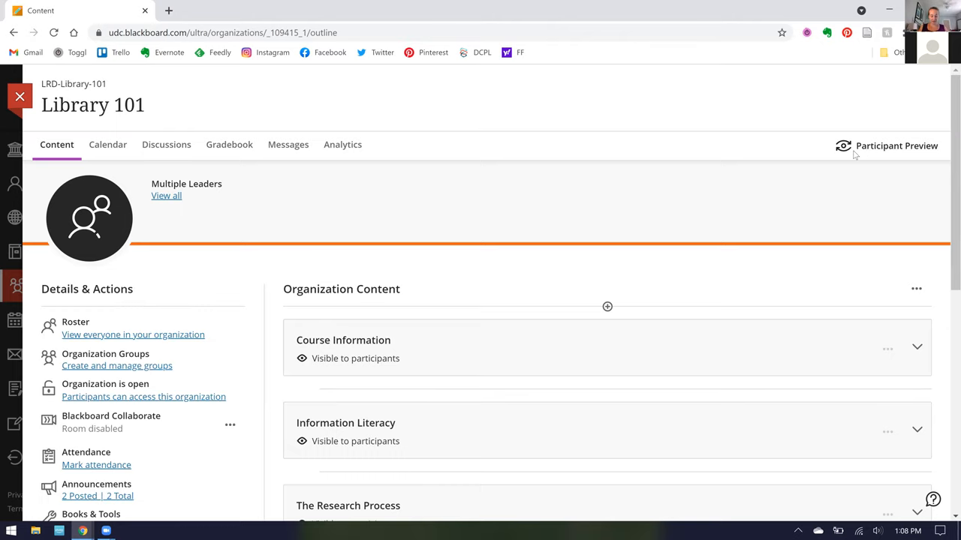
left_click(896, 146)
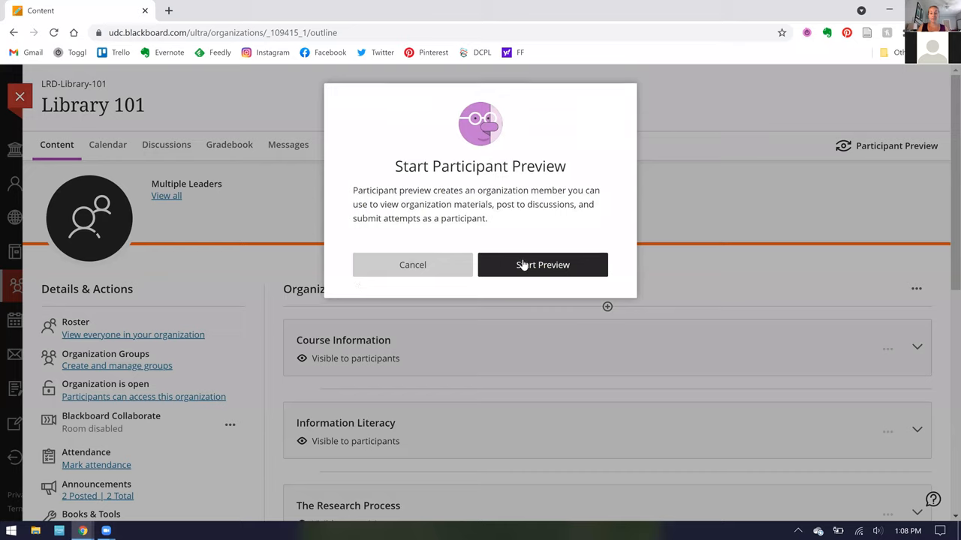
left_click(542, 264)
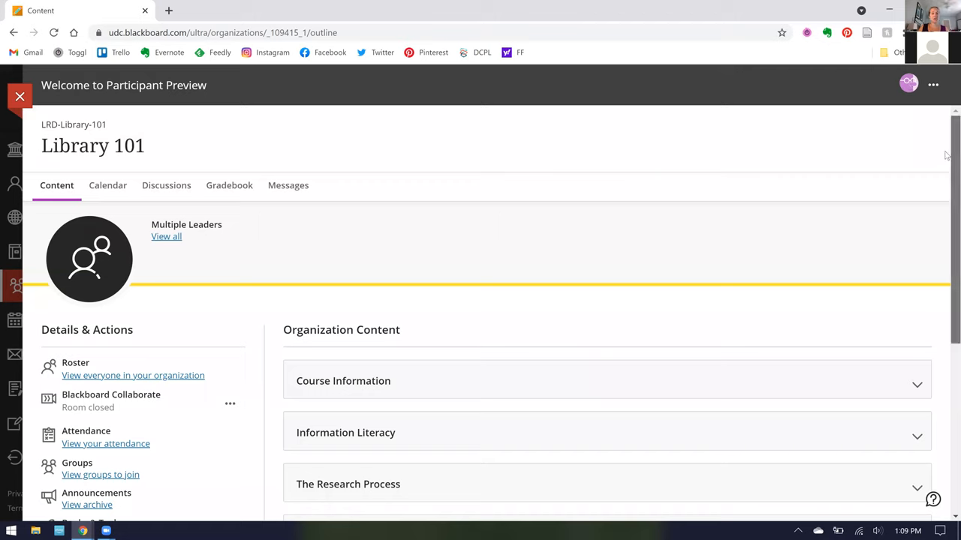
mouse_move(166, 185)
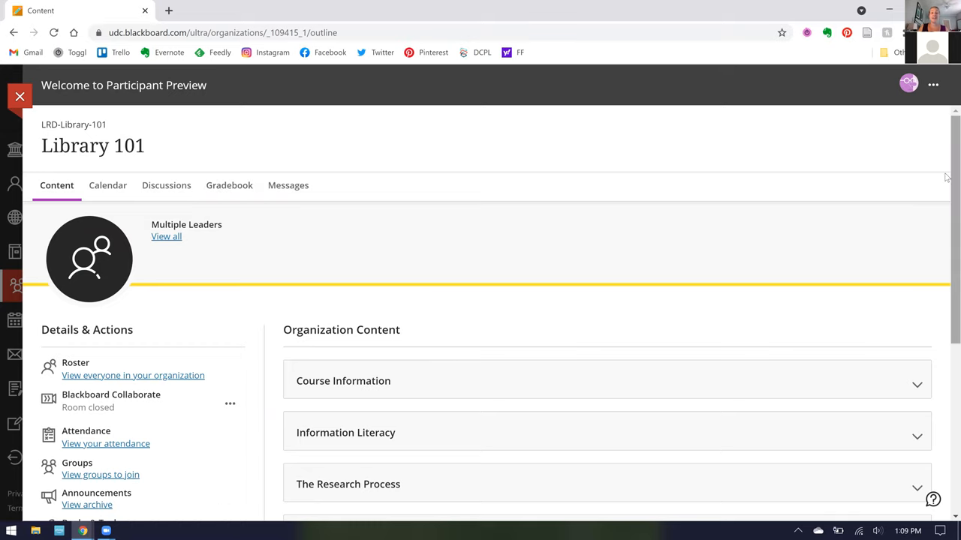
scroll("down", 3)
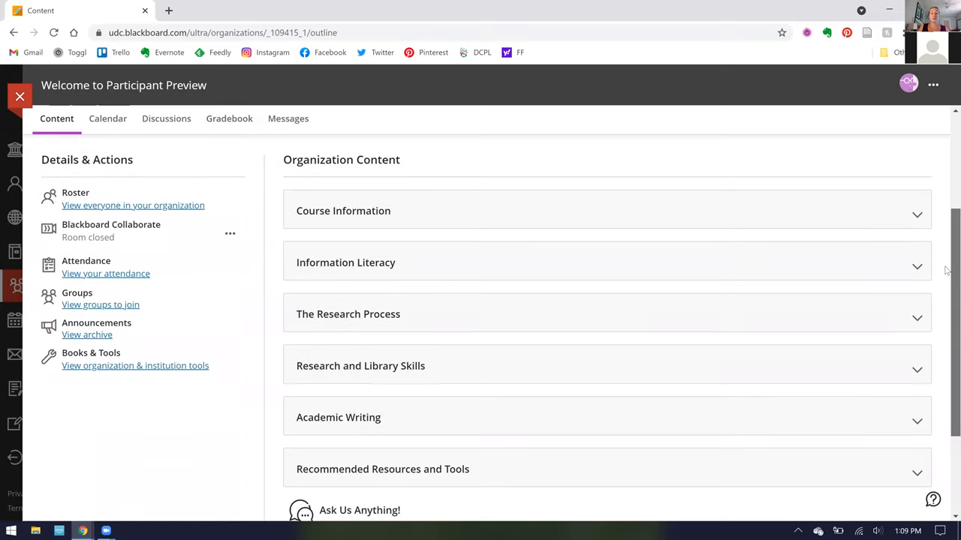
mouse_move(410, 162)
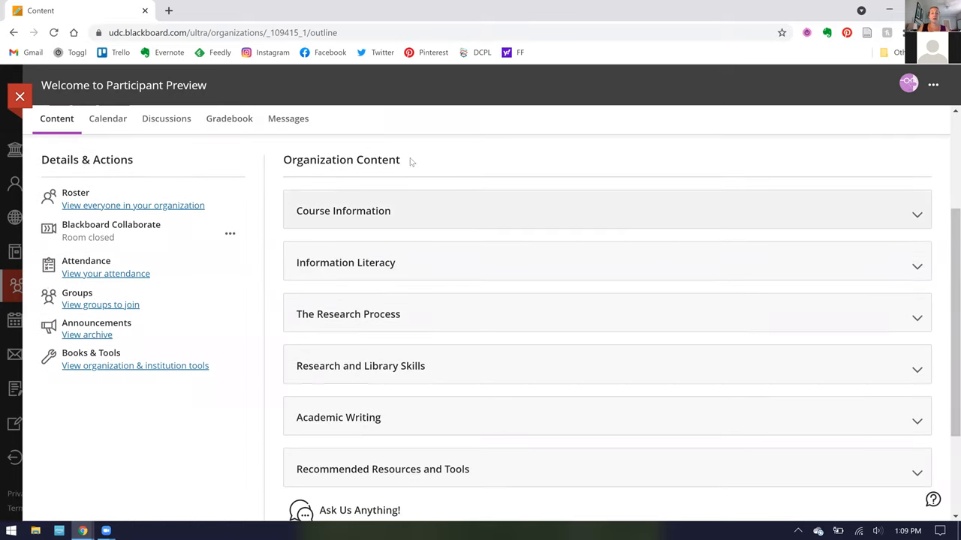
mouse_move(115, 376)
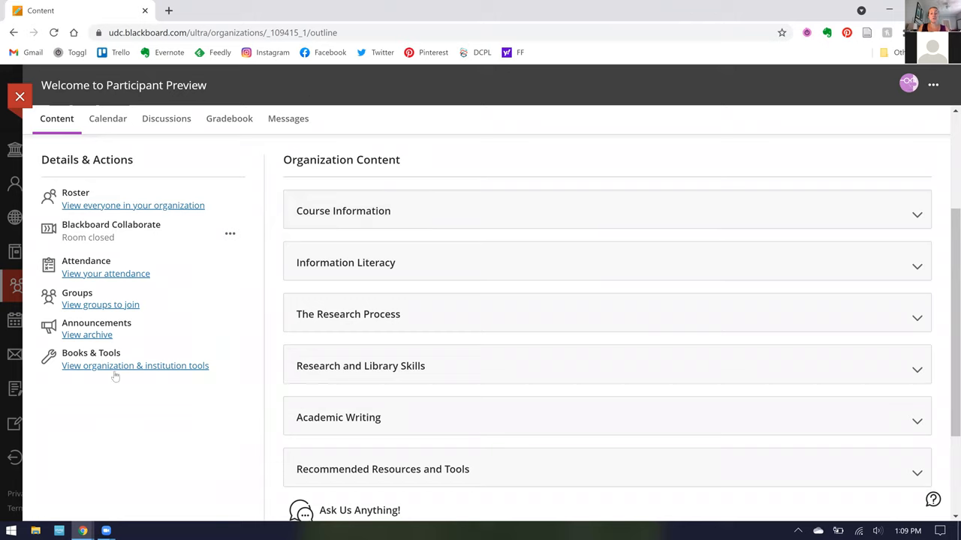
mouse_move(142, 242)
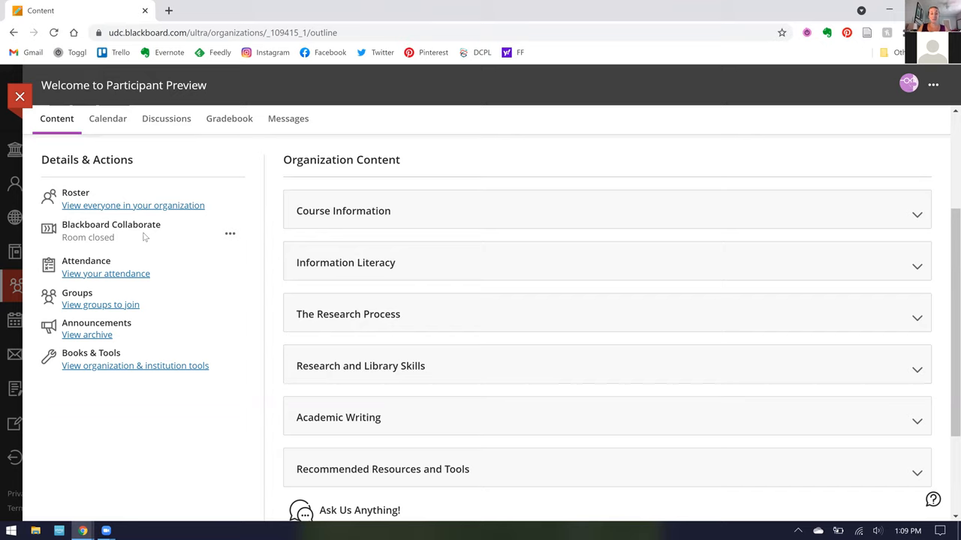
mouse_move(379, 197)
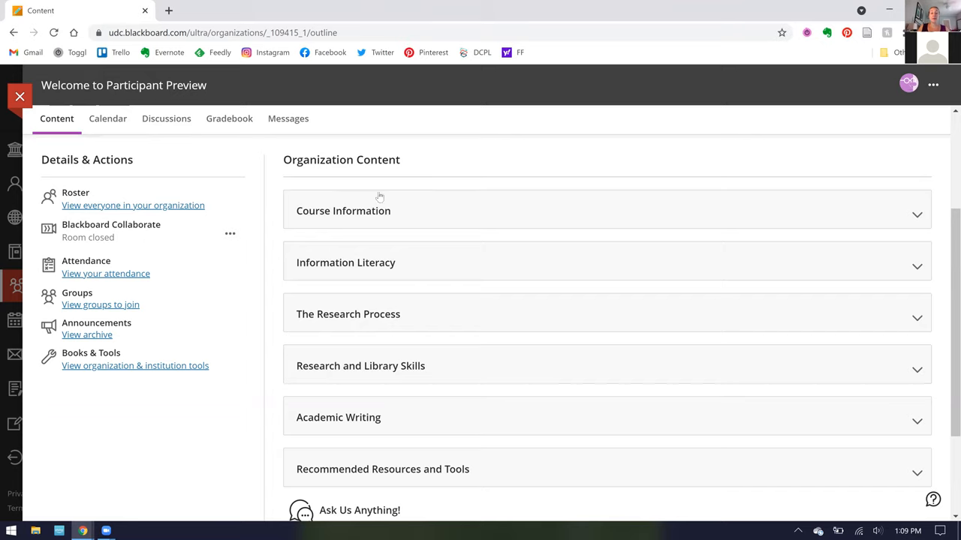
mouse_move(379, 223)
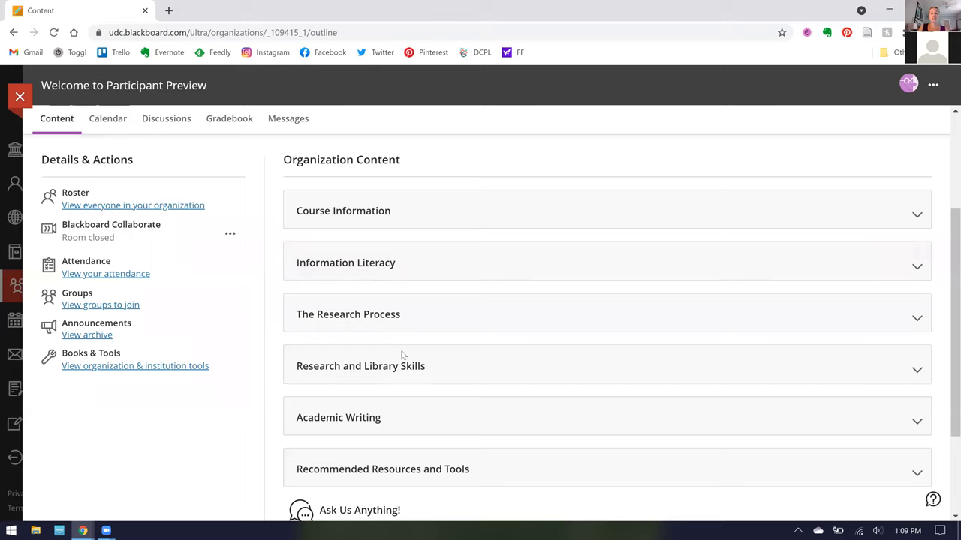
Expand Course Information and read through the Introduction and Welcome! page
left_click(343, 211)
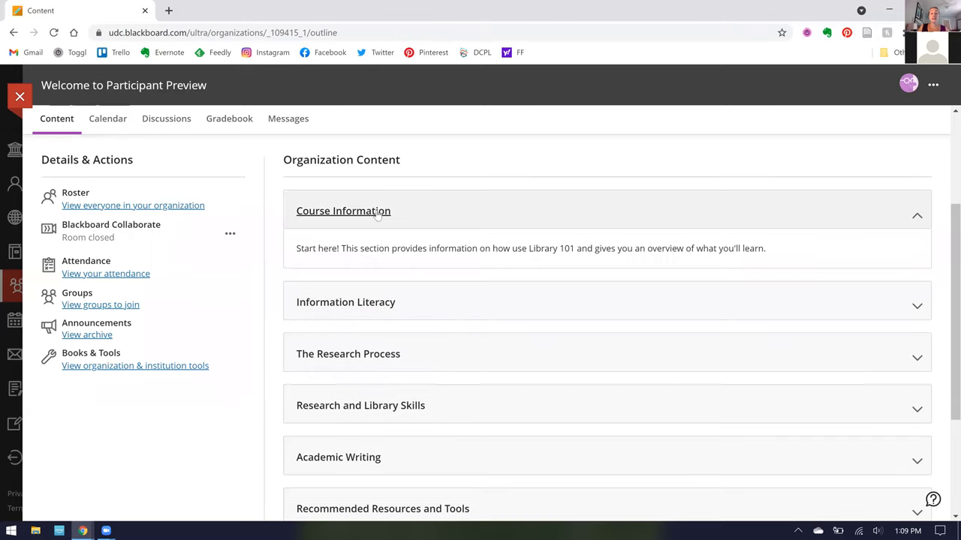
left_click(343, 210)
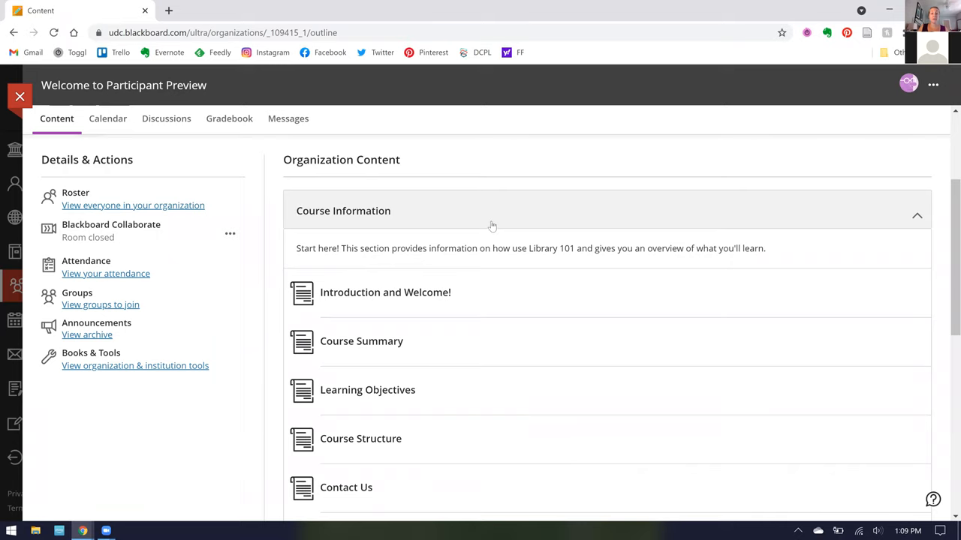
scroll("down", 3)
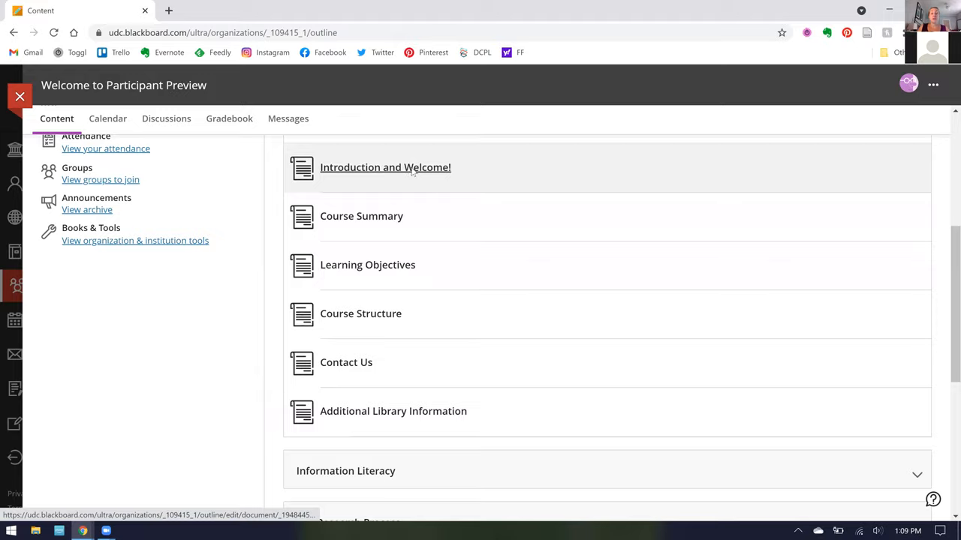
left_click(385, 167)
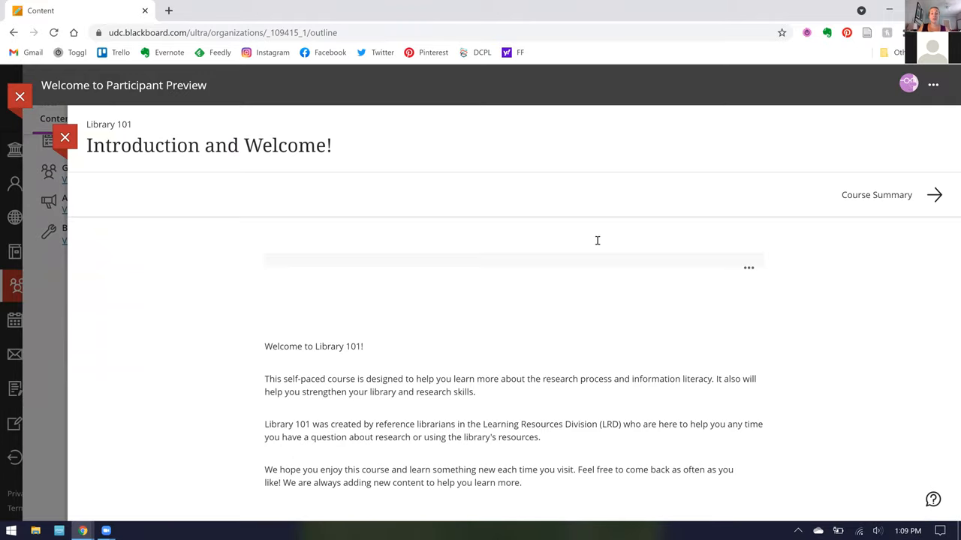
scroll("up", 3)
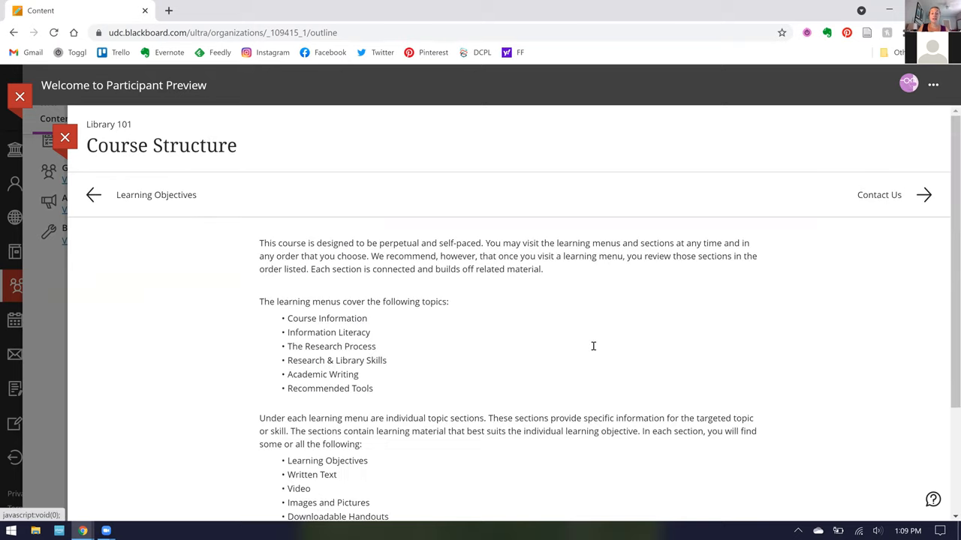
scroll("down", 3)
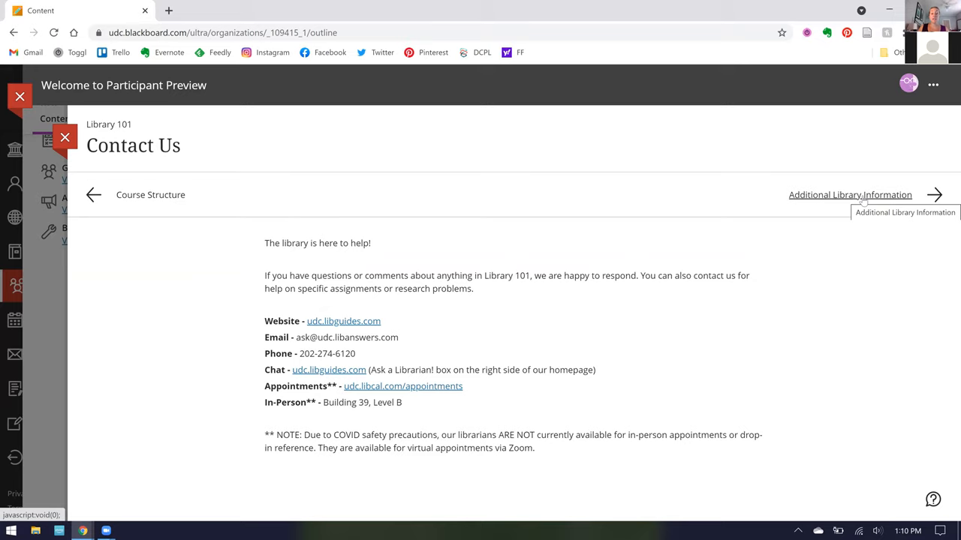
mouse_move(407, 355)
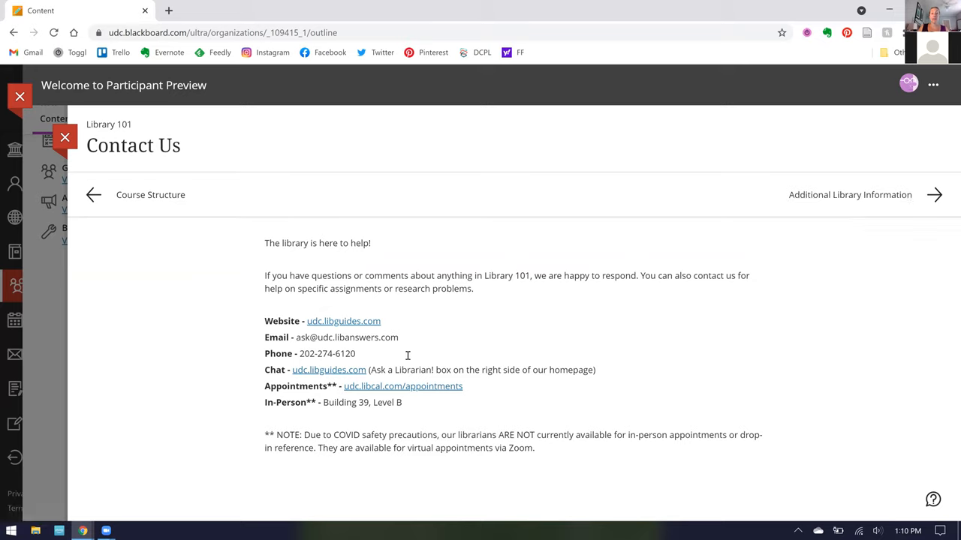
mouse_move(447, 385)
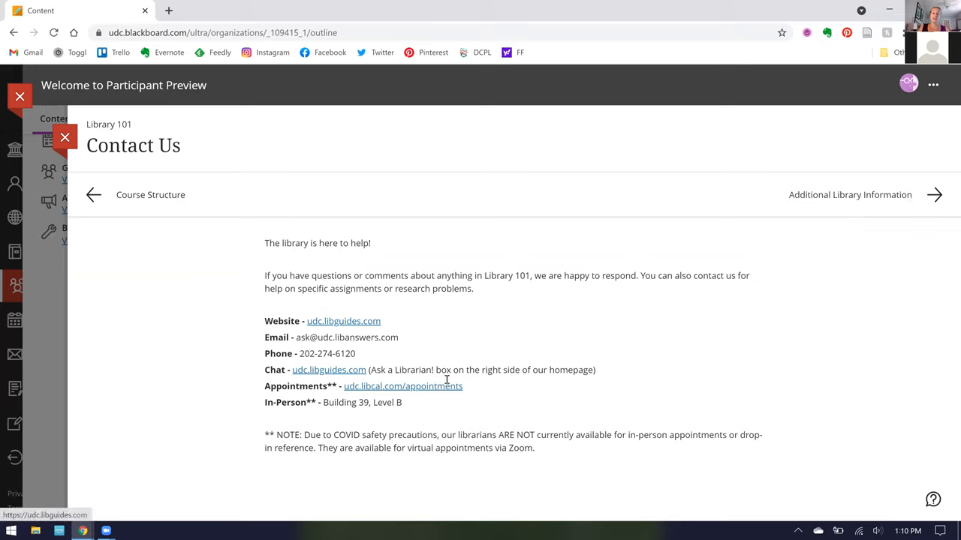
mouse_move(849, 194)
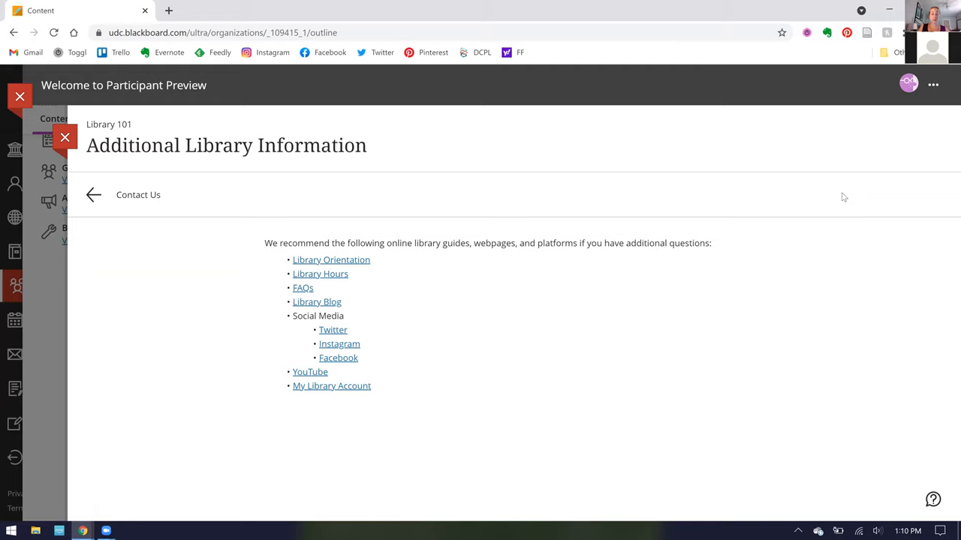
mouse_move(380, 264)
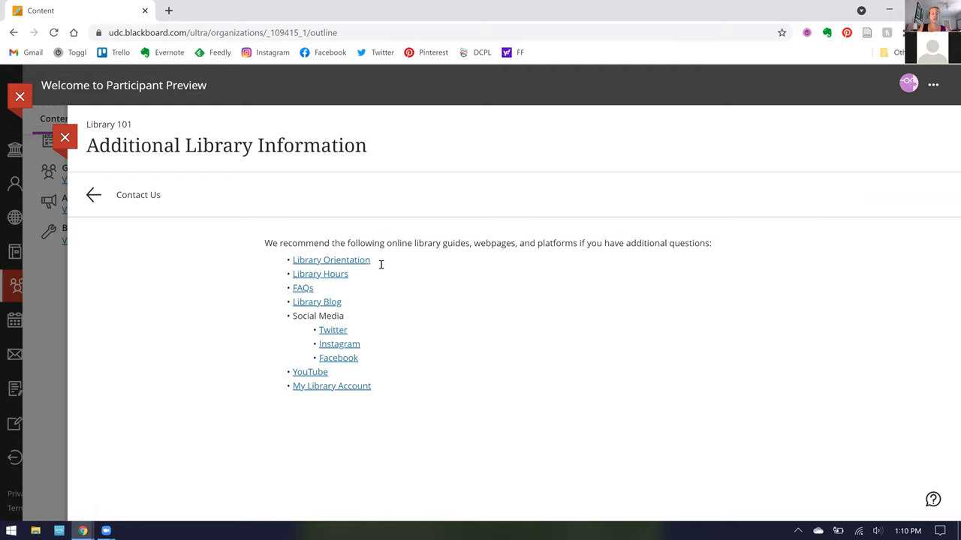
mouse_move(343, 301)
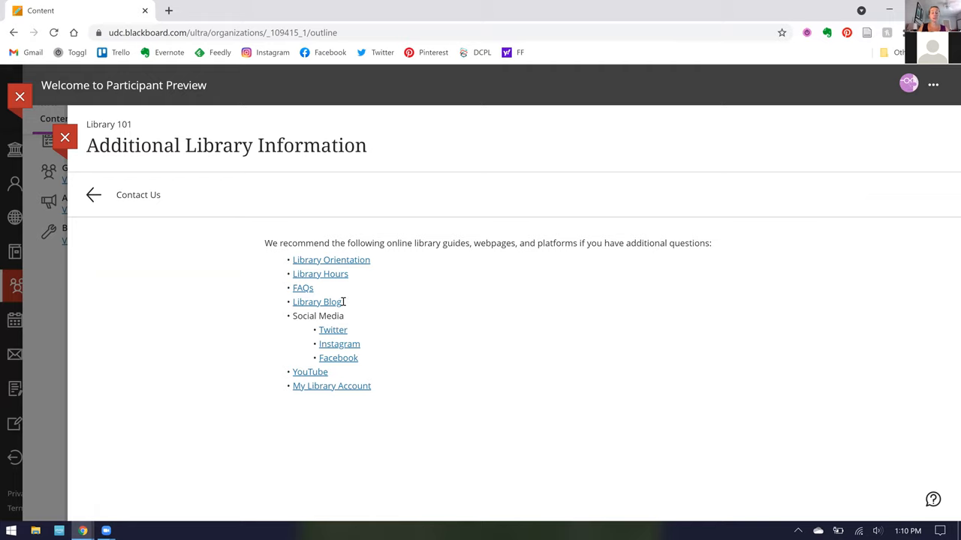
mouse_move(325, 386)
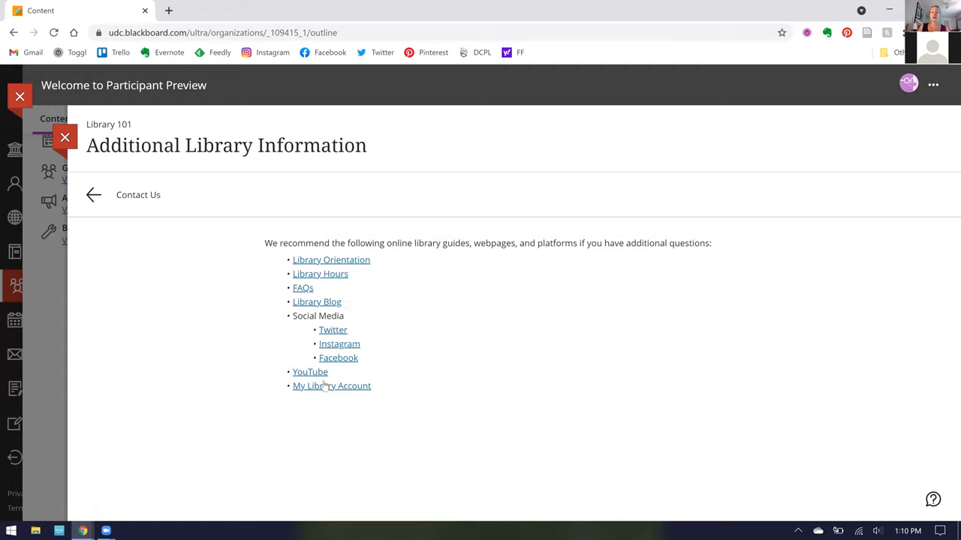
mouse_move(331, 386)
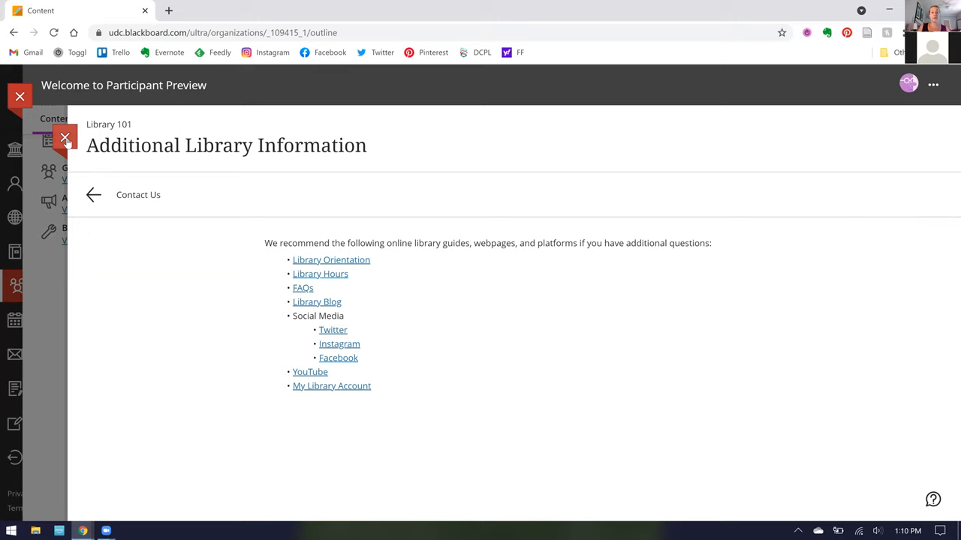
Close the page, collapse Course Information and browse Information Literacy items through Authority Quiz
left_click(65, 138)
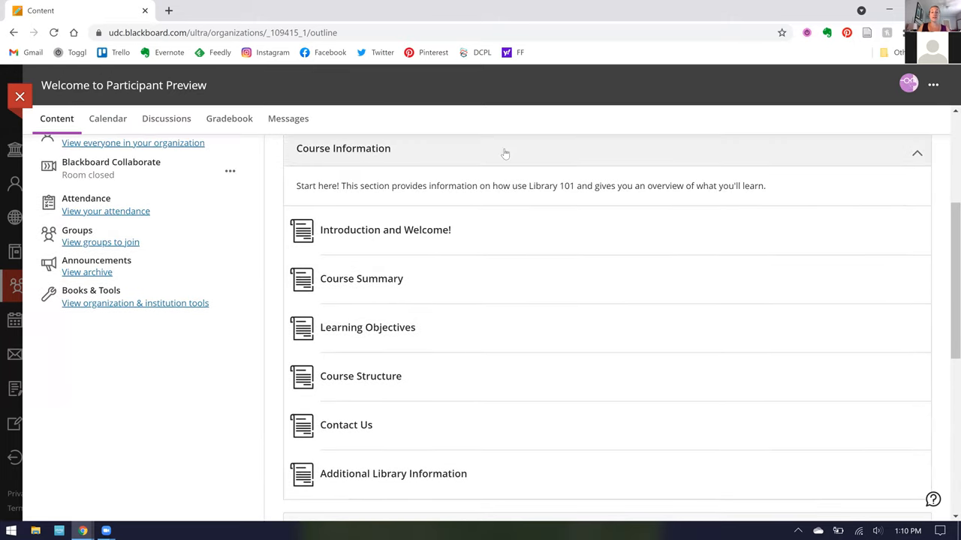
left_click(916, 152)
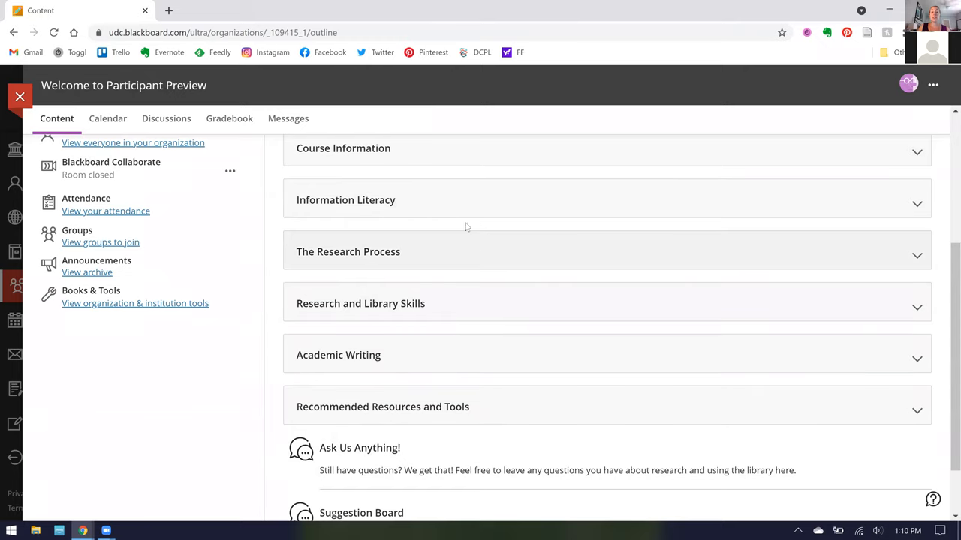
mouse_move(463, 203)
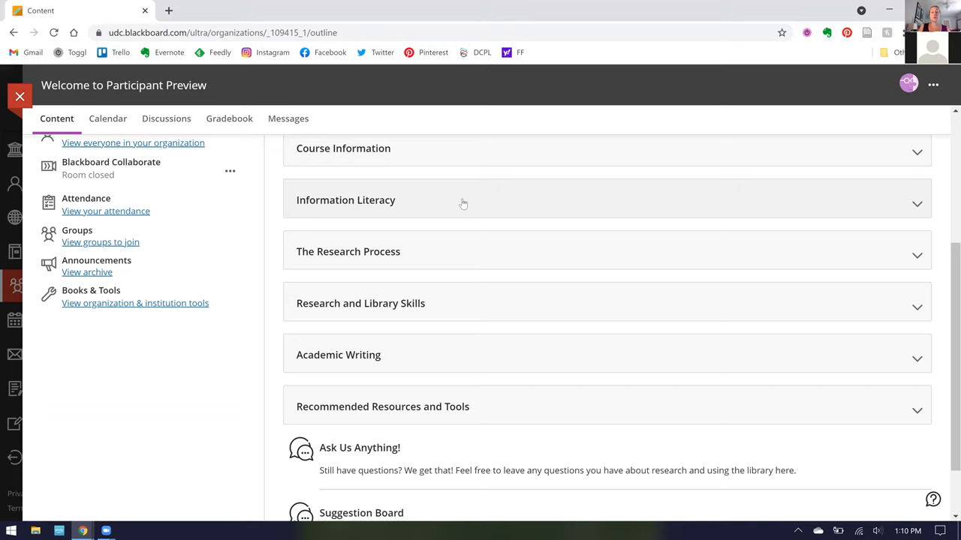
mouse_move(458, 201)
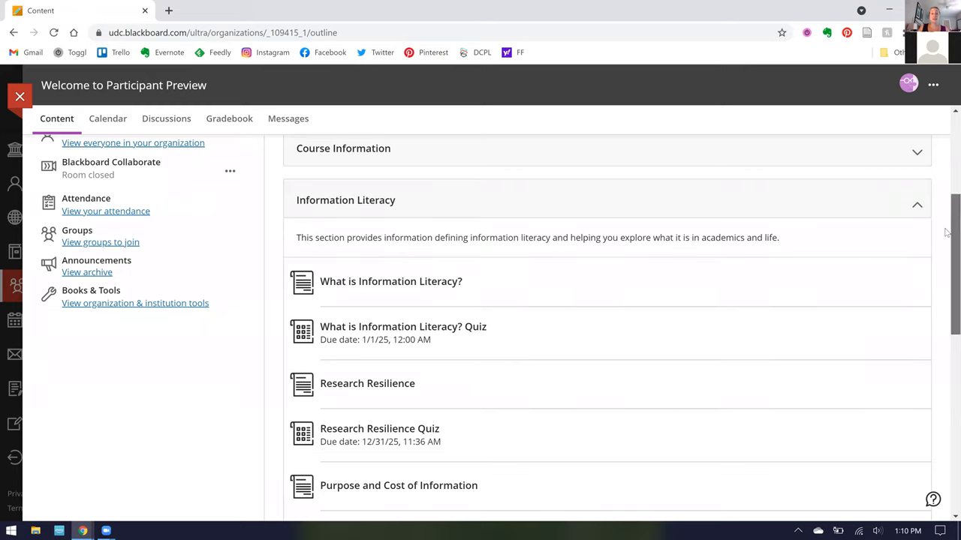
scroll("down", 3)
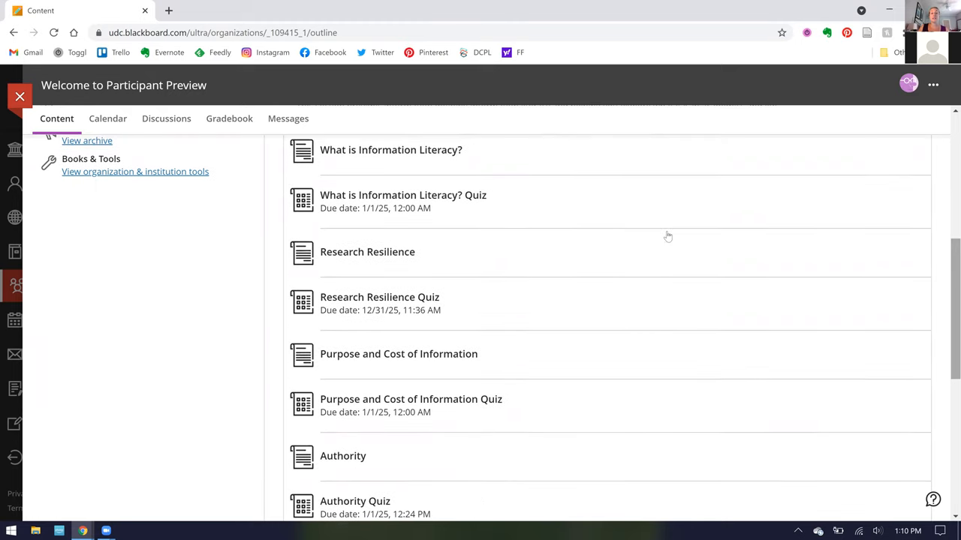
mouse_move(421, 150)
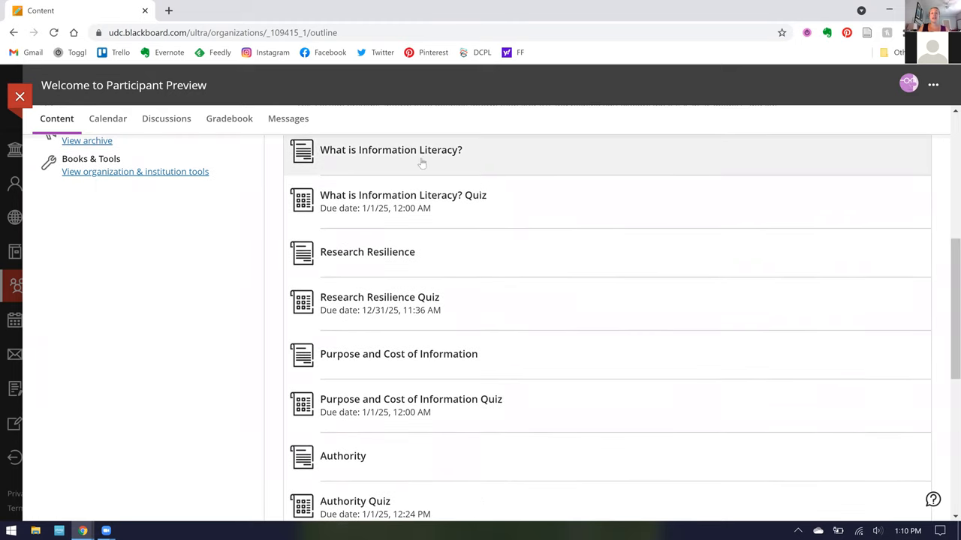
mouse_move(328, 291)
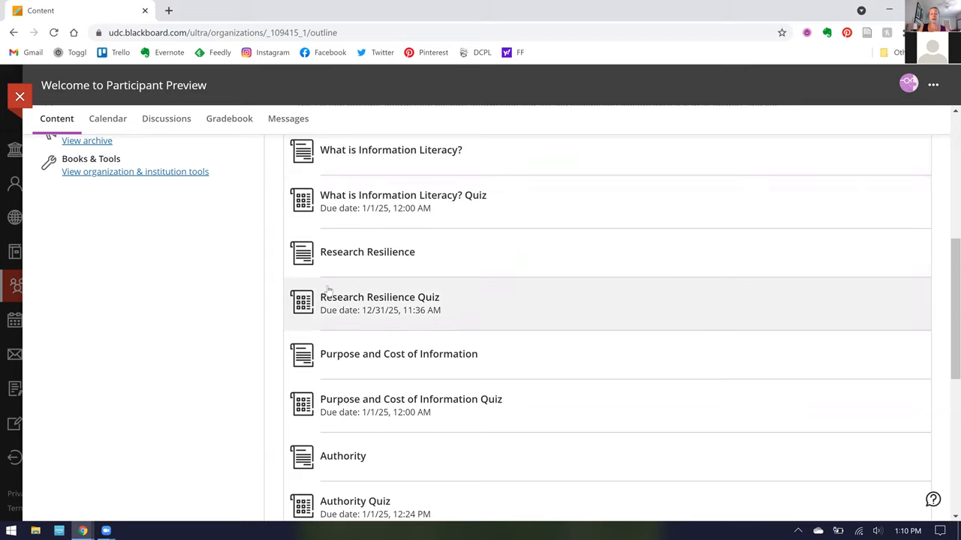
mouse_move(896, 262)
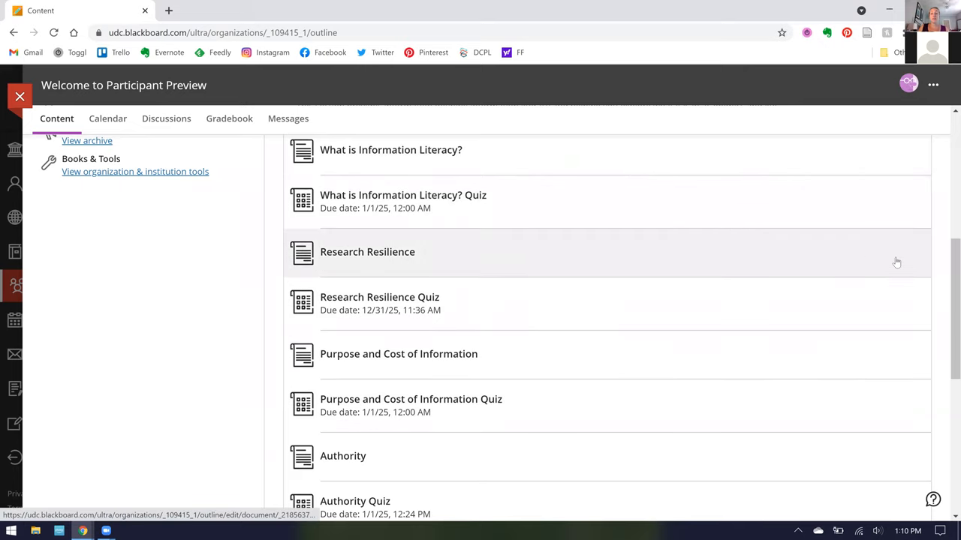
mouse_move(947, 290)
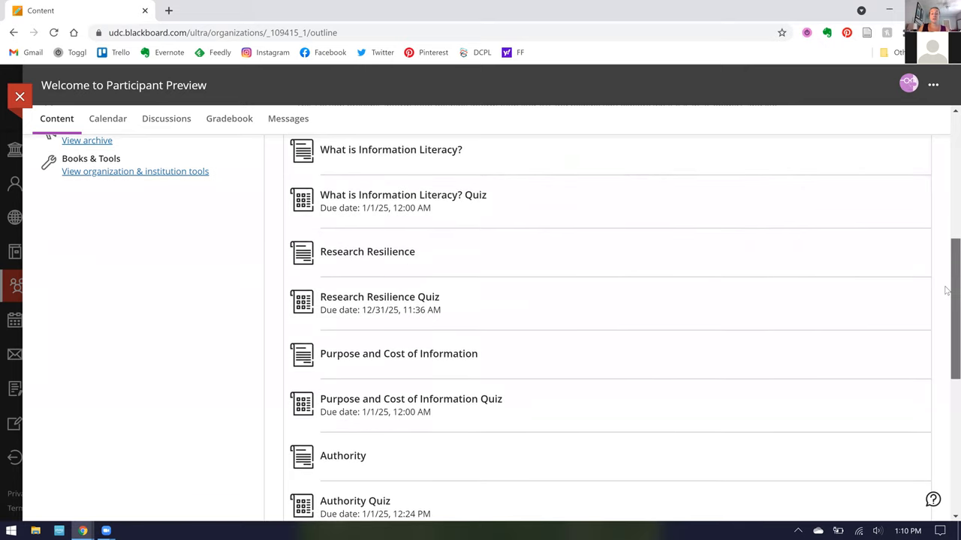
scroll("down", 3)
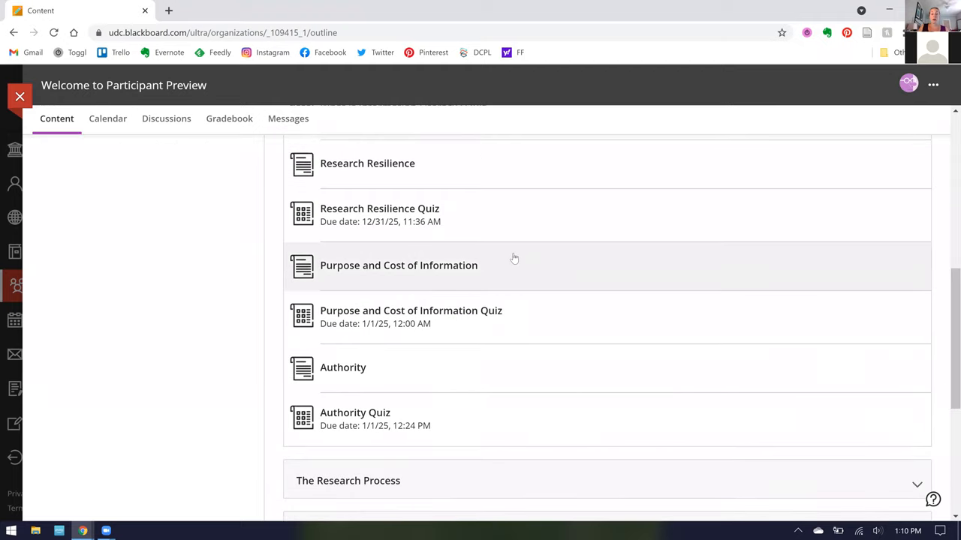
mouse_move(452, 305)
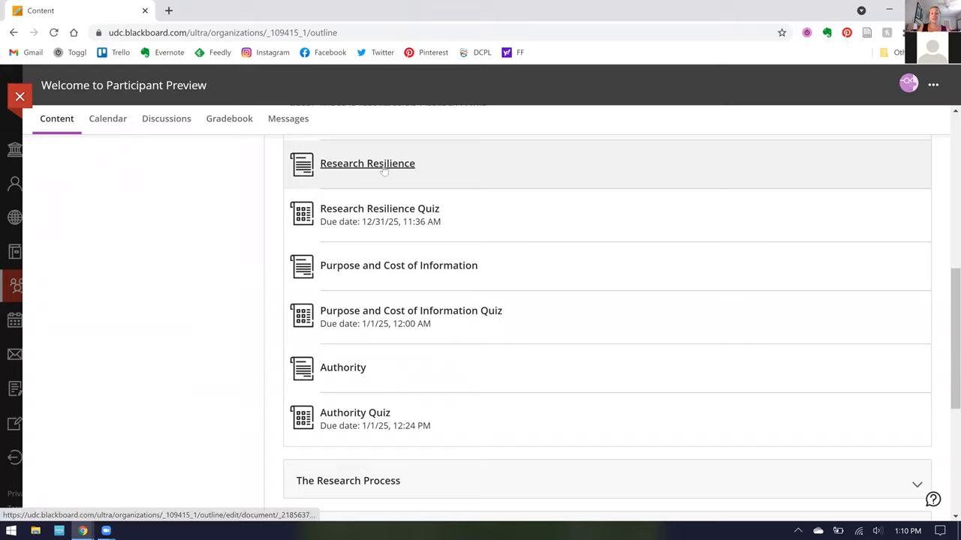
Read the Research Resilience reading from top to its Related Sections
left_click(367, 162)
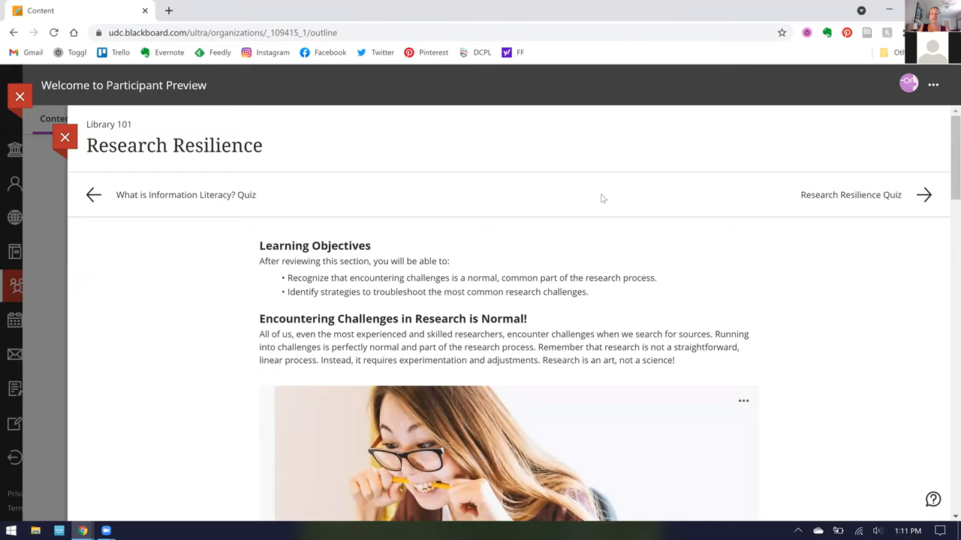
mouse_move(384, 206)
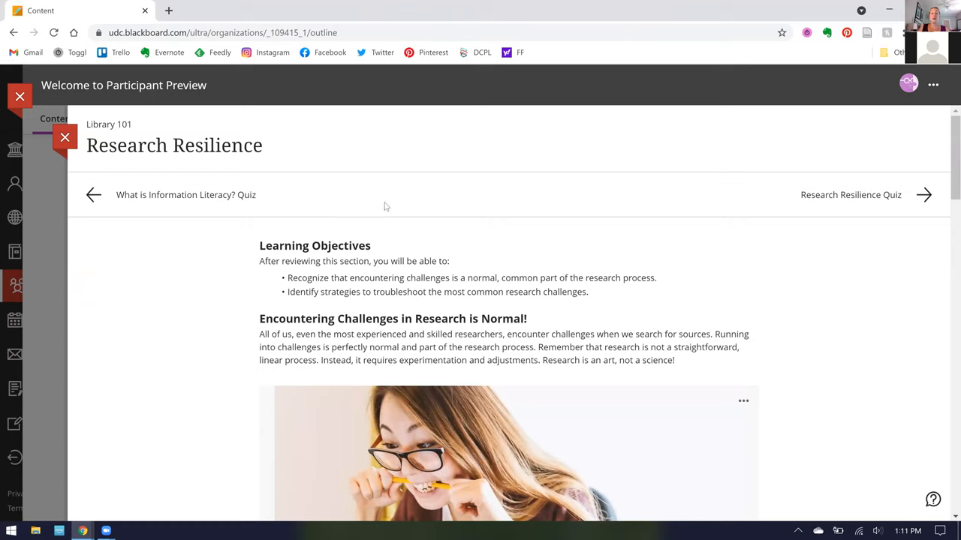
mouse_move(836, 234)
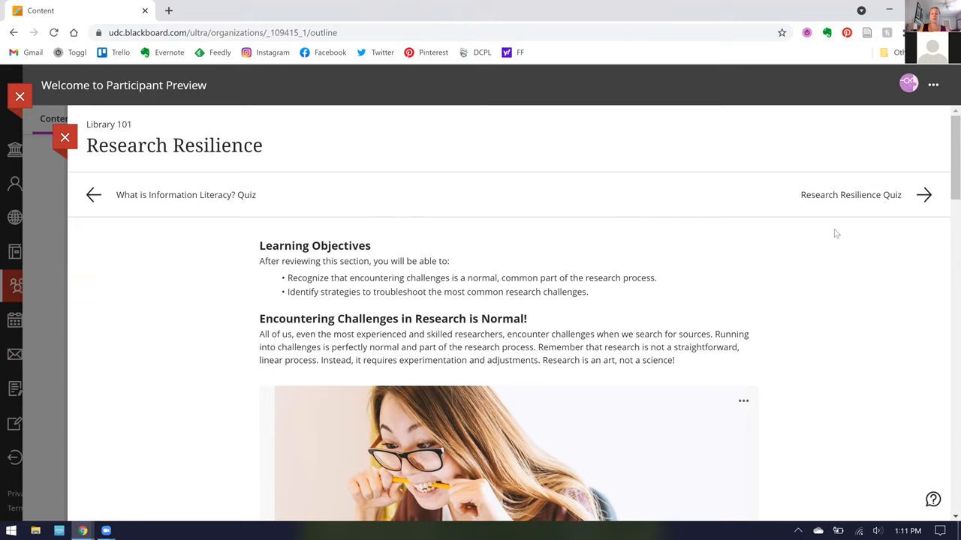
scroll("down", 3)
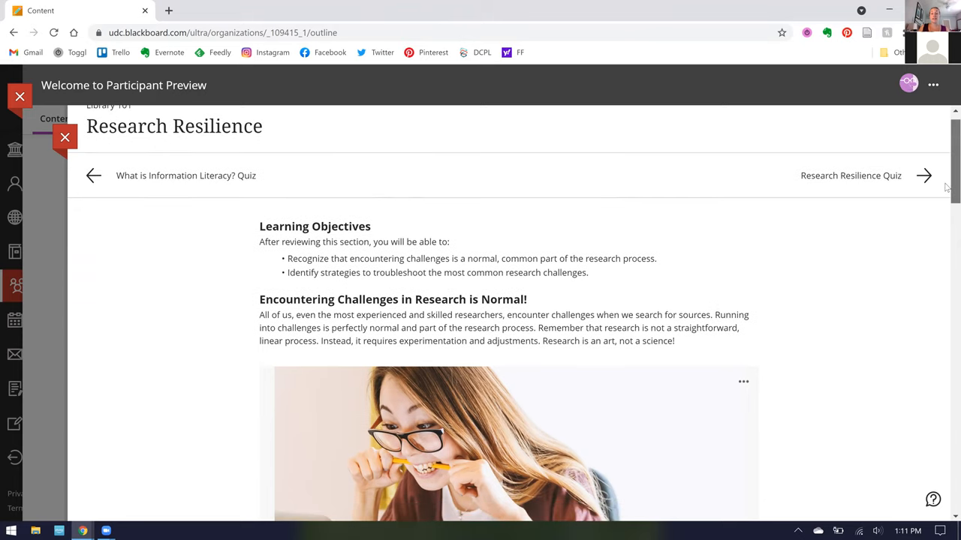
scroll("down", 3)
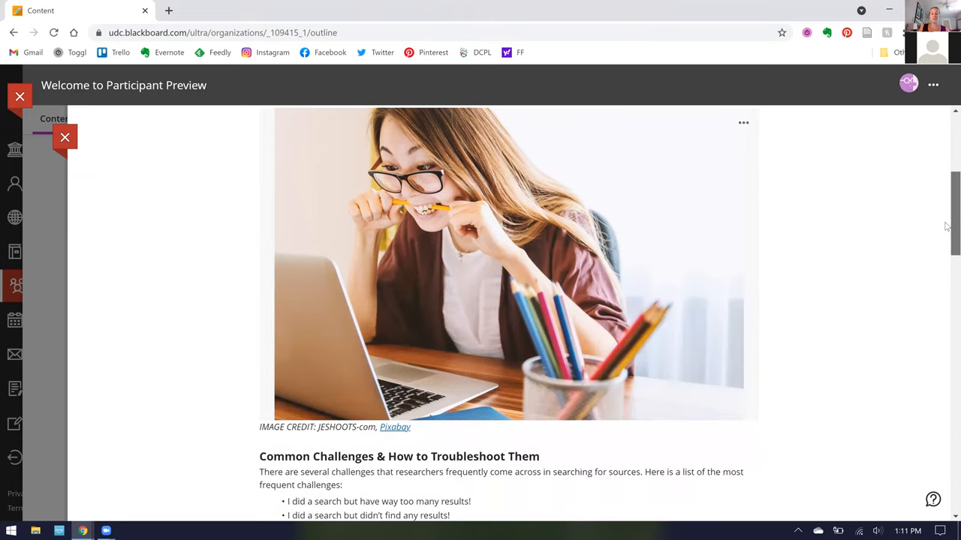
scroll("down", 3)
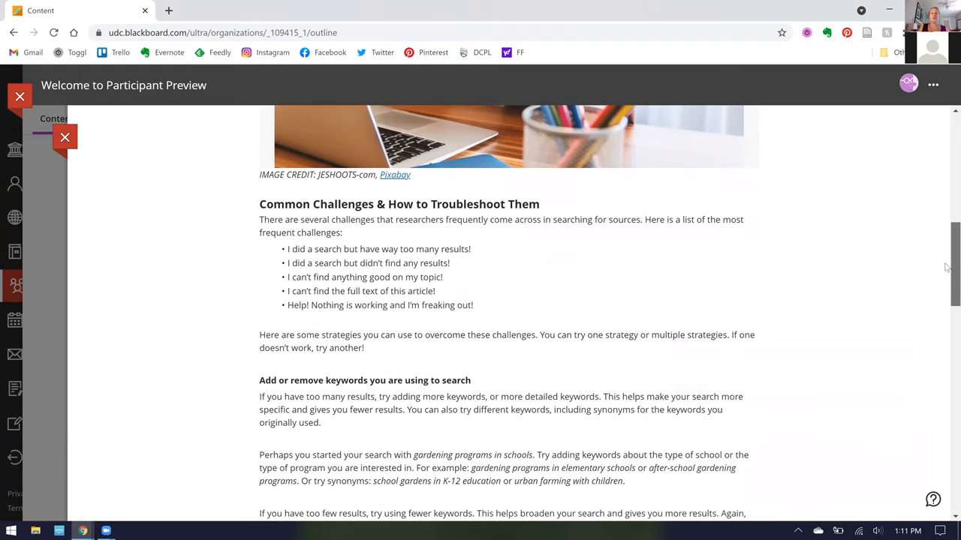
scroll("down", 3)
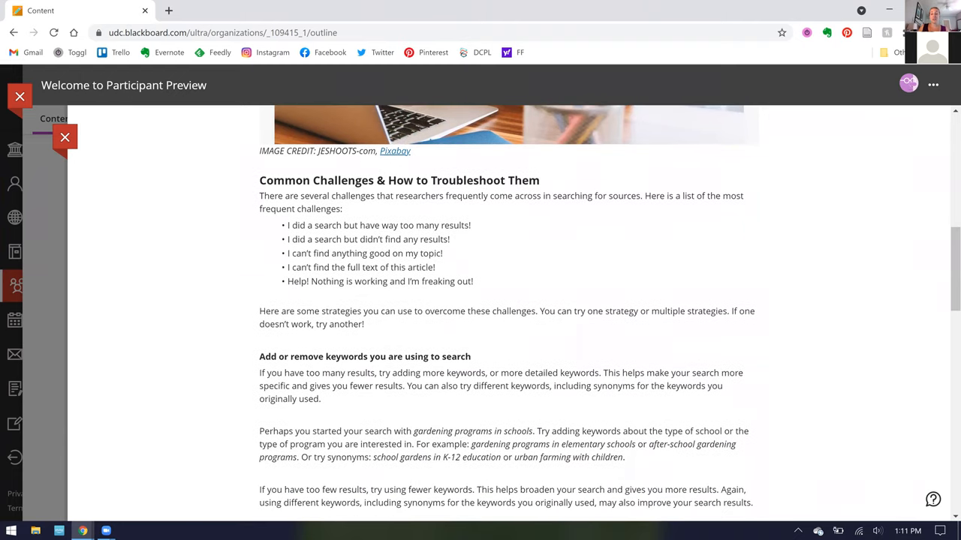
scroll("down", 3)
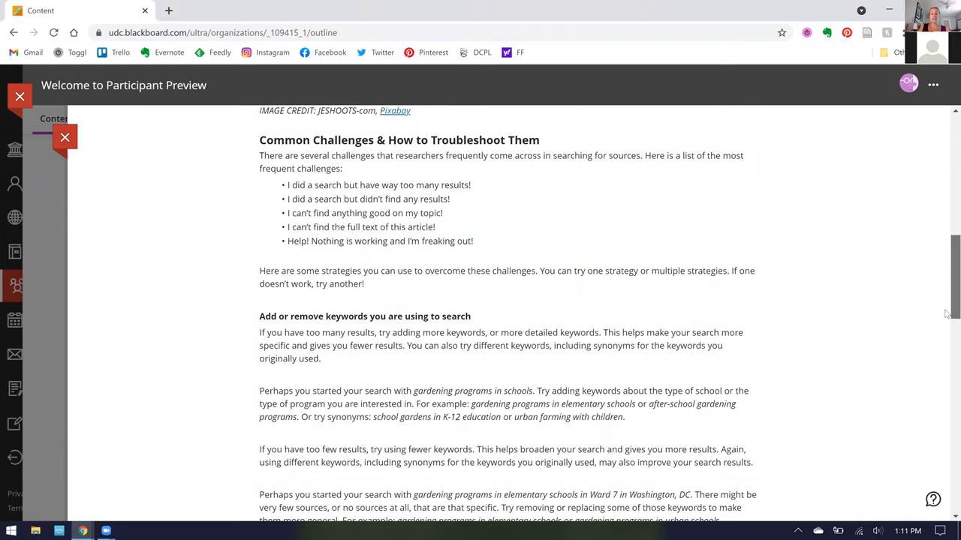
scroll("down", 3)
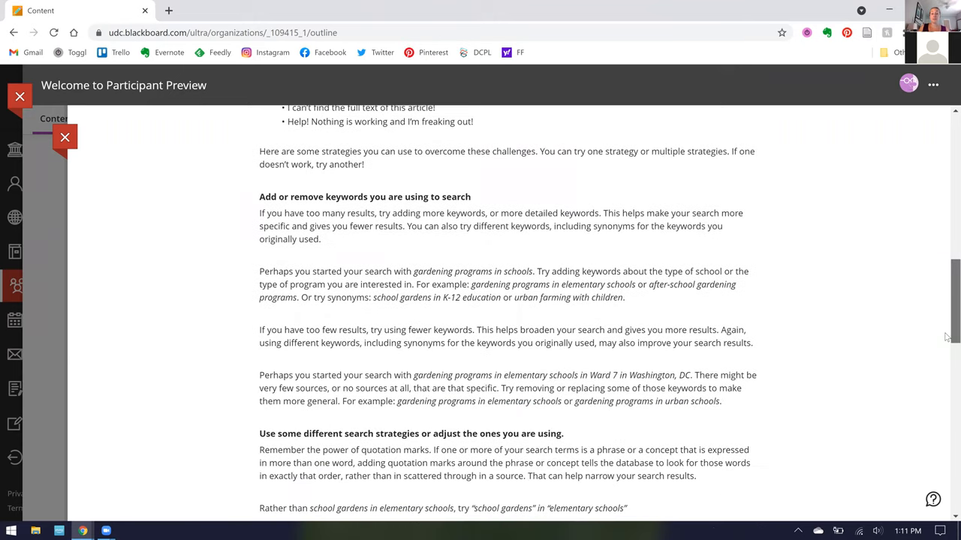
scroll("down", 3)
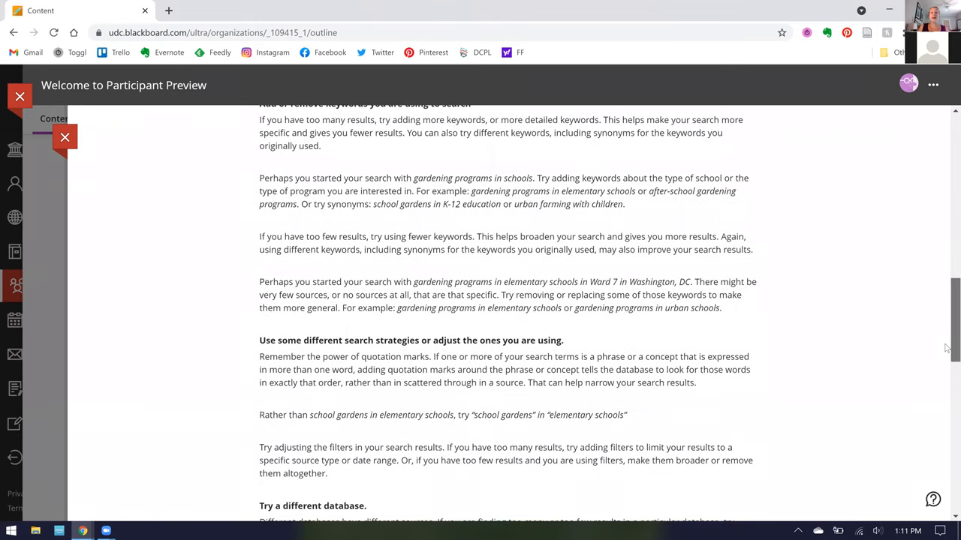
scroll("down", 3)
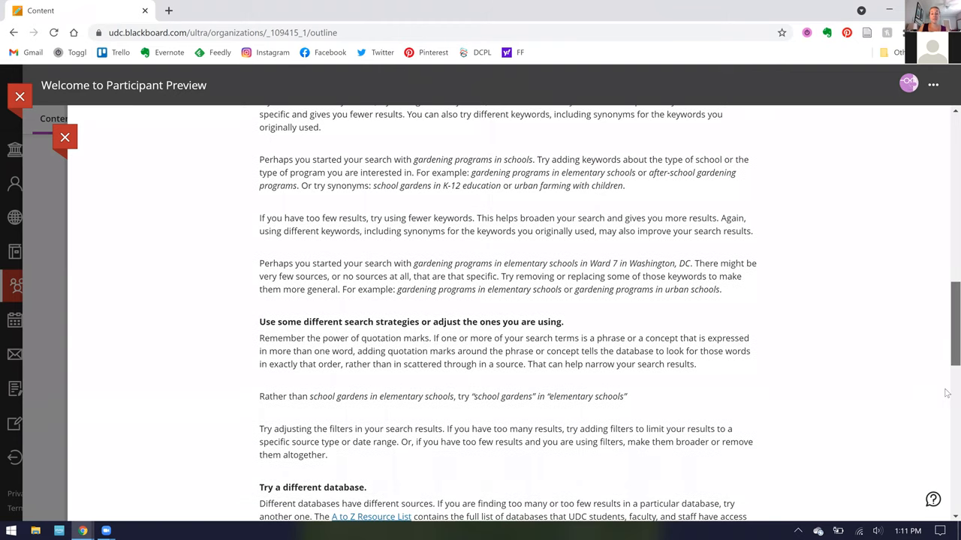
scroll("down", 3)
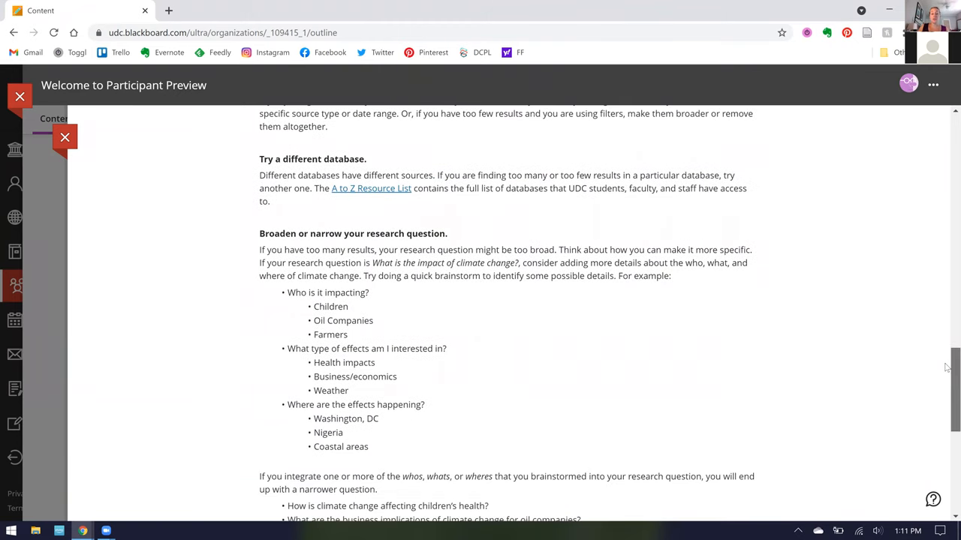
scroll("down", 3)
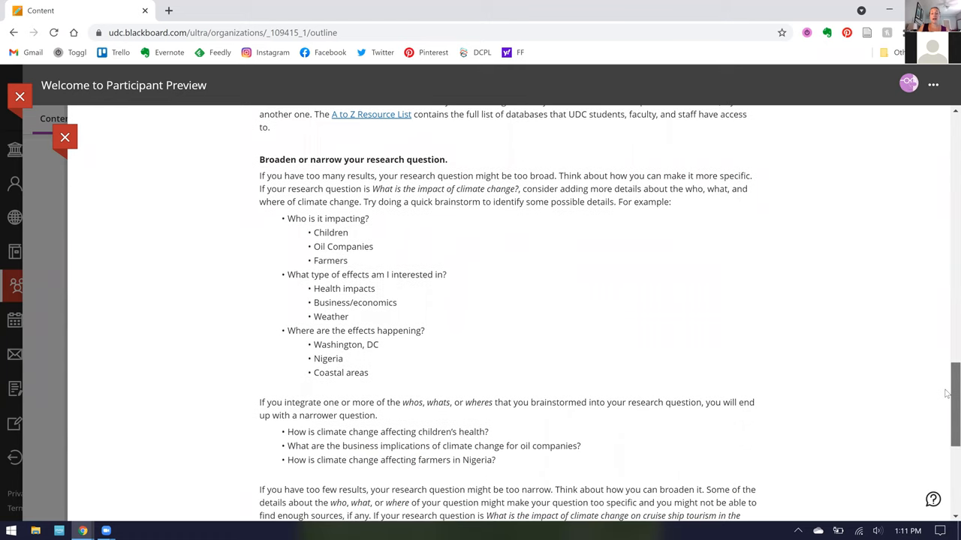
scroll("down", 3)
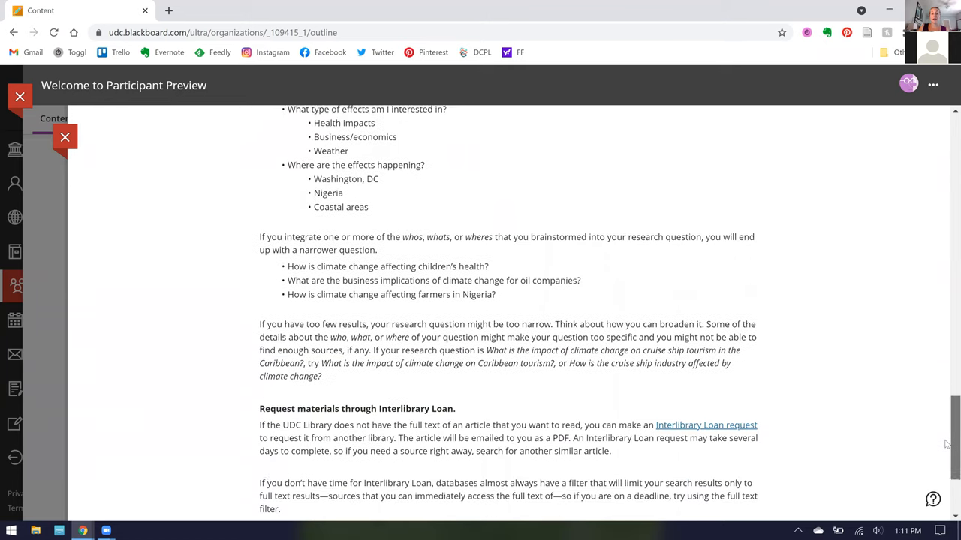
scroll("down", 3)
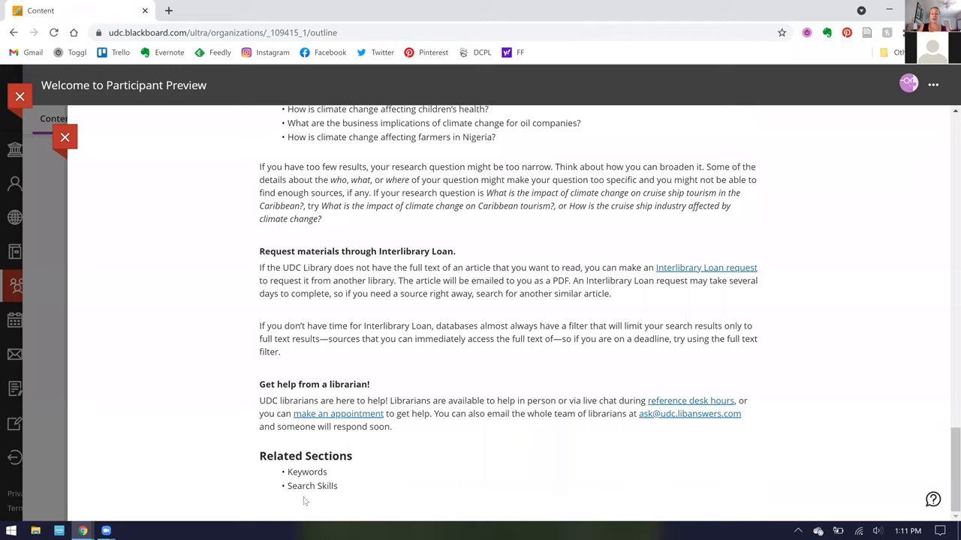
mouse_move(315, 443)
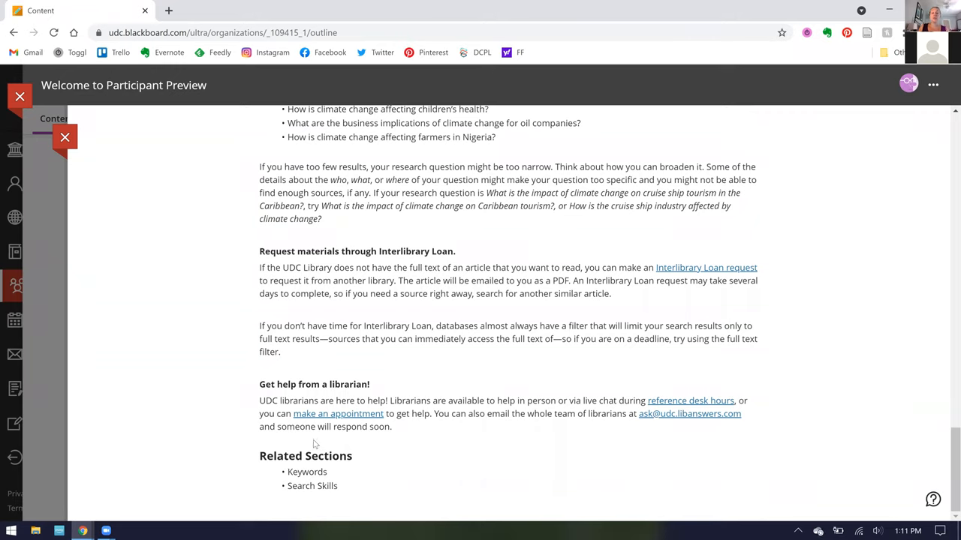
mouse_move(379, 393)
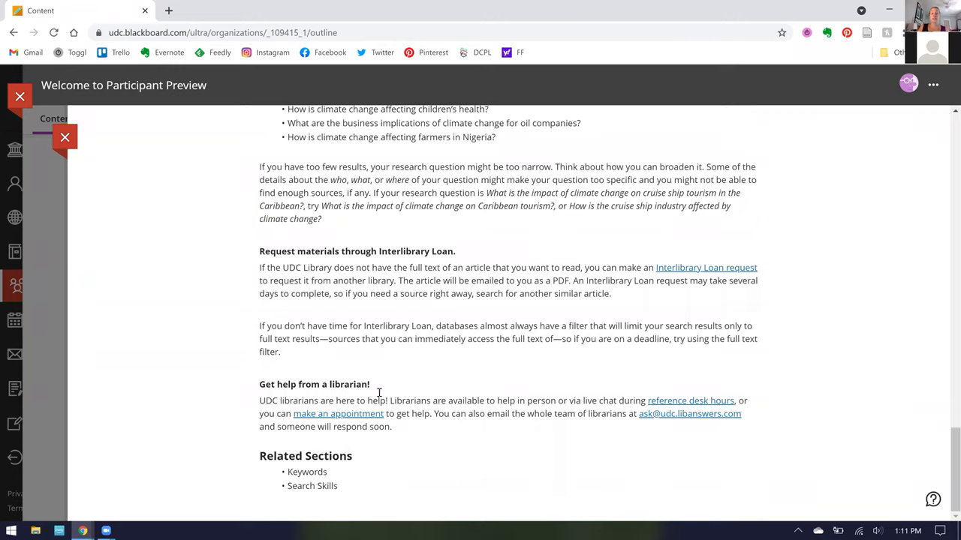
mouse_move(709, 489)
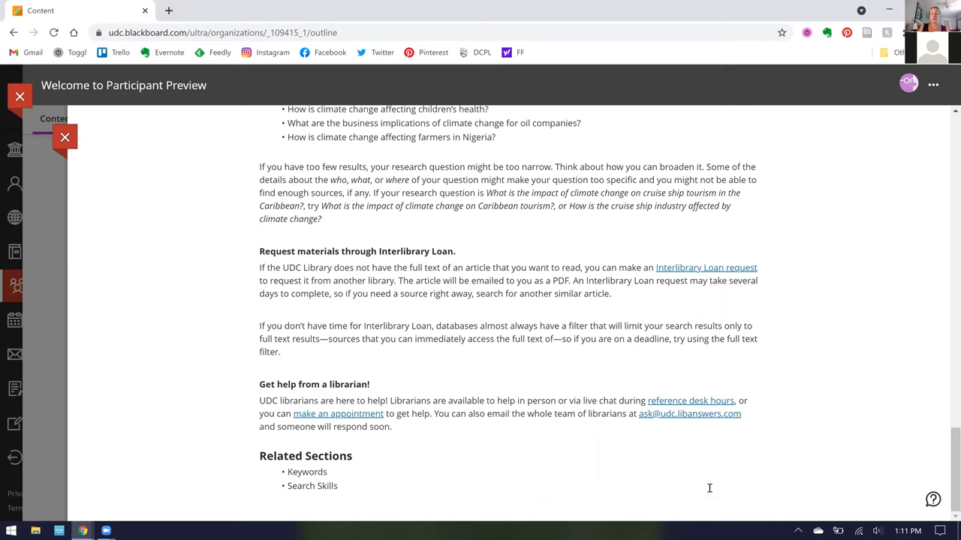
mouse_move(947, 404)
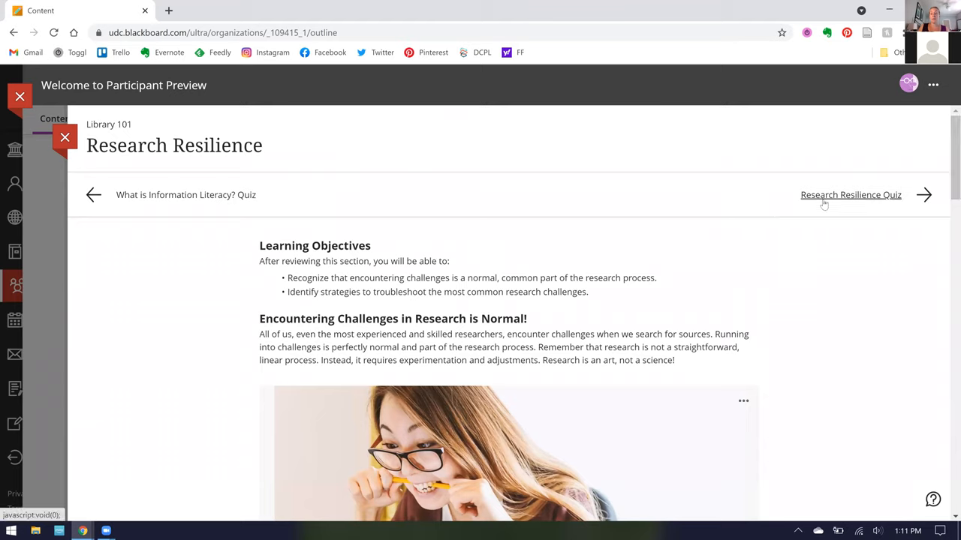
Go on to the Research Resilience Quiz details: due date, unlimited attempts, 30 points
left_click(65, 137)
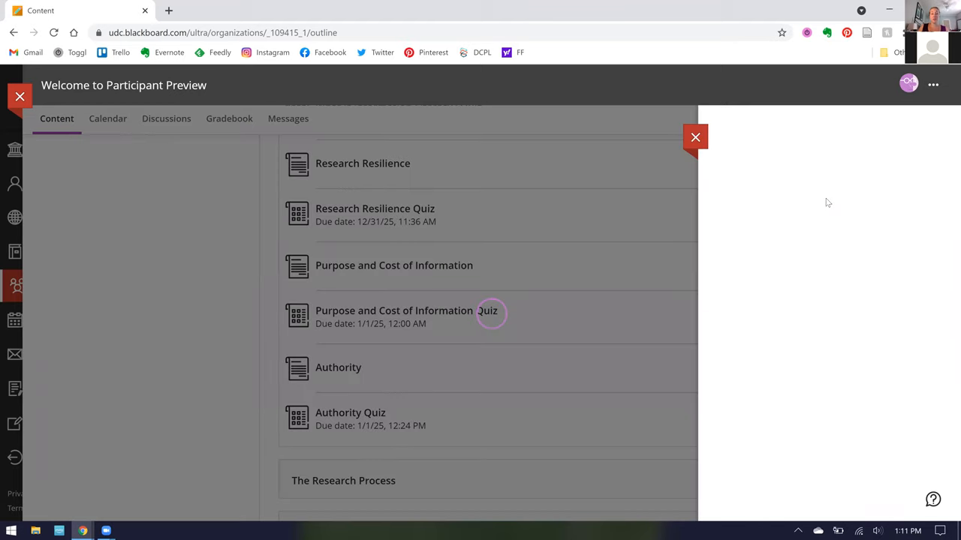
left_click(375, 209)
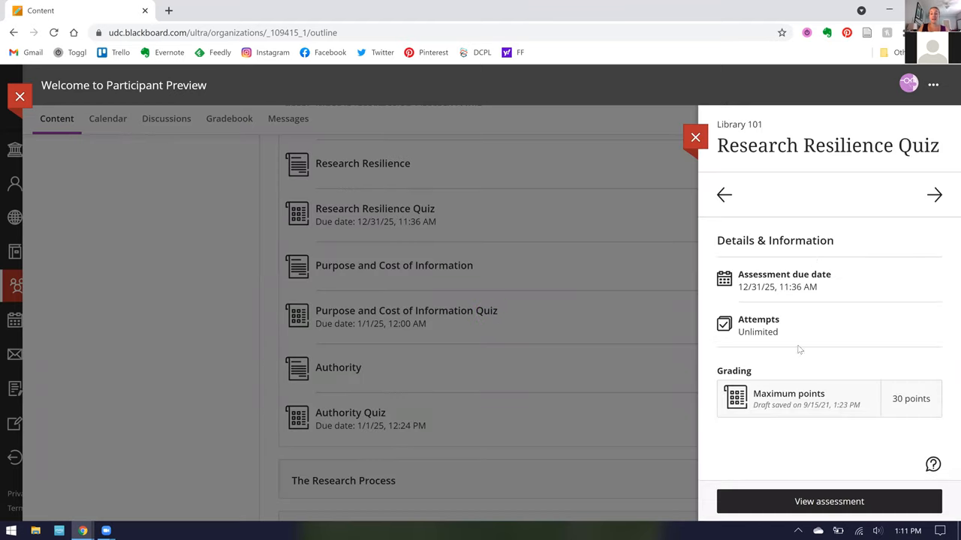
mouse_move(766, 287)
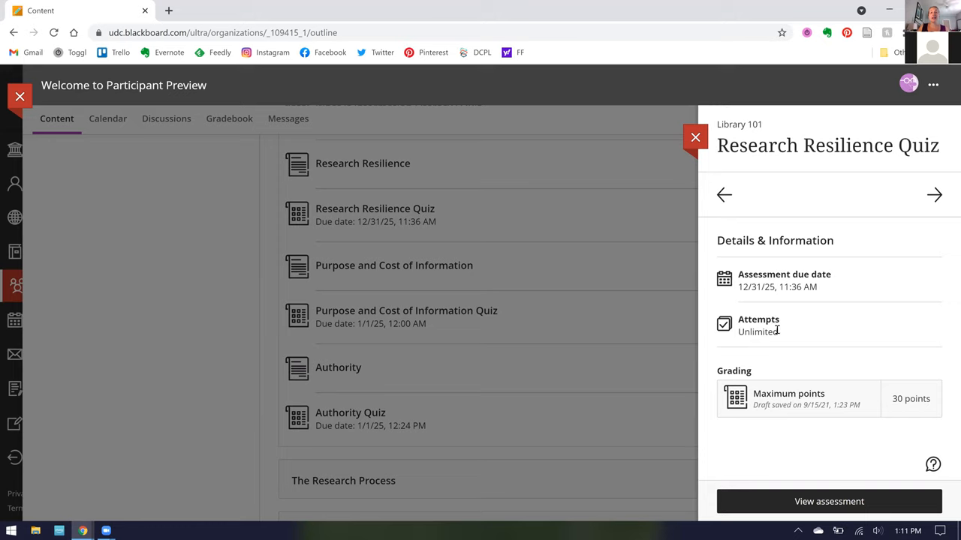
mouse_move(817, 505)
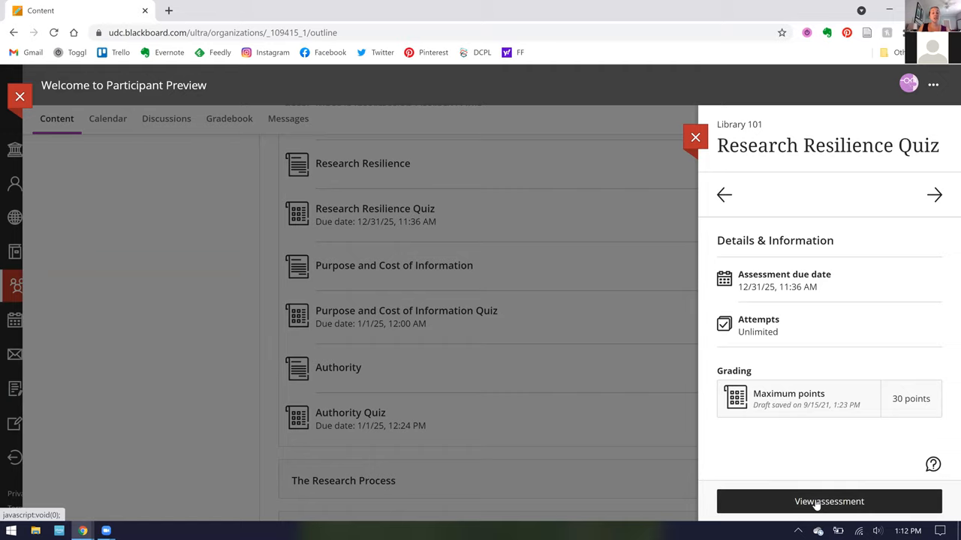
View the assessment and scroll through Questions 1–3 of the Research Resilience Quiz
left_click(828, 501)
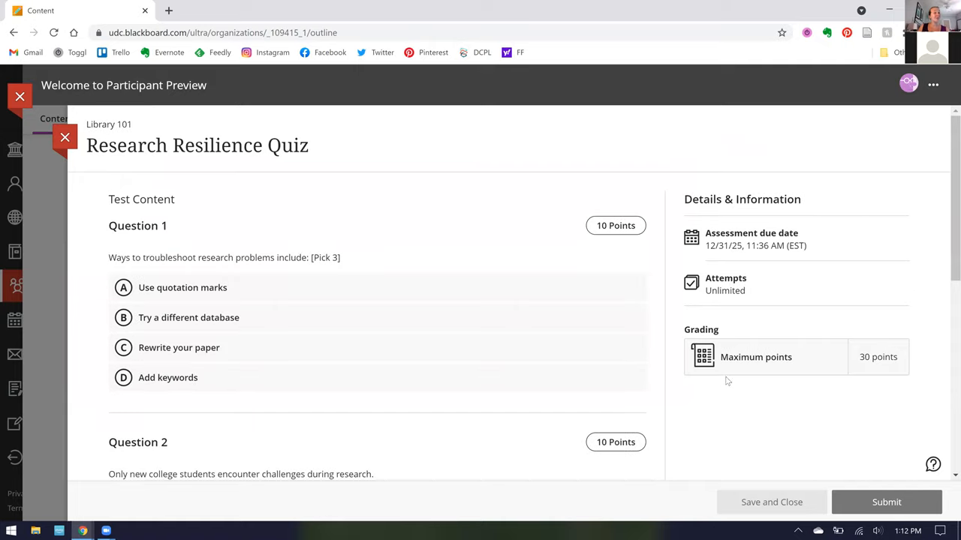
mouse_move(636, 269)
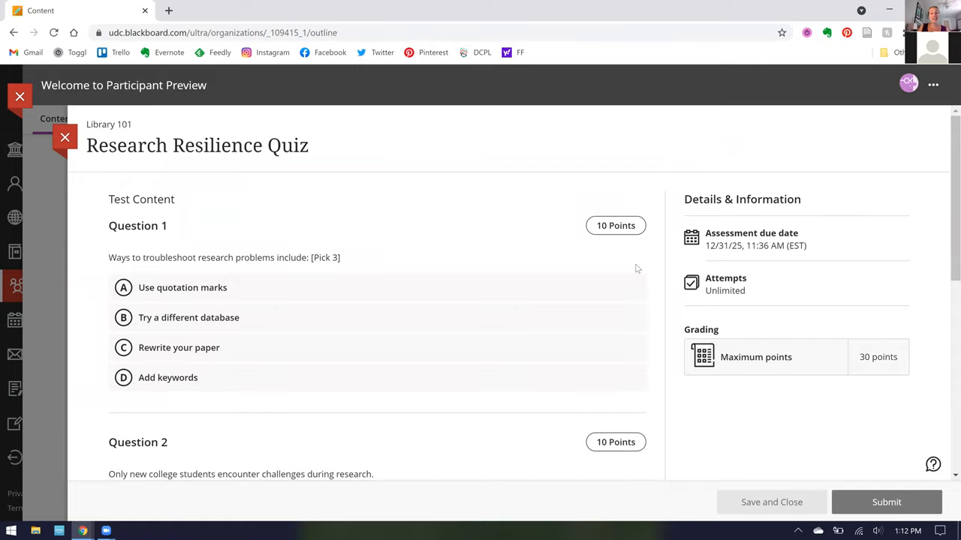
mouse_move(408, 256)
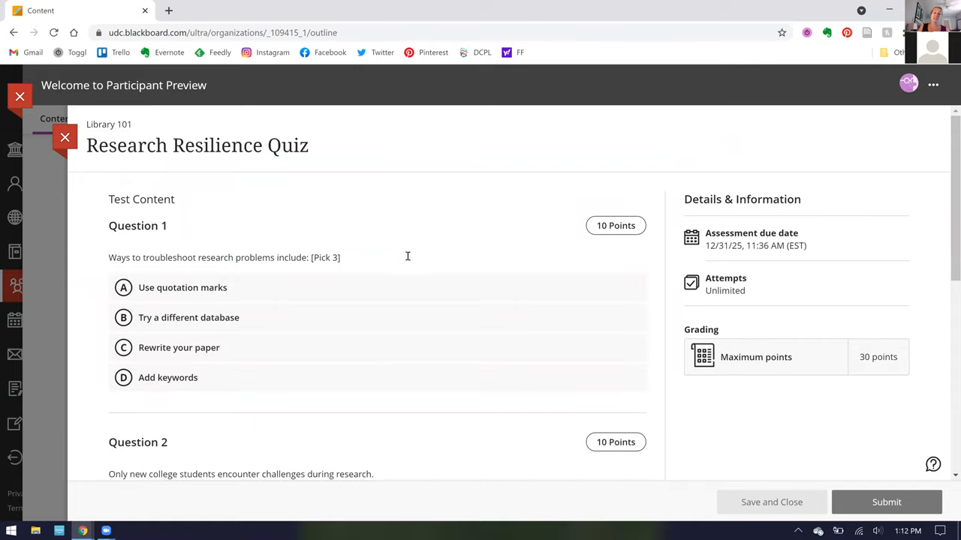
scroll("down", 3)
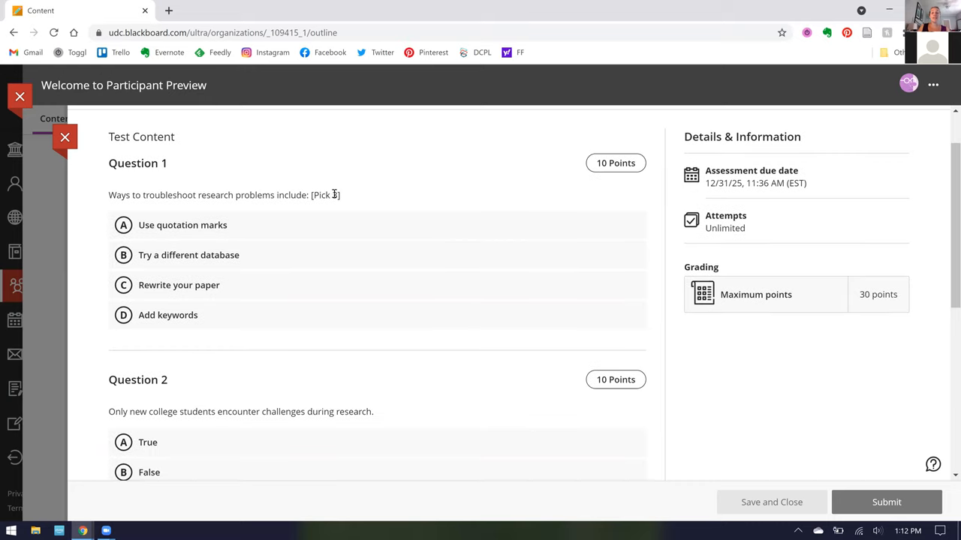
scroll("down", 3)
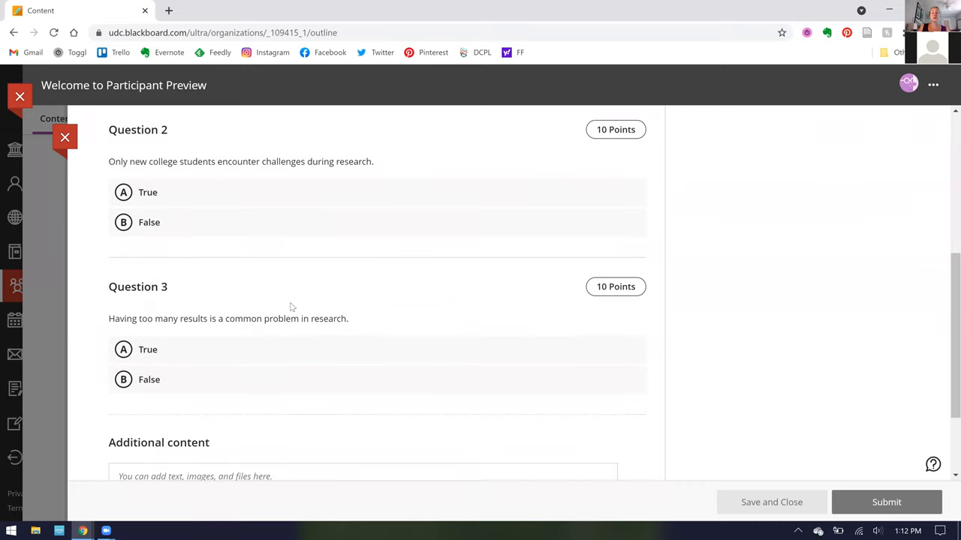
scroll("down", 3)
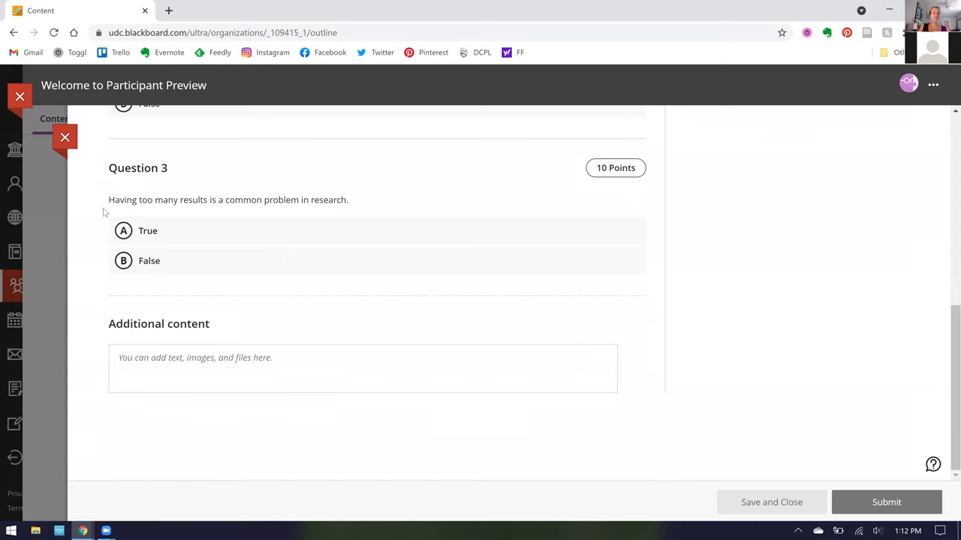
scroll("up", 3)
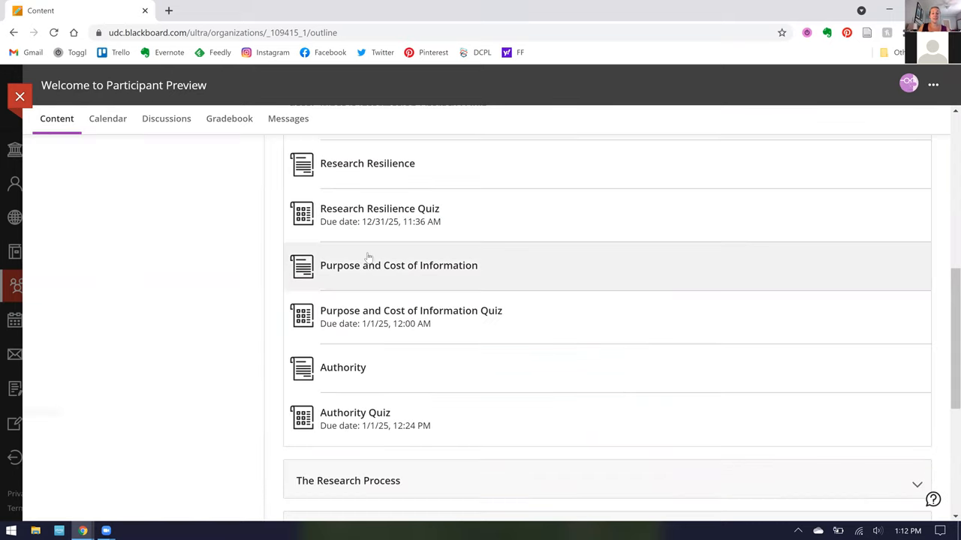
Scroll the outline through The Research Process readings and quizzes to Evaluating Sources Quiz
scroll("down", 3)
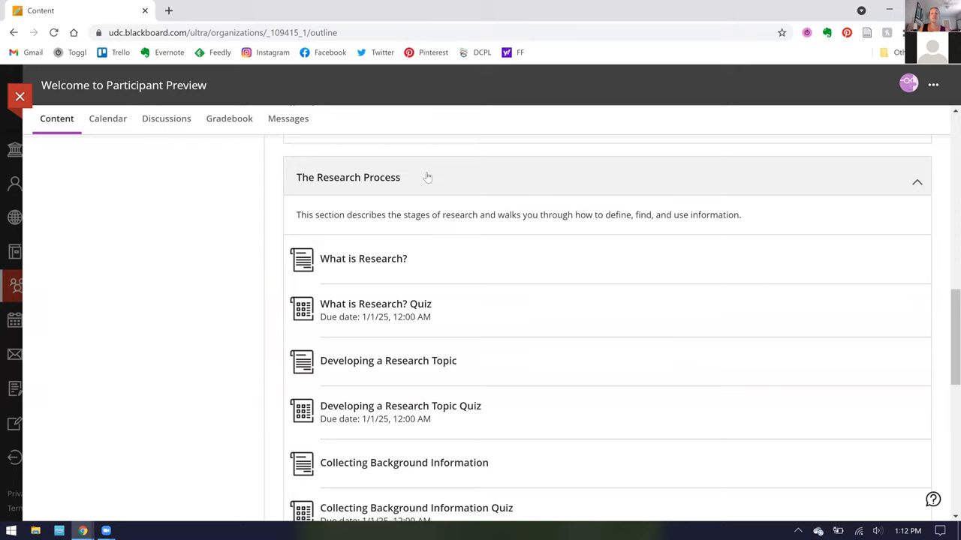
scroll("down", 3)
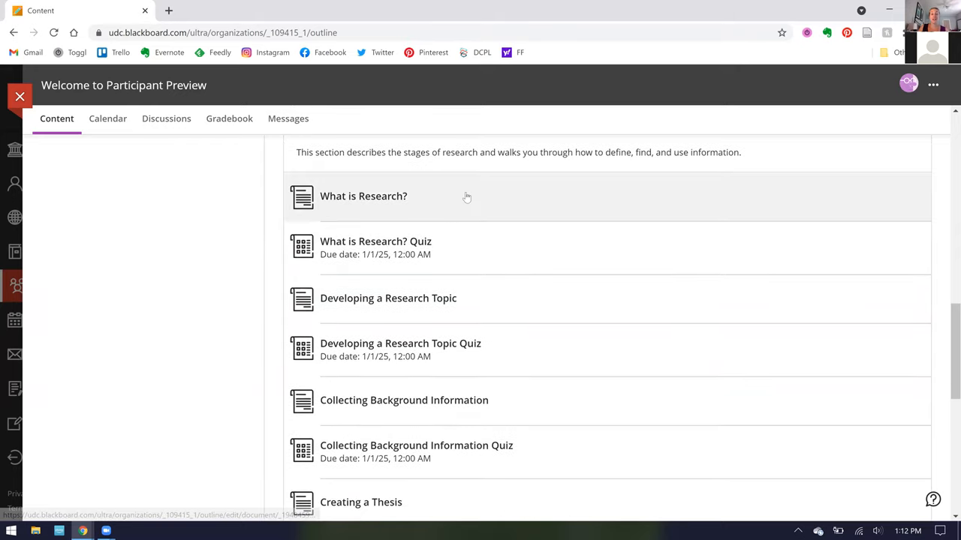
scroll("down", 3)
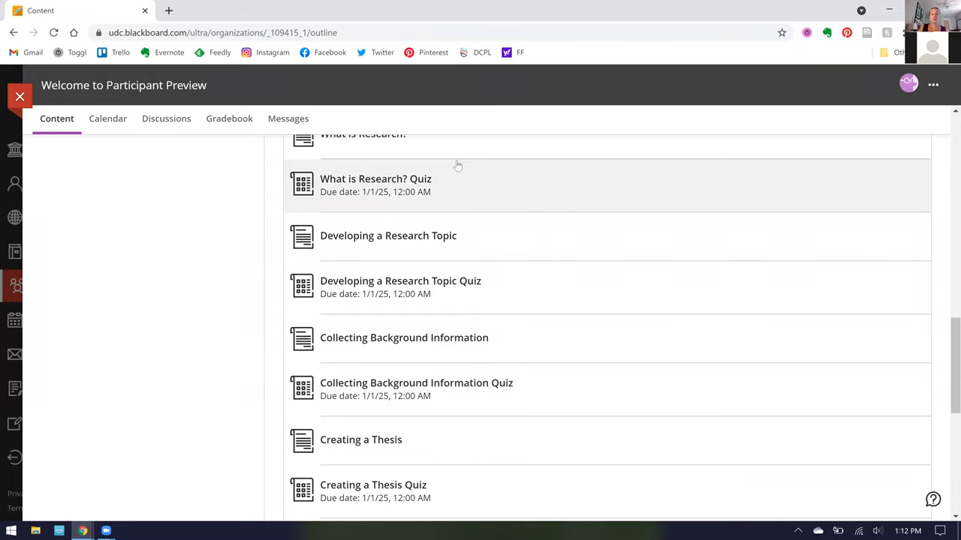
mouse_move(467, 236)
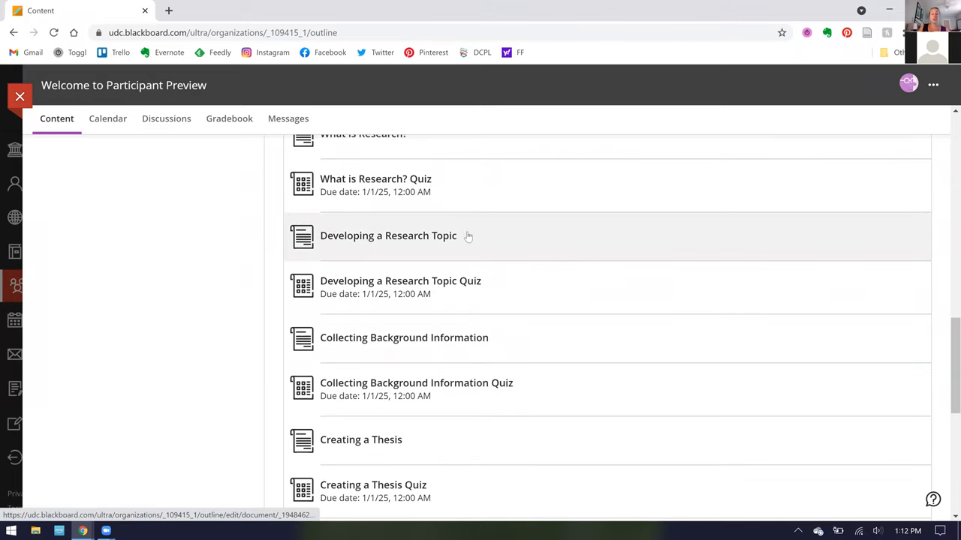
scroll("down", 3)
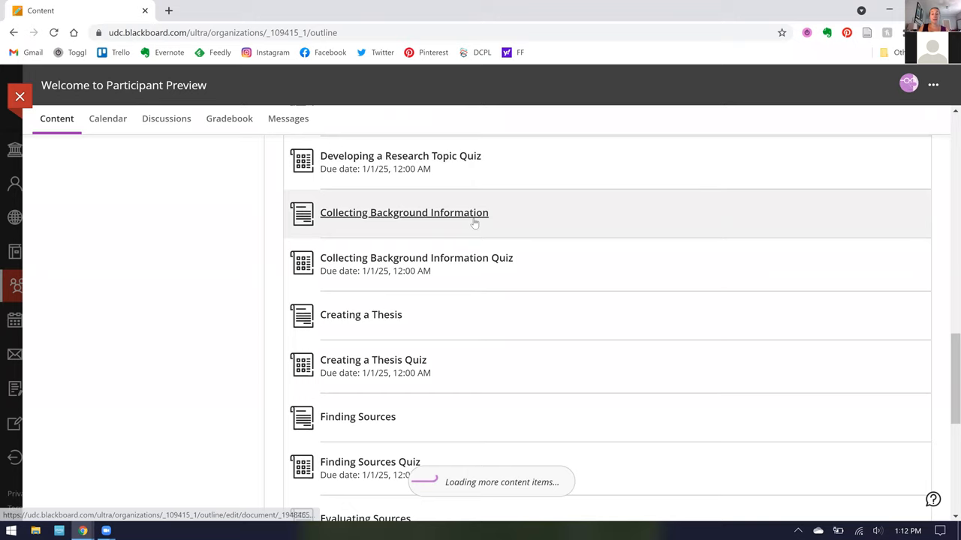
scroll("down", 3)
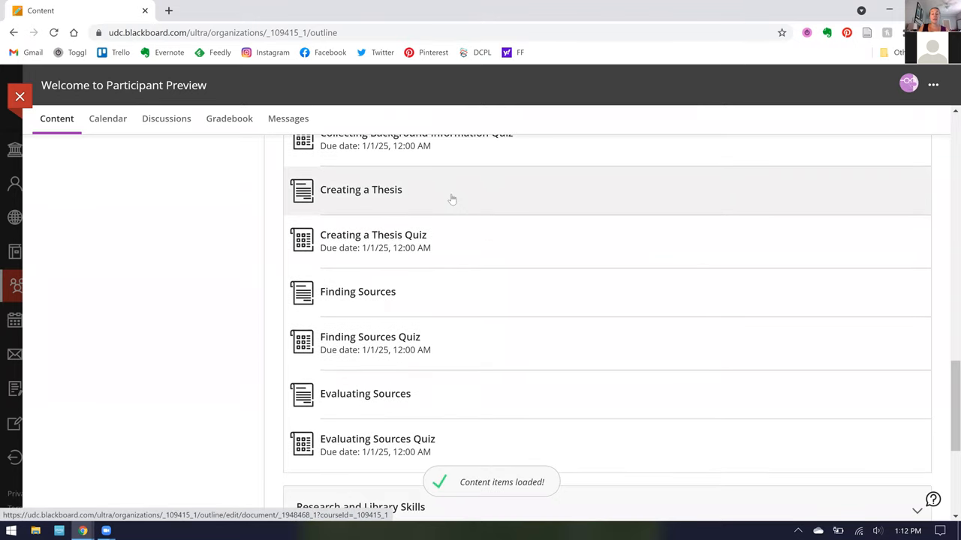
scroll("down", 3)
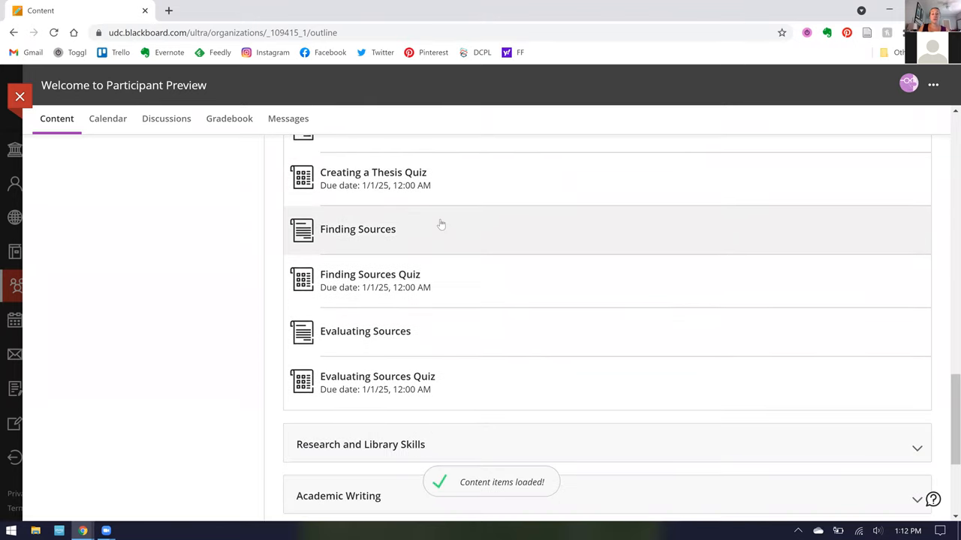
mouse_move(445, 331)
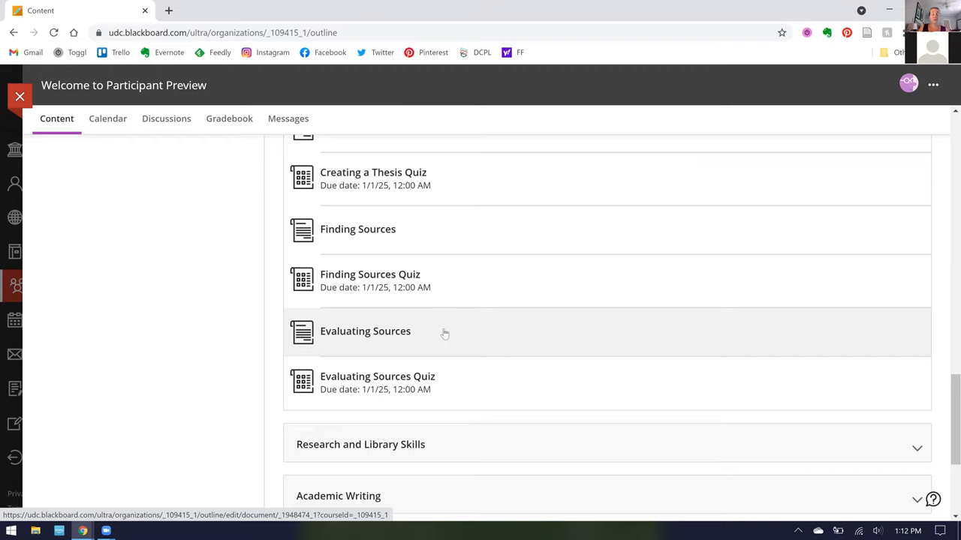
mouse_move(473, 316)
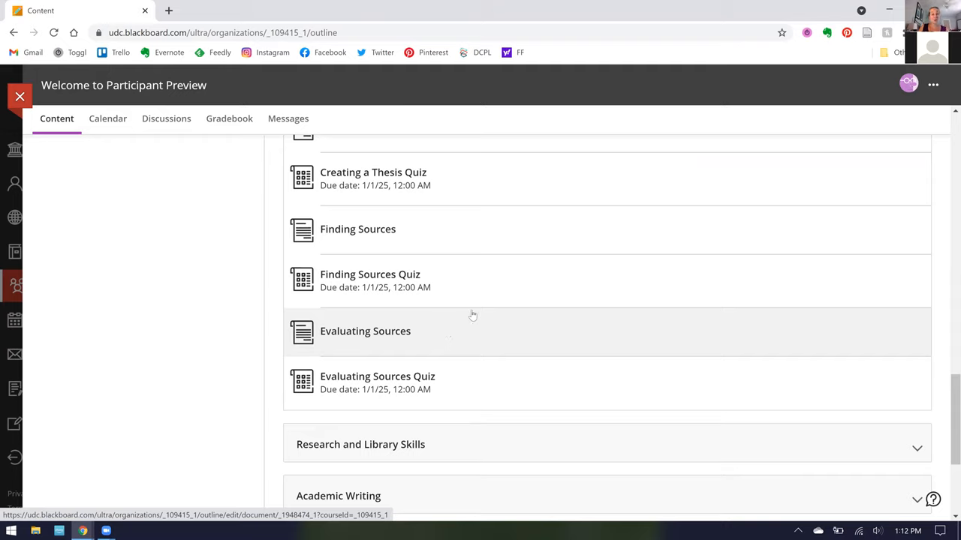
scroll("up", 3)
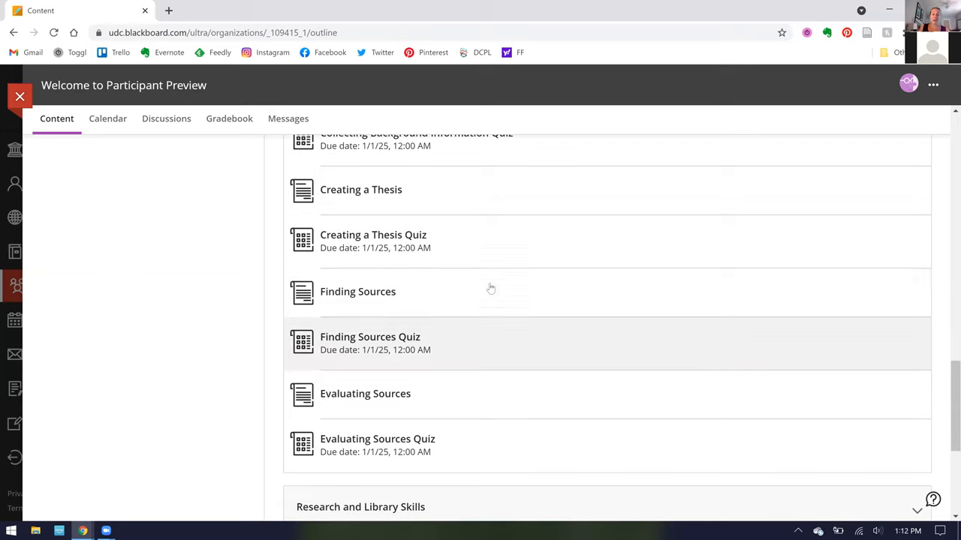
Enter the Evaluating Sources lesson and read down through the CRAAP Test criteria and PDFs
scroll("down", 3)
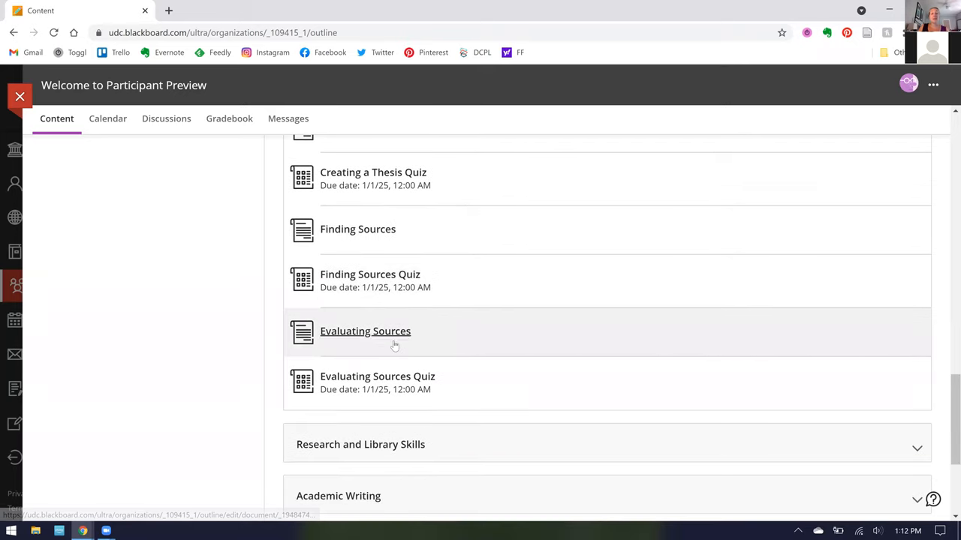
scroll("down", 3)
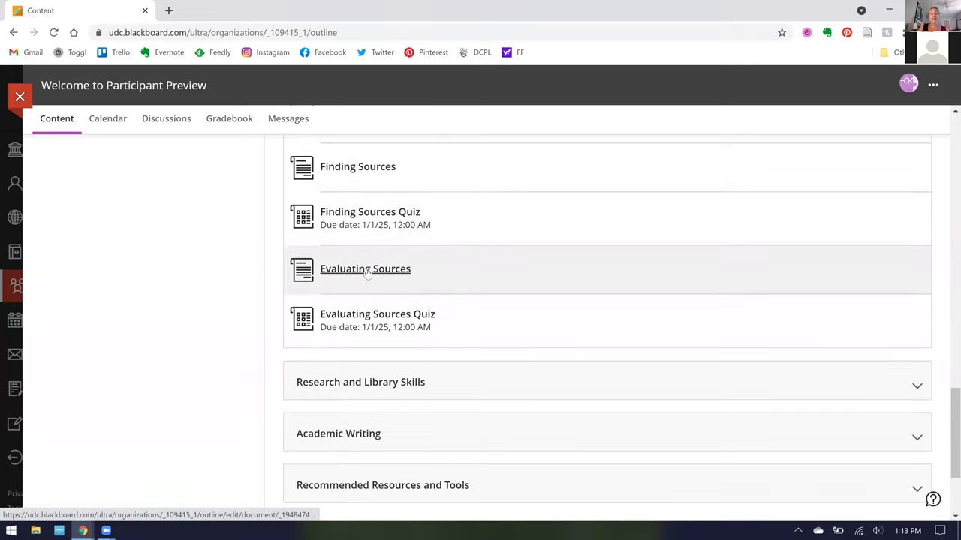
left_click(365, 269)
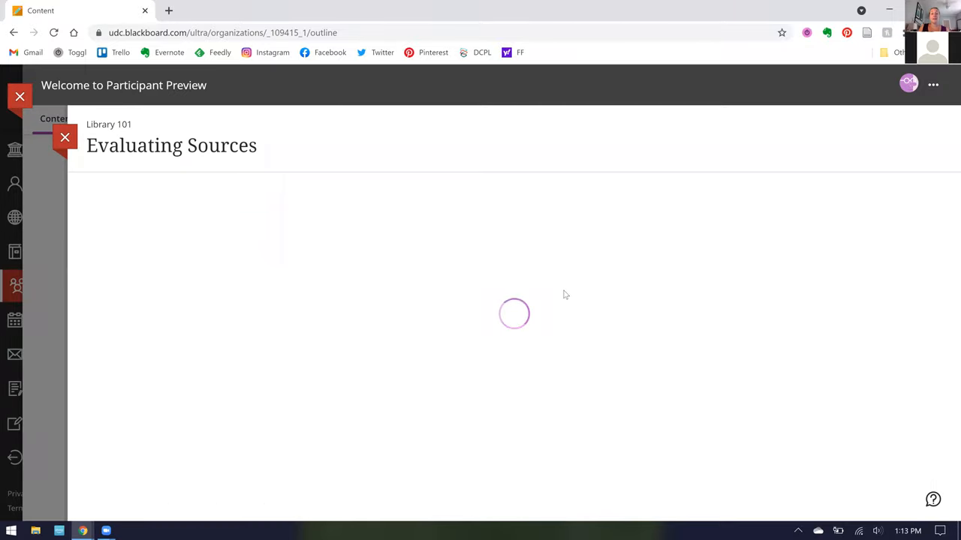
mouse_move(694, 286)
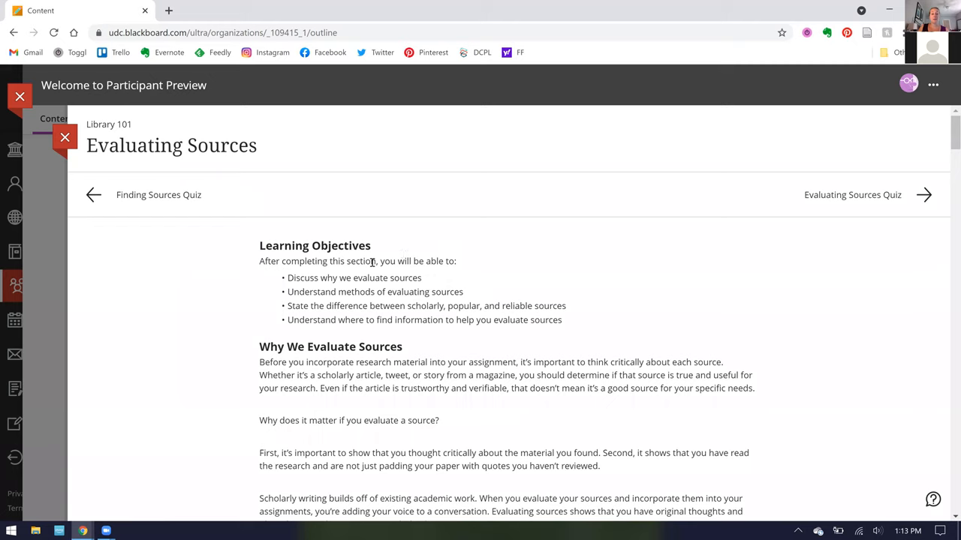
scroll("down", 3)
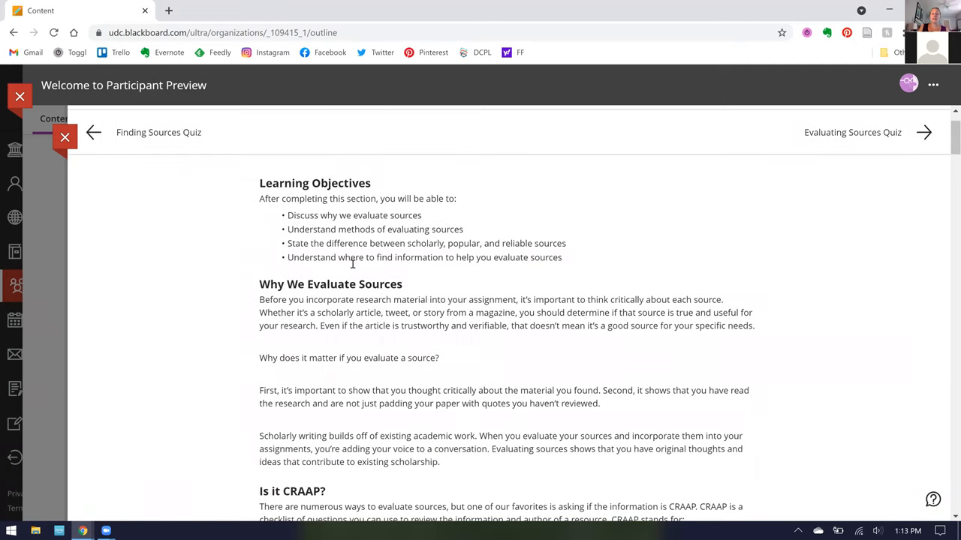
scroll("up", 3)
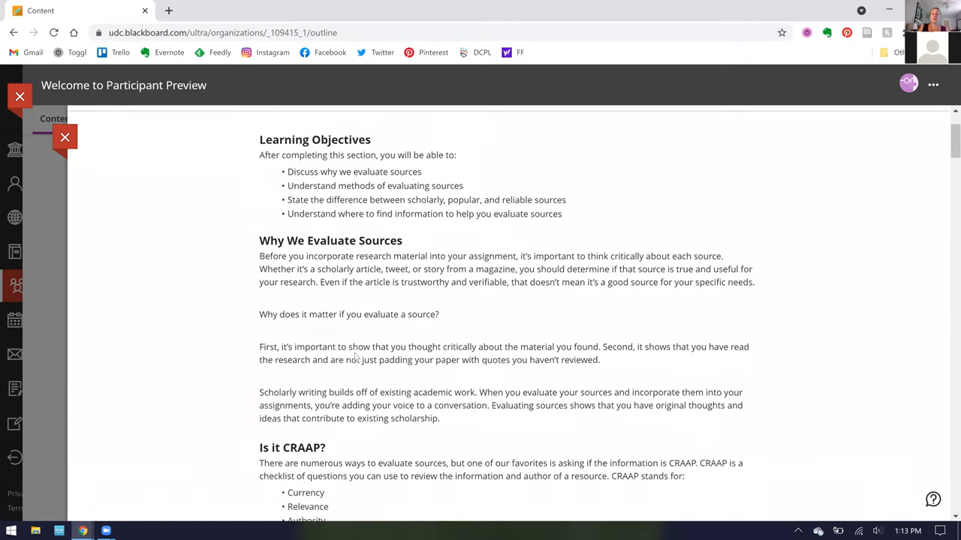
scroll("down", 3)
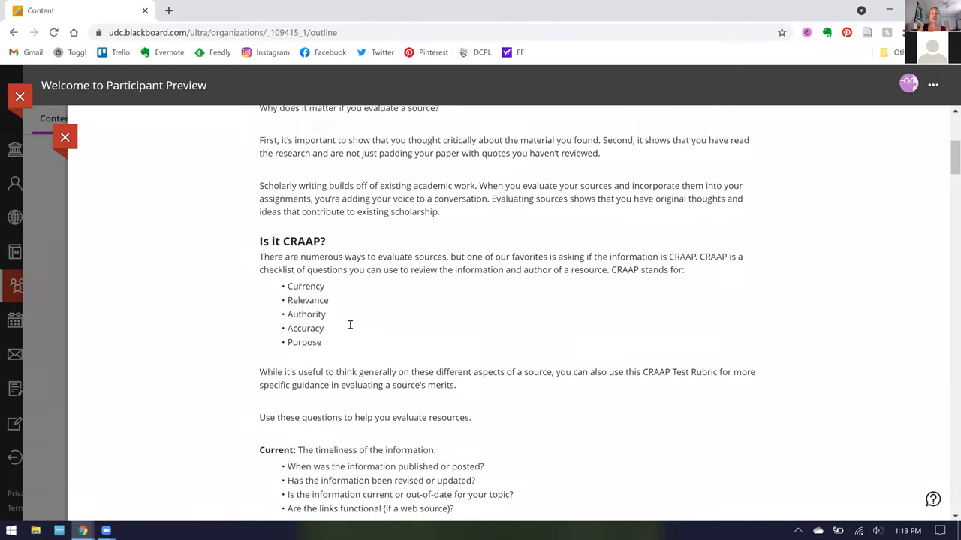
scroll("down", 3)
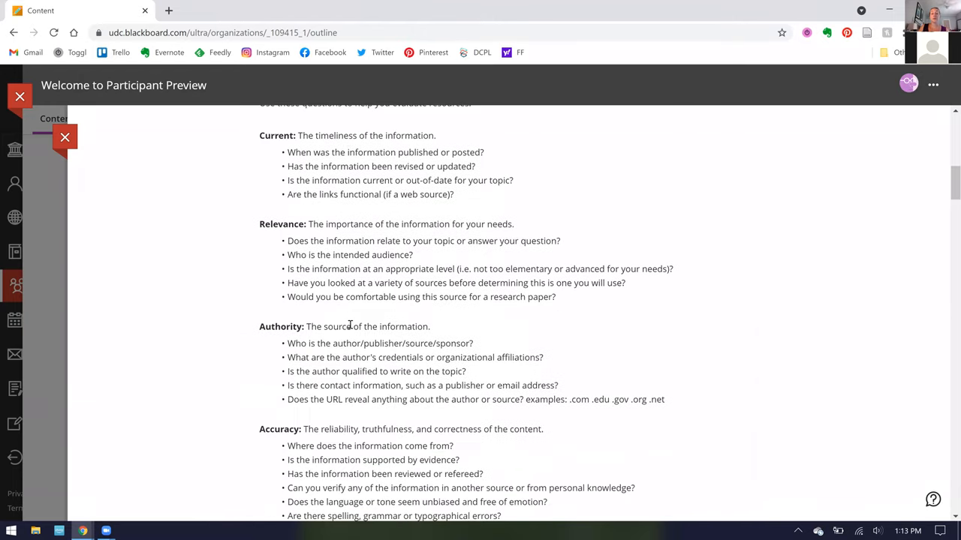
scroll("down", 3)
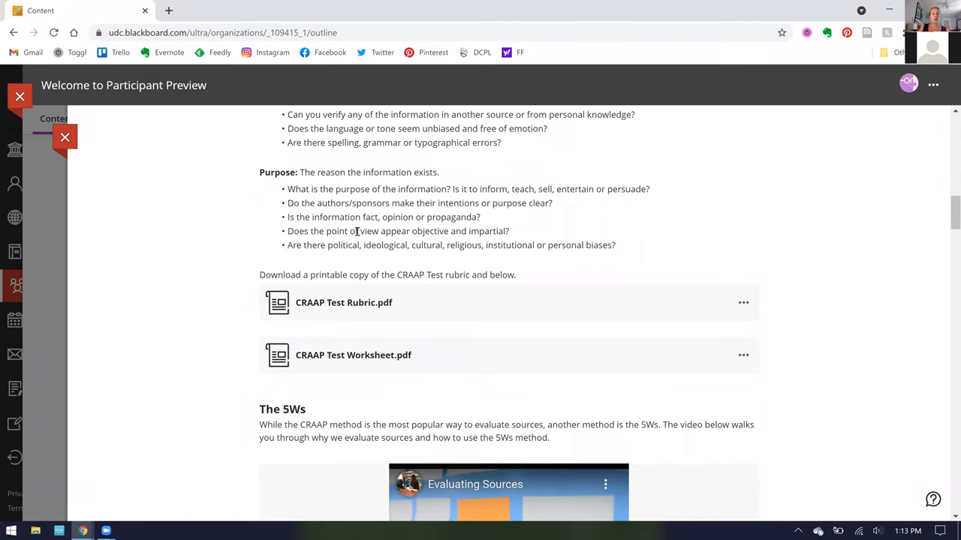
Continue down to the 5Ws video and the 5 Ws Worksheet.pdf attachment
scroll("down", 3)
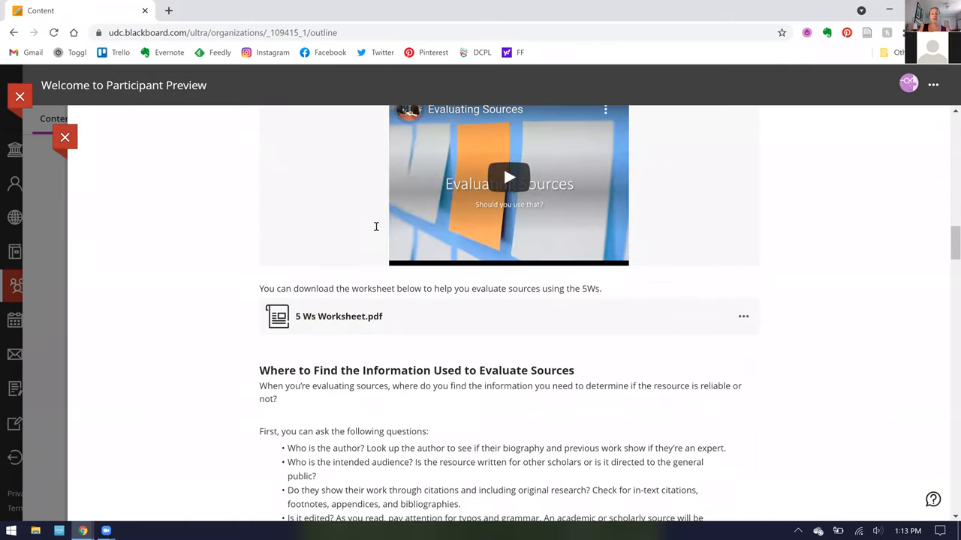
scroll("up", 3)
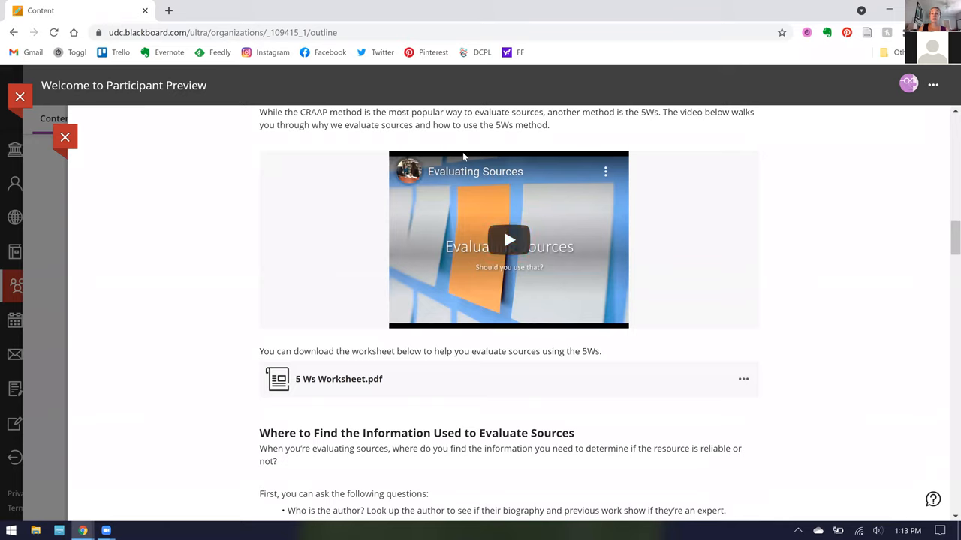
mouse_move(494, 292)
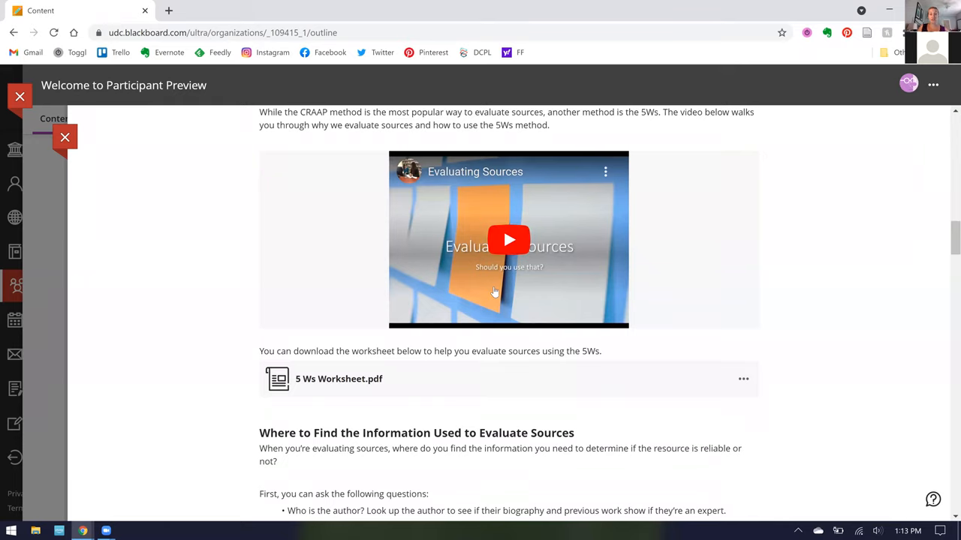
mouse_move(563, 275)
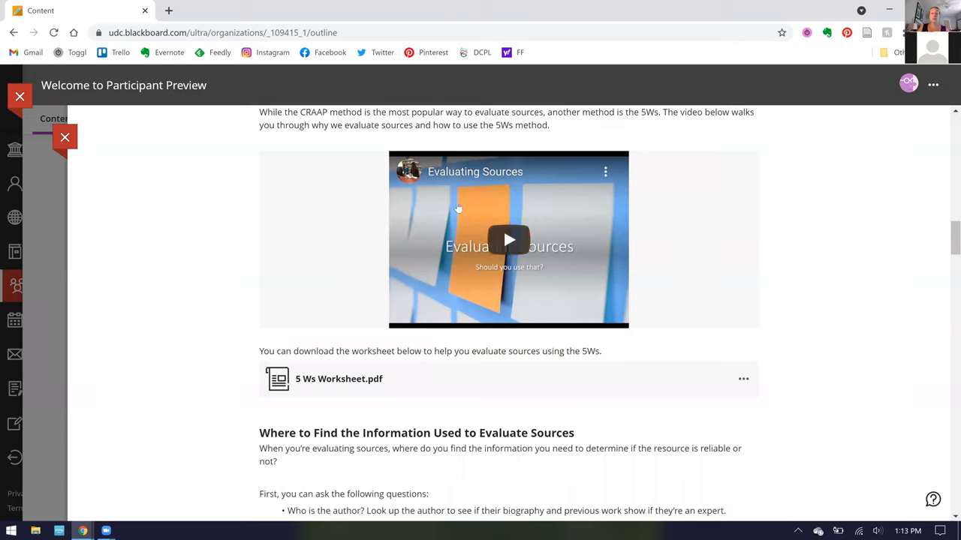
mouse_move(670, 242)
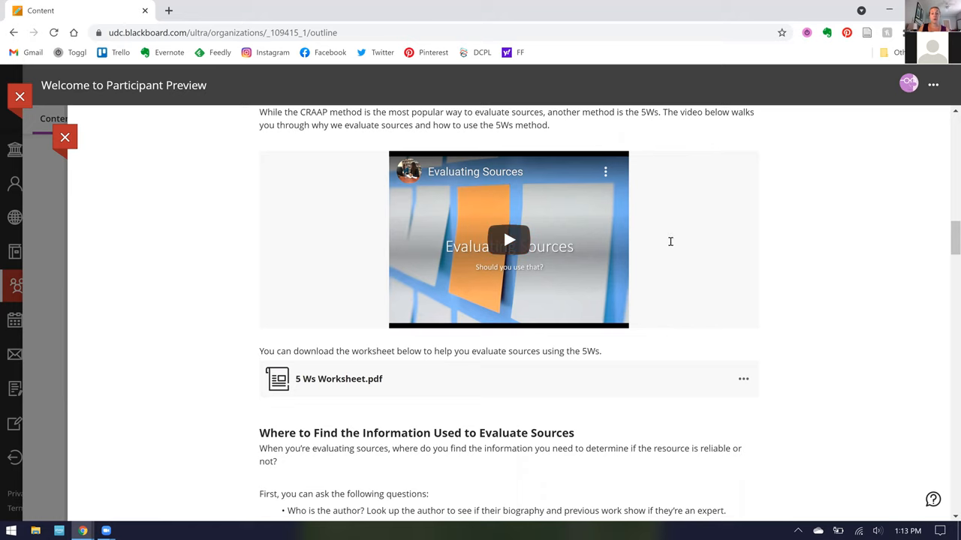
scroll("down", 3)
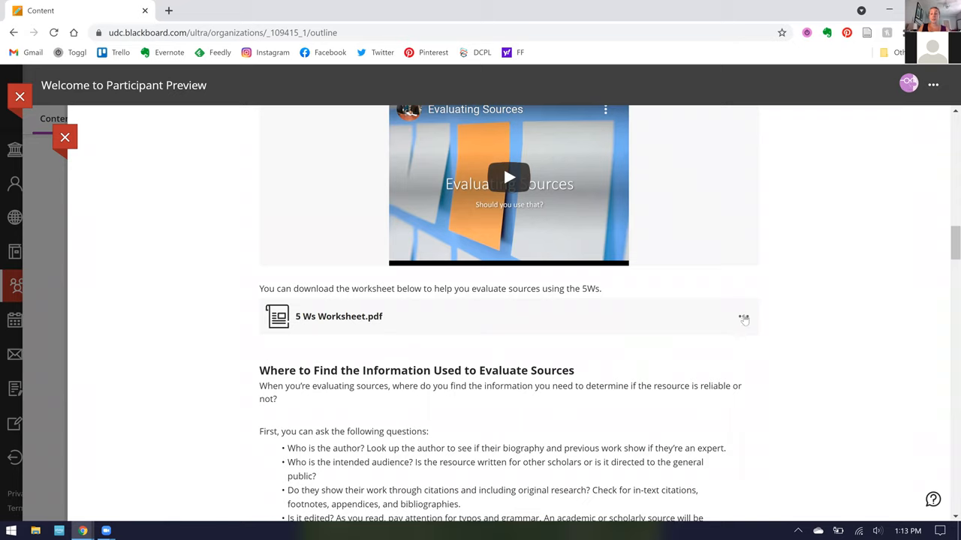
mouse_move(714, 341)
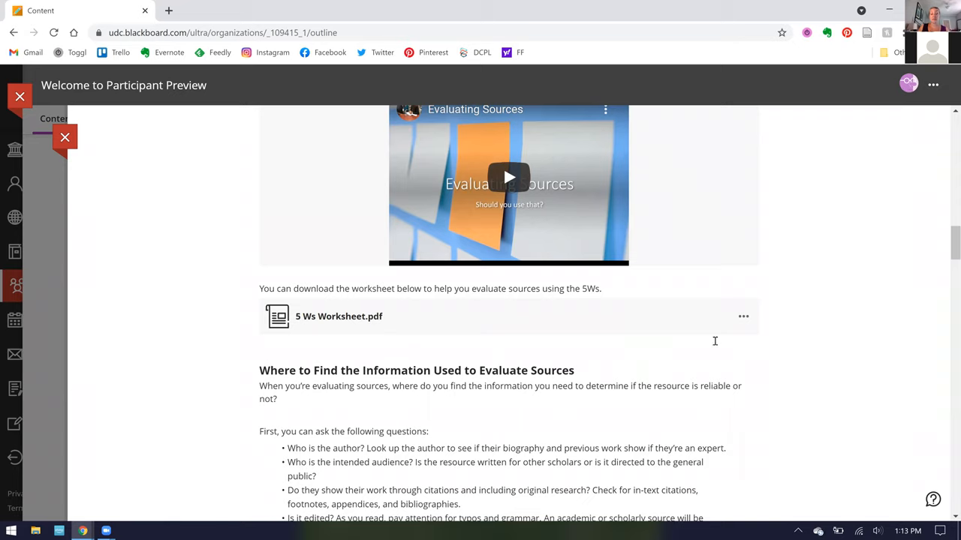
Download the 5 Ws Worksheet PDF, read through it in Chrome's viewer, then close it
left_click(338, 316)
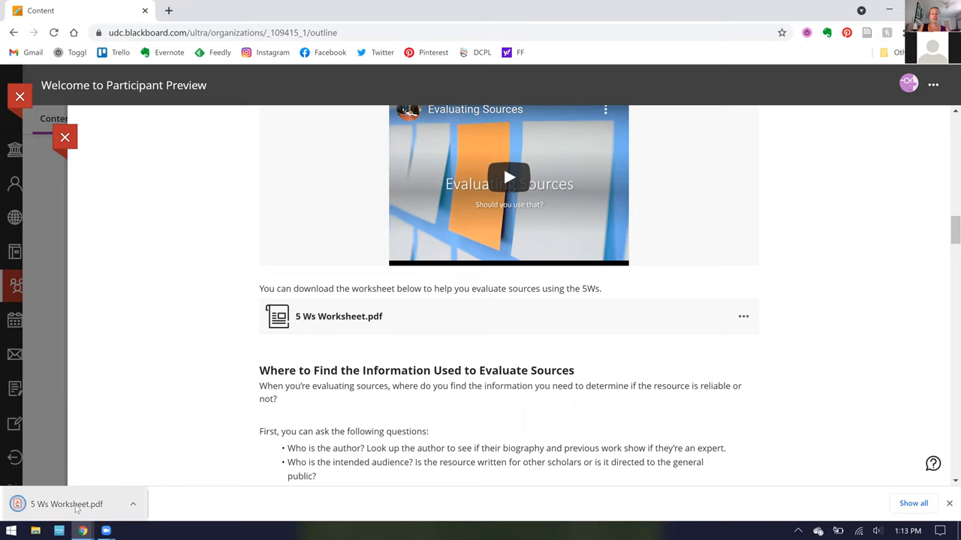
left_click(66, 504)
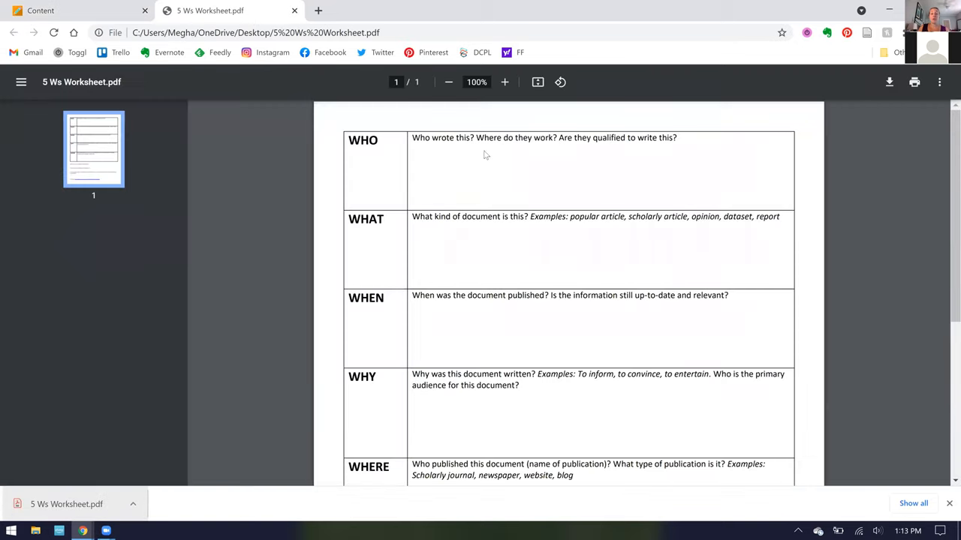
scroll("down", 3)
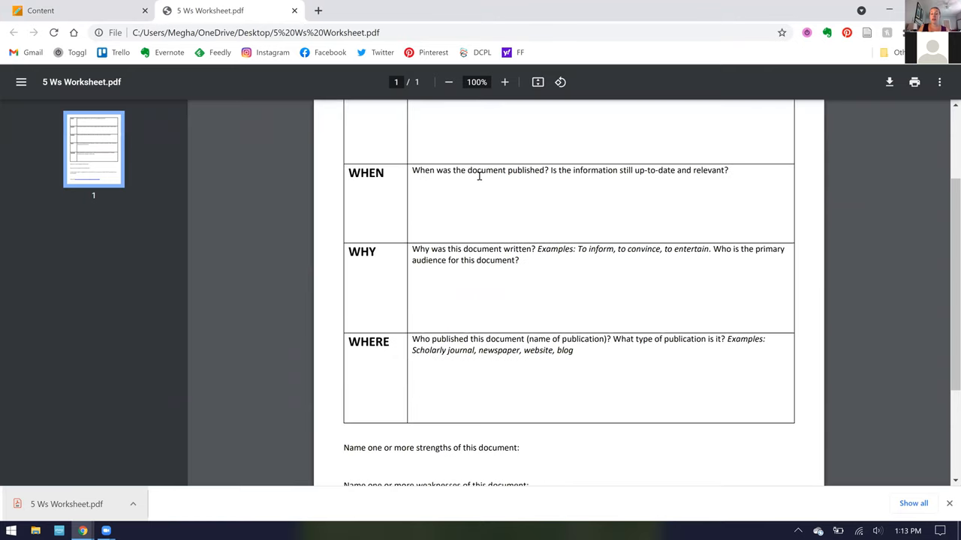
scroll("down", 3)
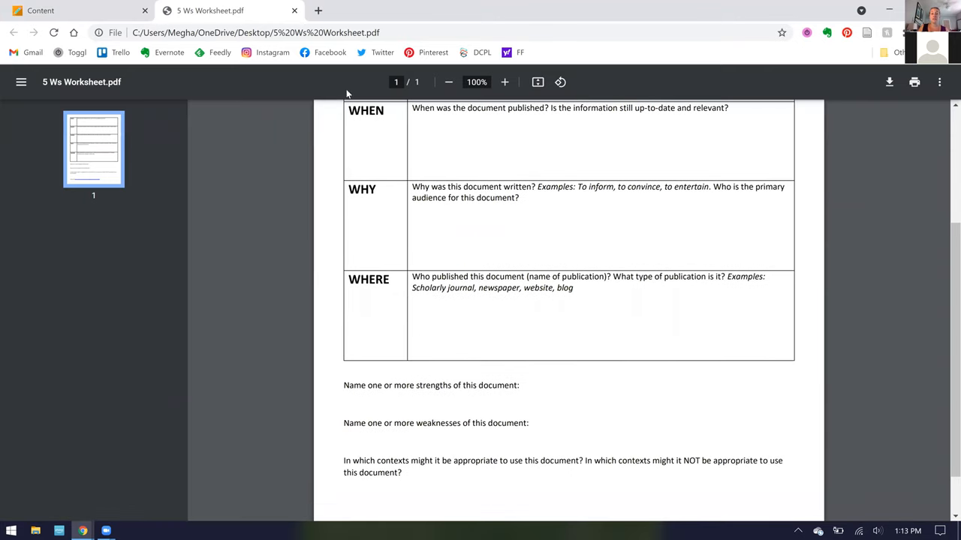
mouse_move(295, 11)
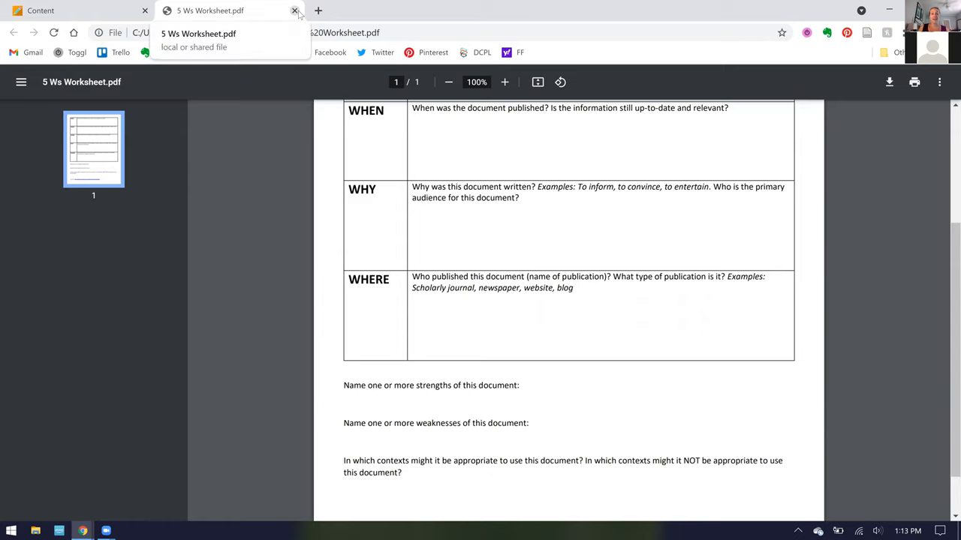
left_click(294, 11)
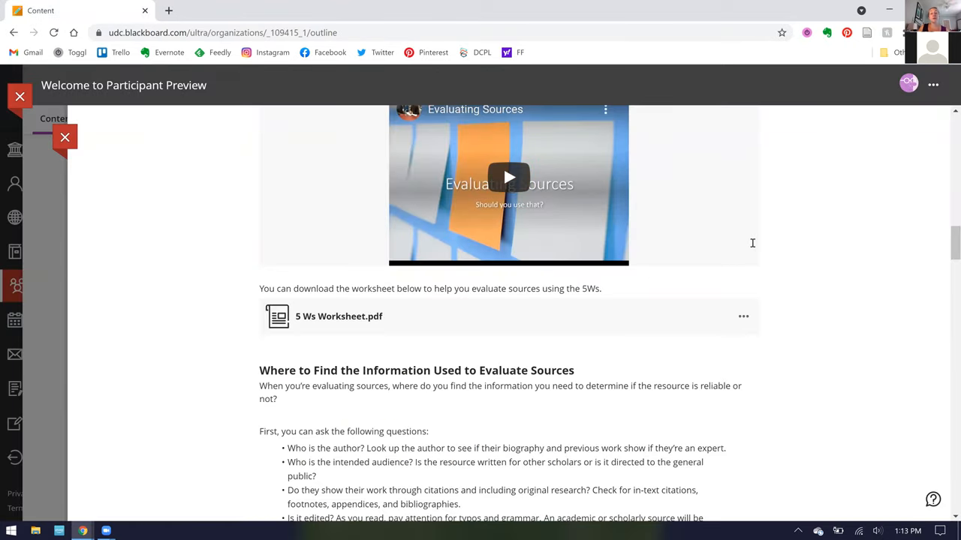
Scroll past the article, book and website evaluation criteria to the Scholarly v. Popular v. Reliable table
scroll("down", 3)
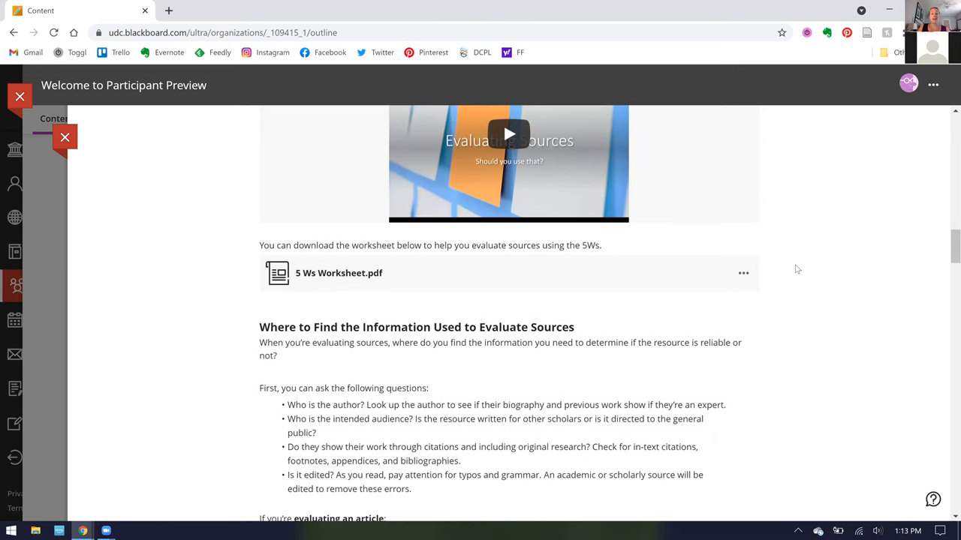
scroll("down", 3)
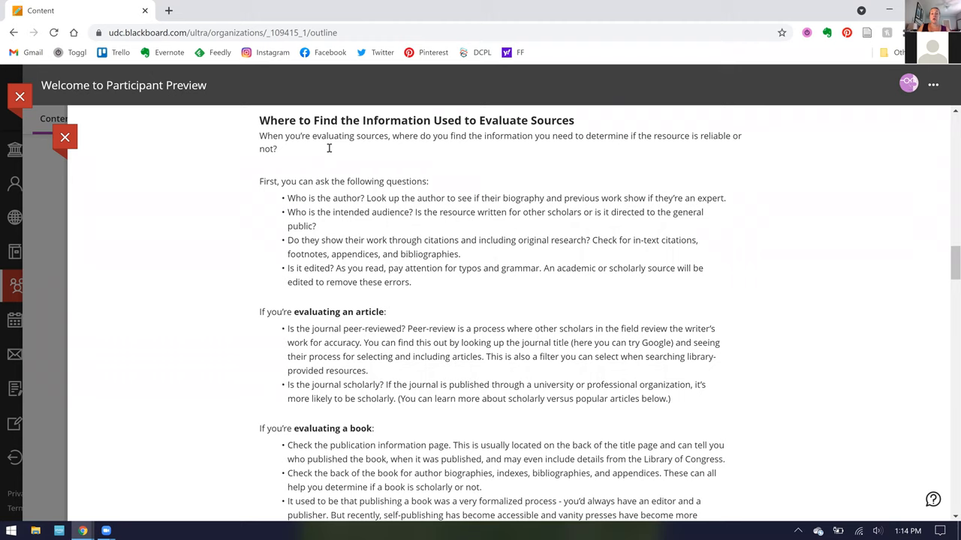
scroll("down", 3)
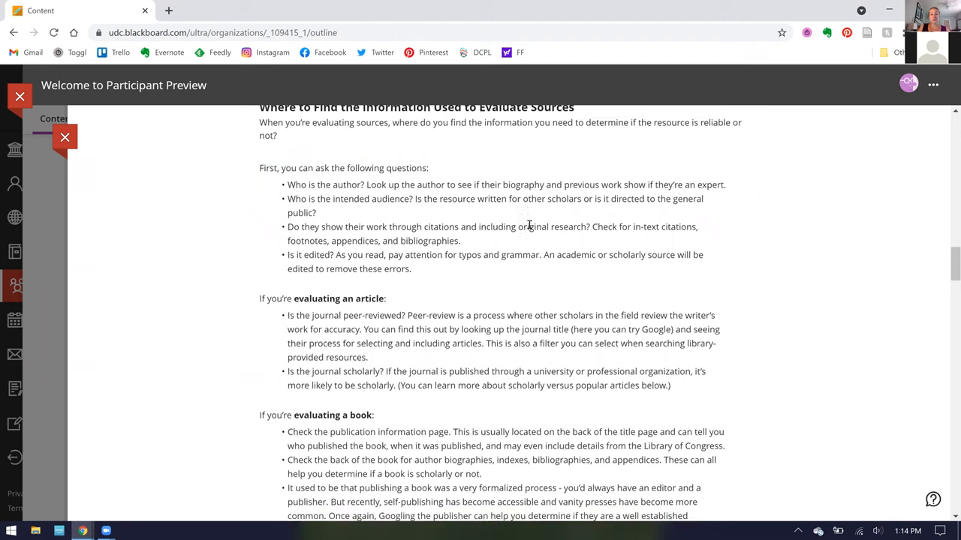
scroll("down", 3)
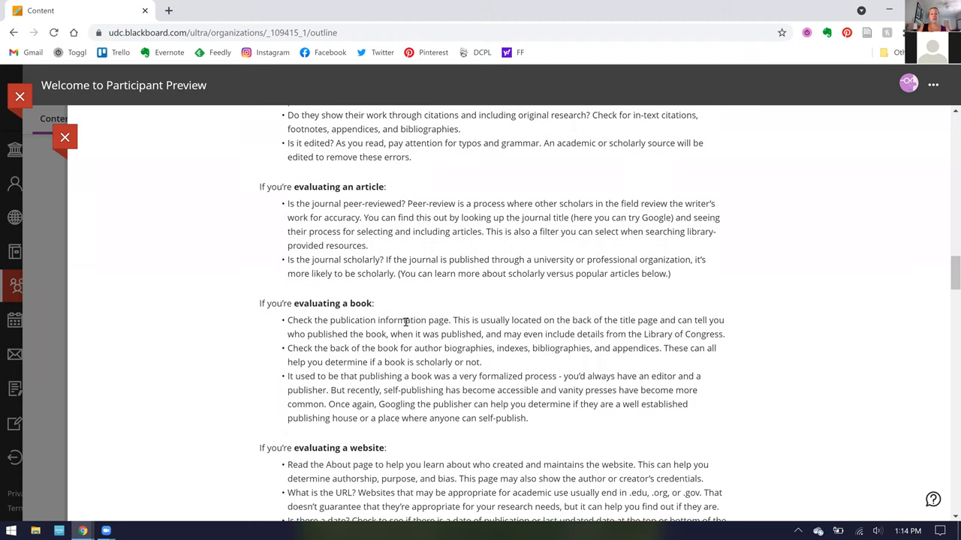
scroll("down", 3)
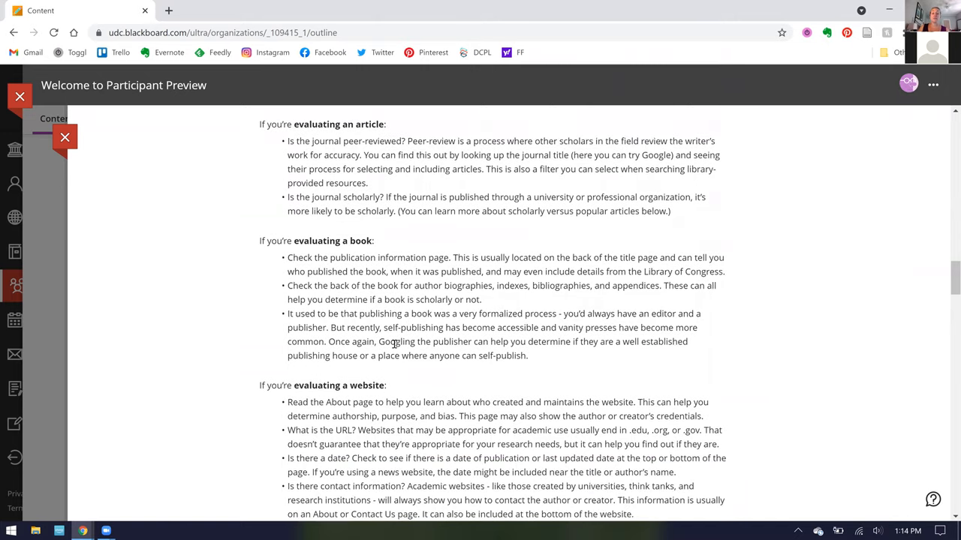
scroll("down", 3)
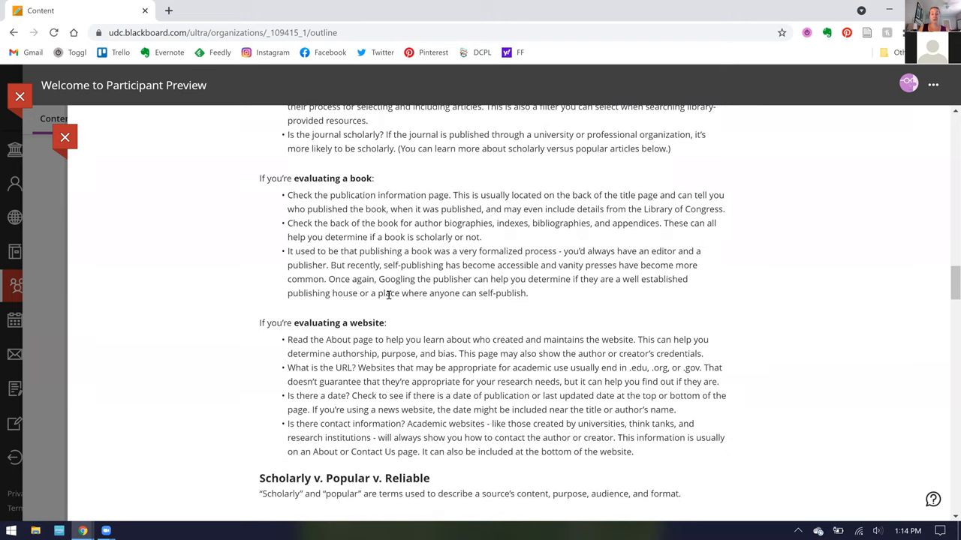
scroll("down", 3)
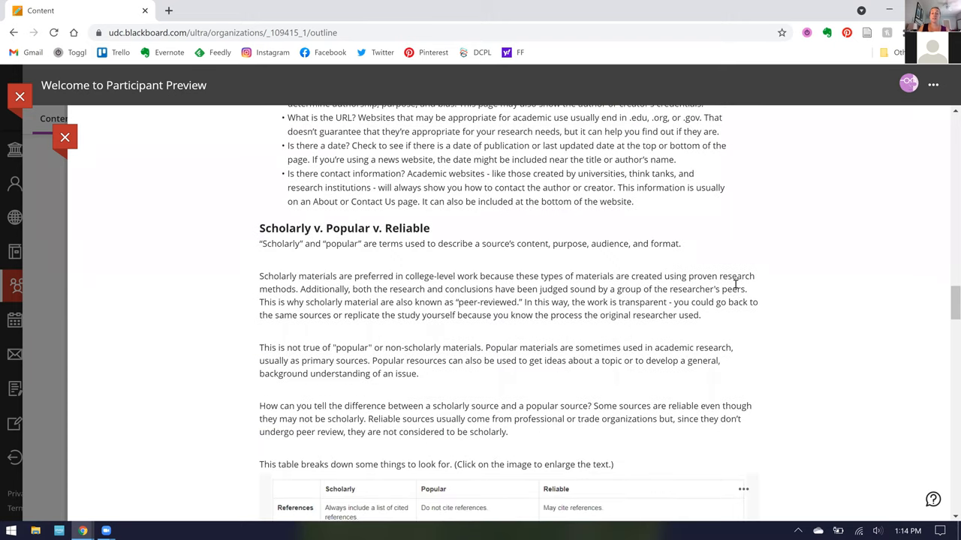
scroll("down", 3)
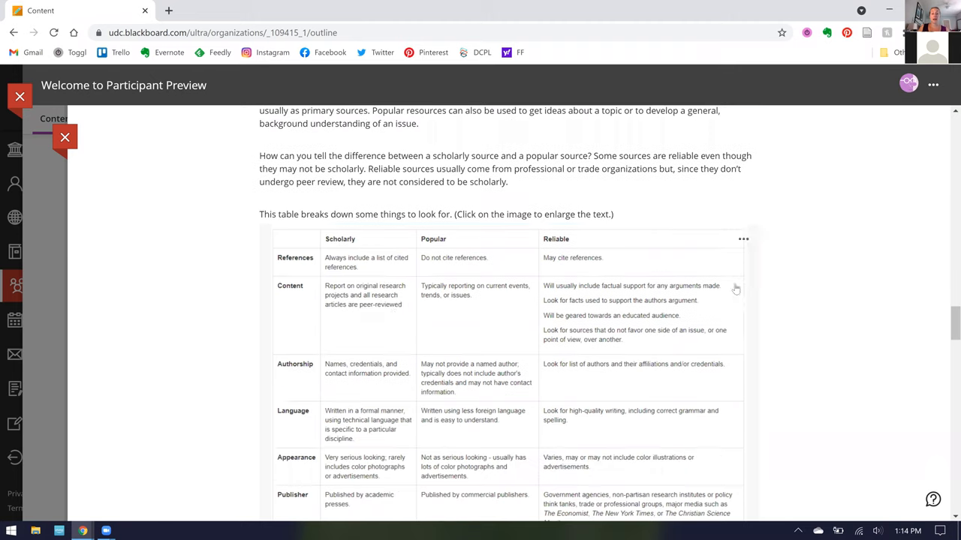
scroll("down", 3)
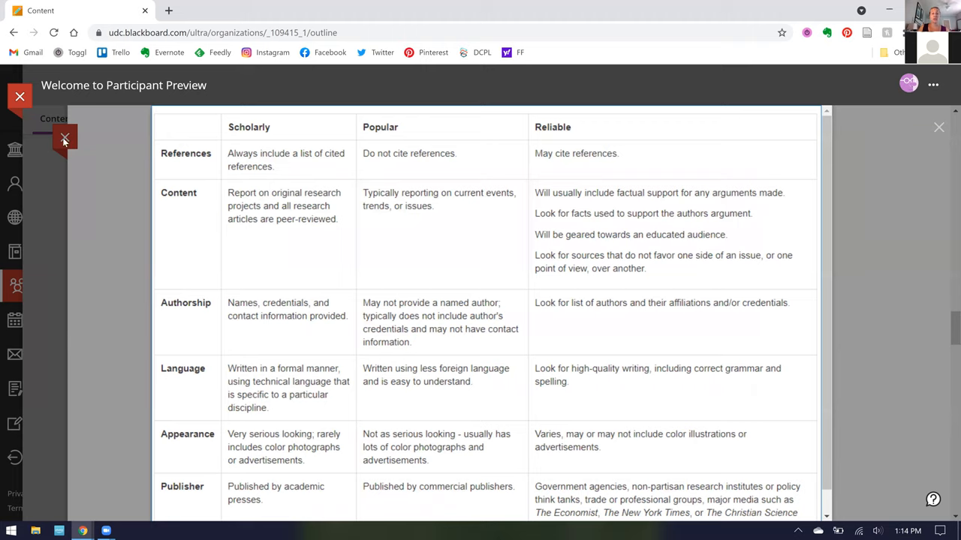
Bring up the image options menu for the enlarged comparison table
right_click(279, 177)
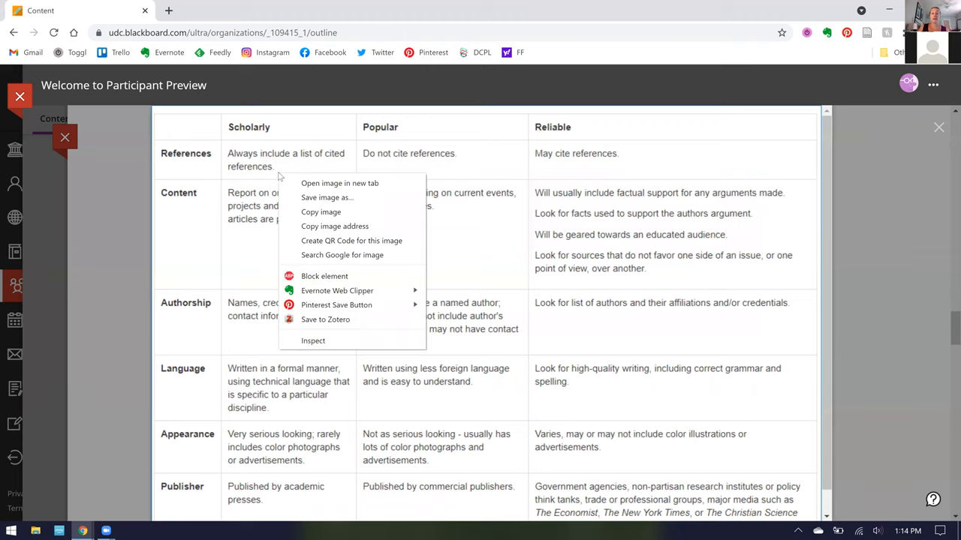
mouse_move(327, 197)
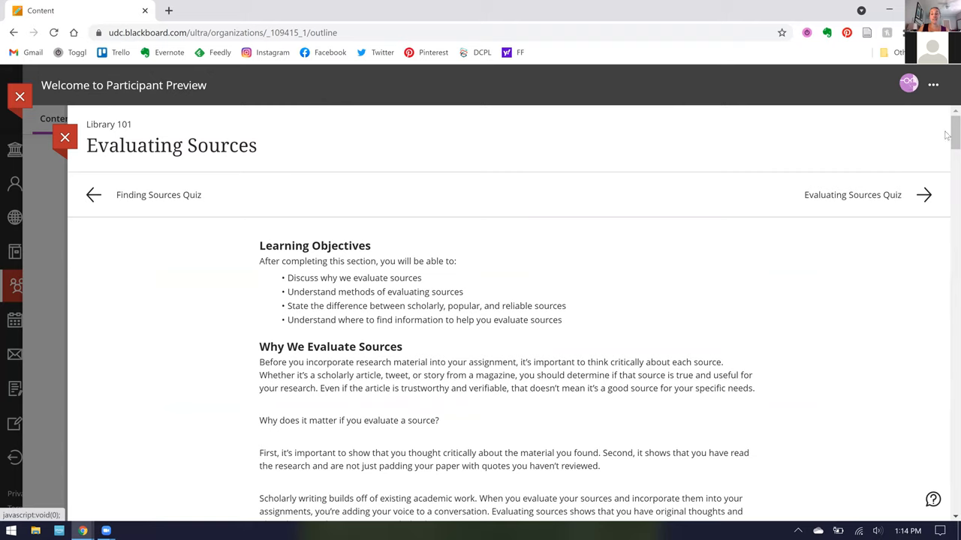
Read through the Evaluating Sources FAQ to the end and close the item back to the course outline
scroll("down", 3)
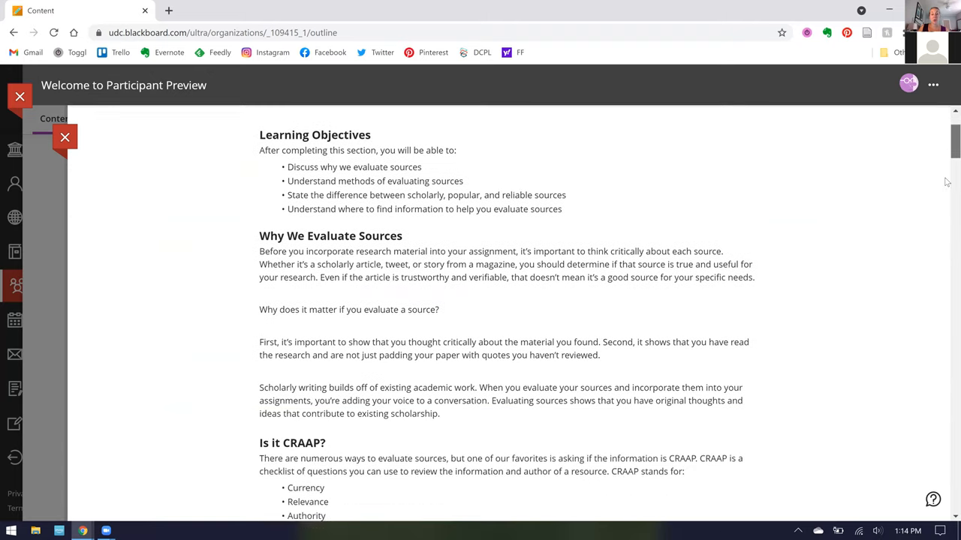
scroll("down", 3)
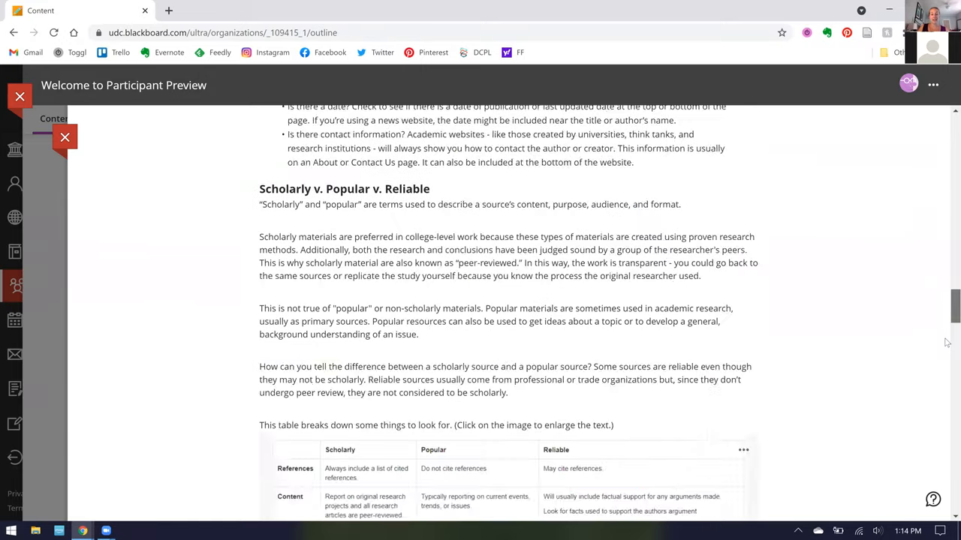
scroll("down", 3)
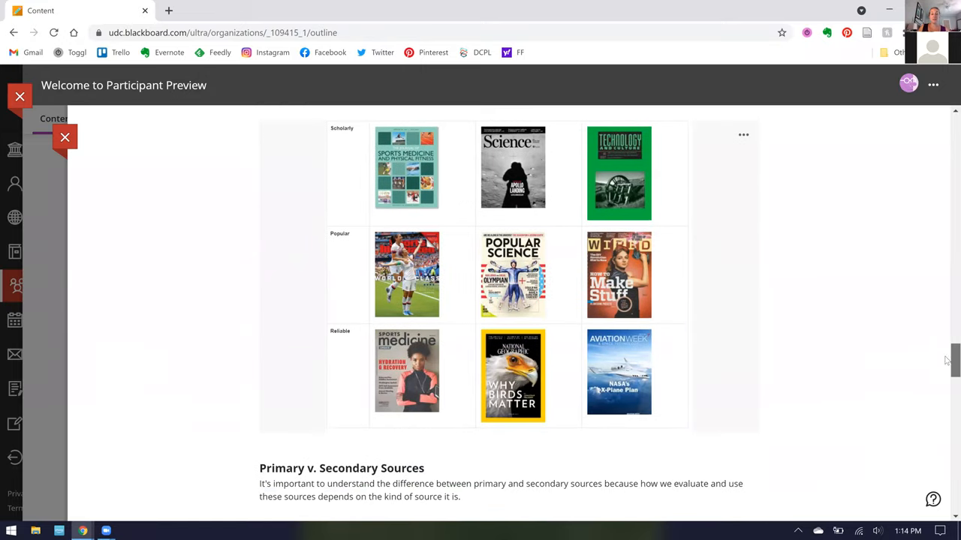
scroll("down", 3)
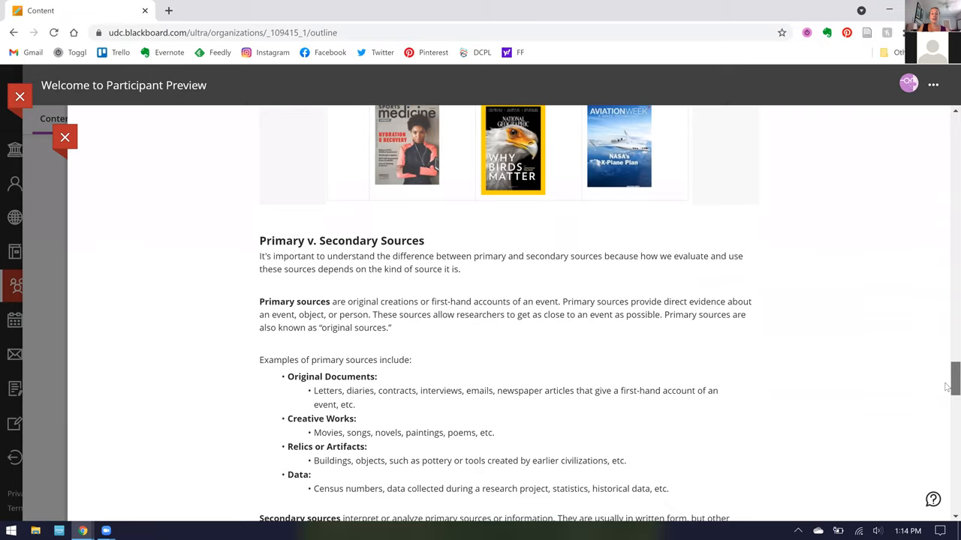
scroll("down", 3)
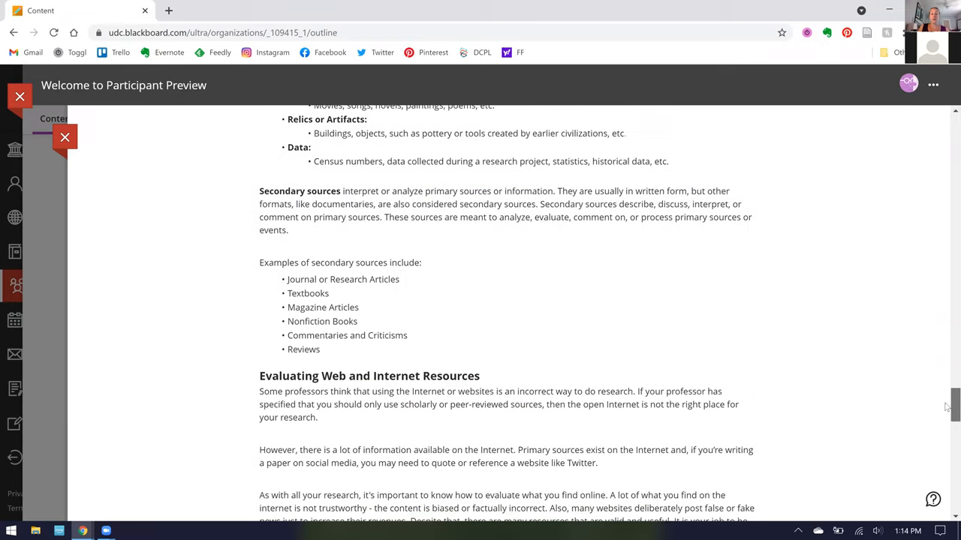
scroll("down", 3)
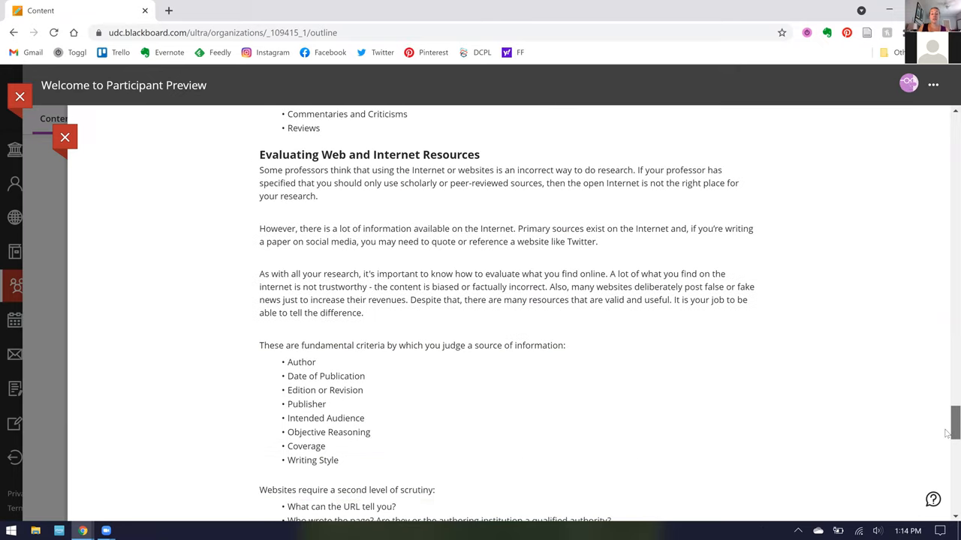
scroll("down", 3)
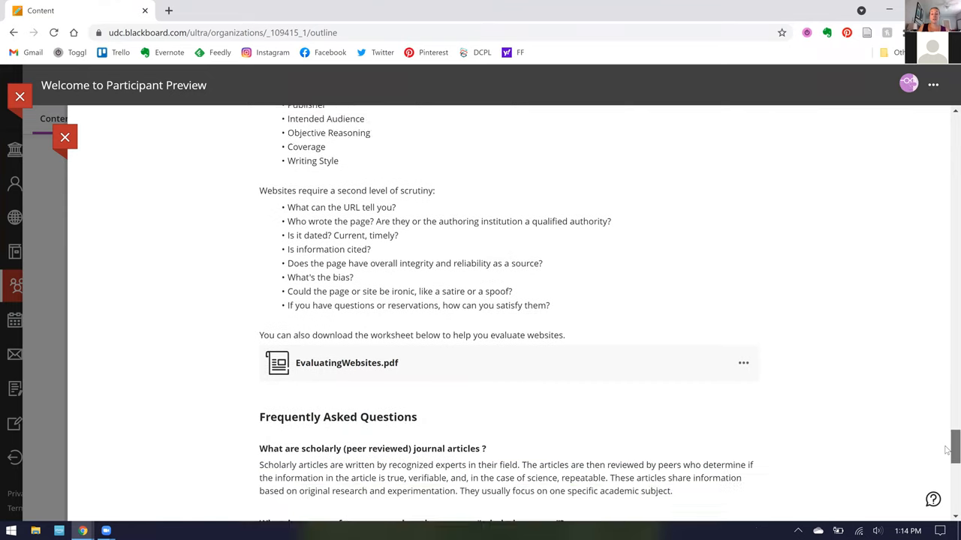
scroll("down", 3)
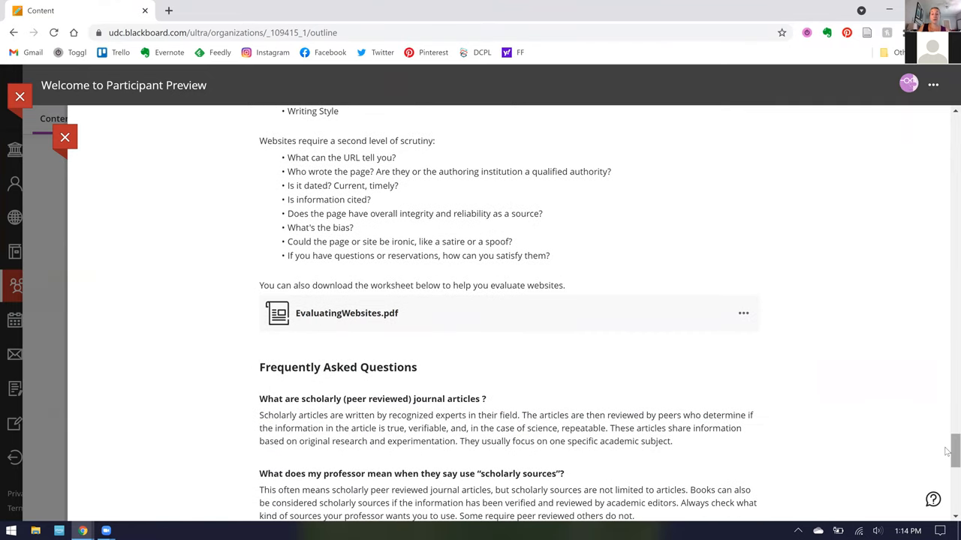
scroll("down", 3)
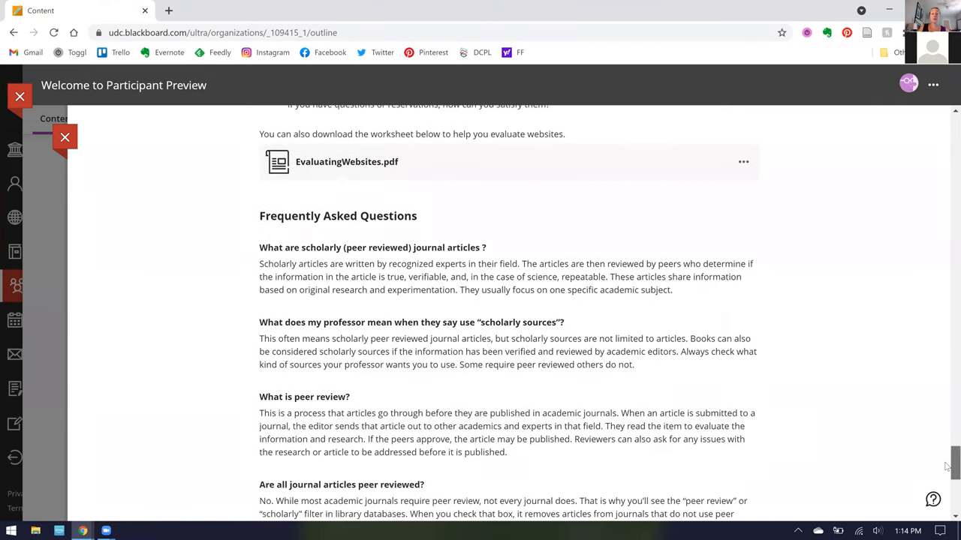
scroll("down", 3)
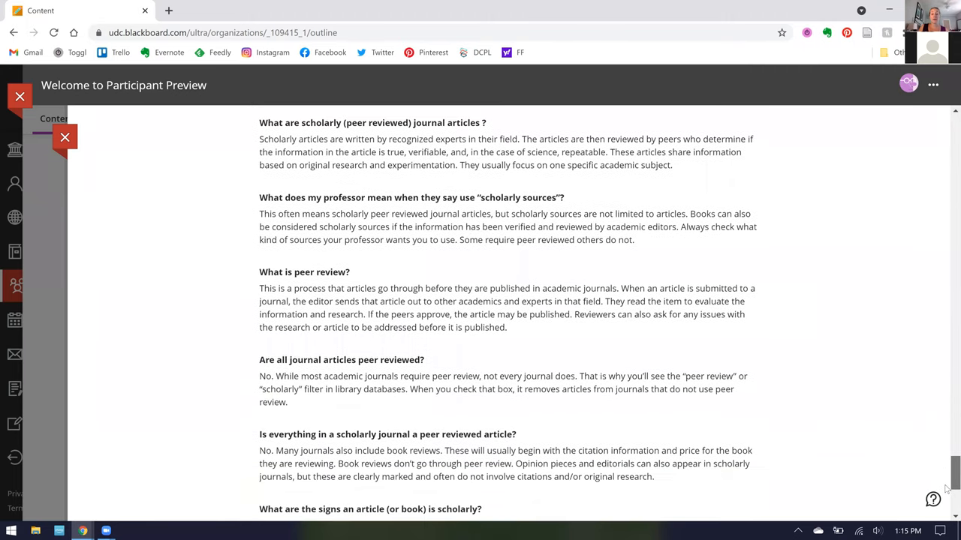
scroll("down", 3)
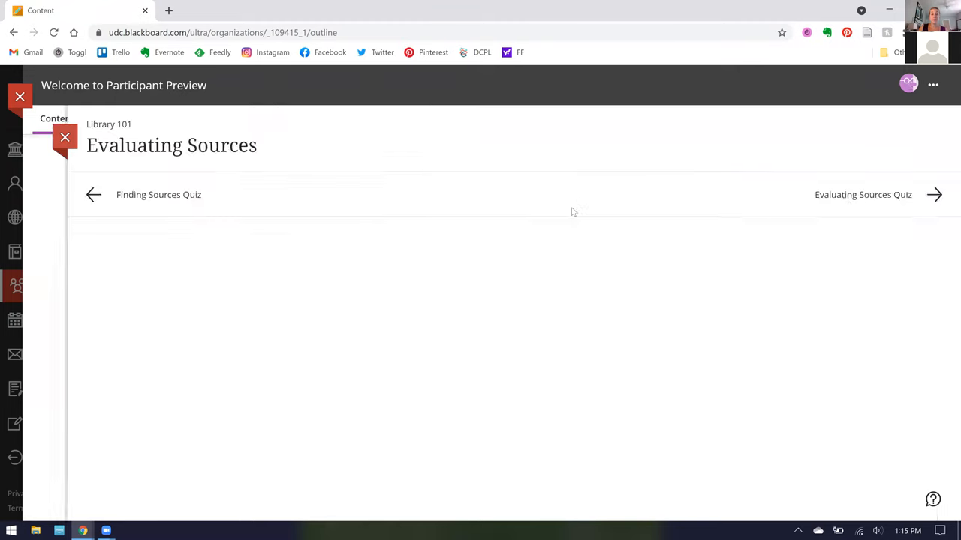
left_click(65, 138)
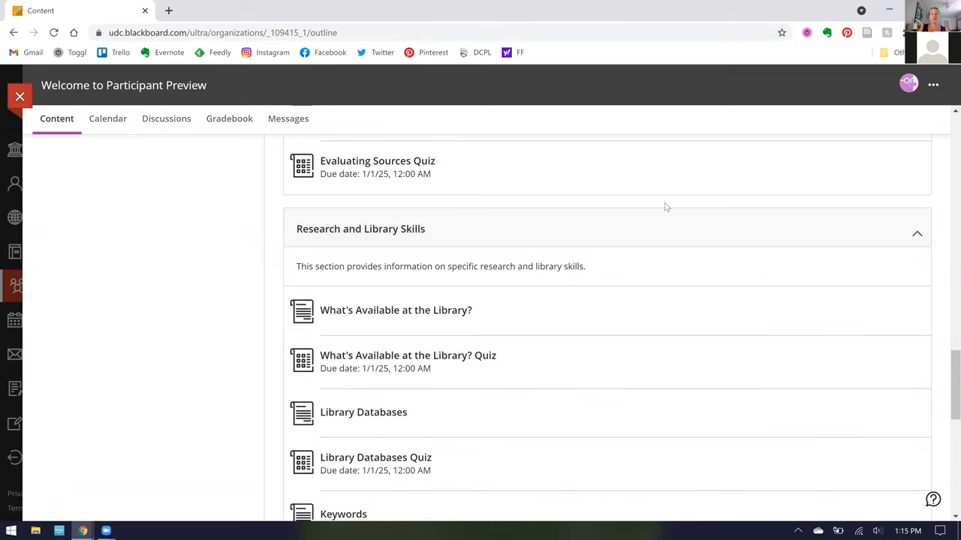
mouse_move(688, 264)
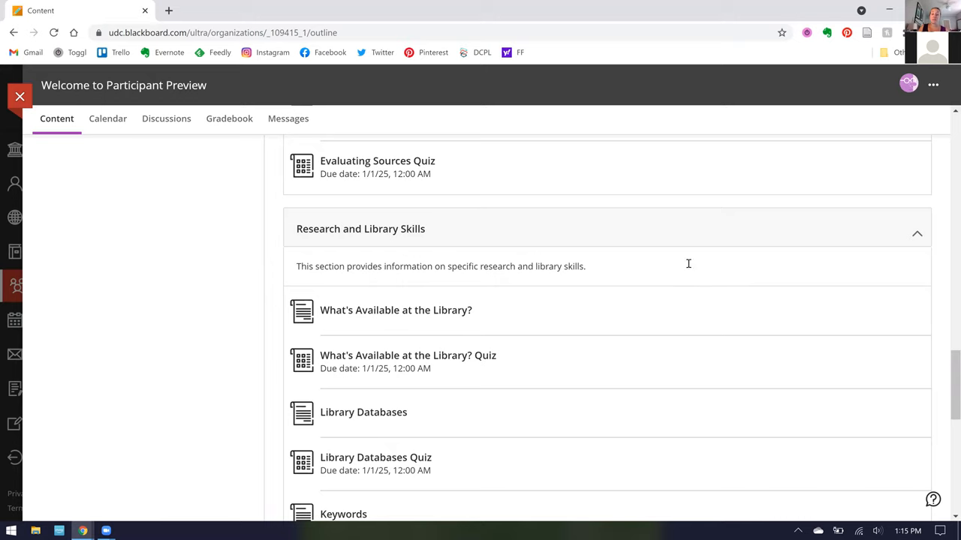
scroll("down", 3)
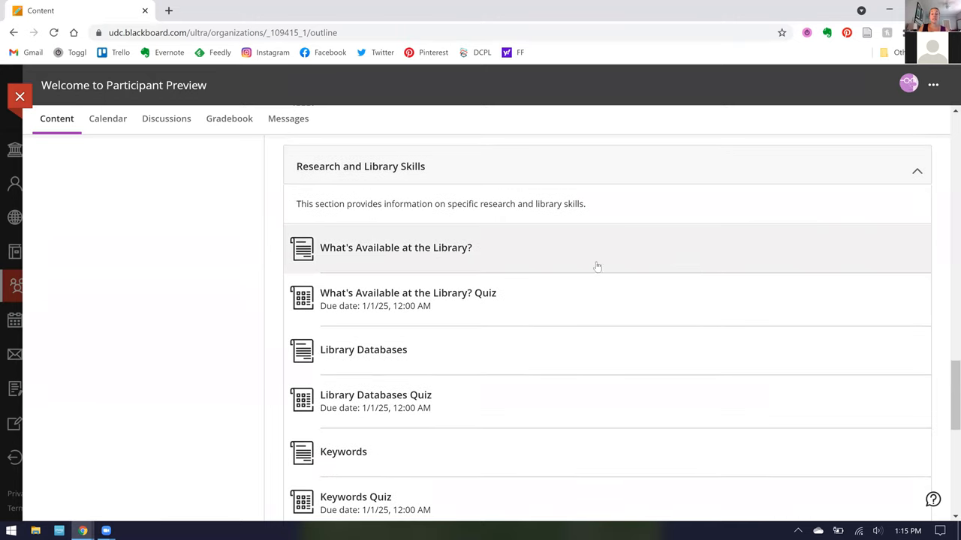
mouse_move(442, 262)
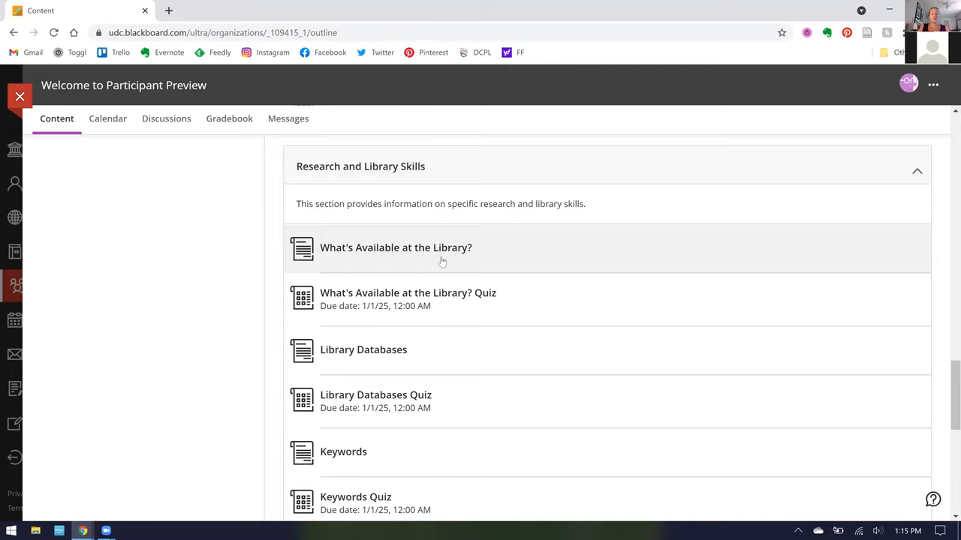
mouse_move(530, 260)
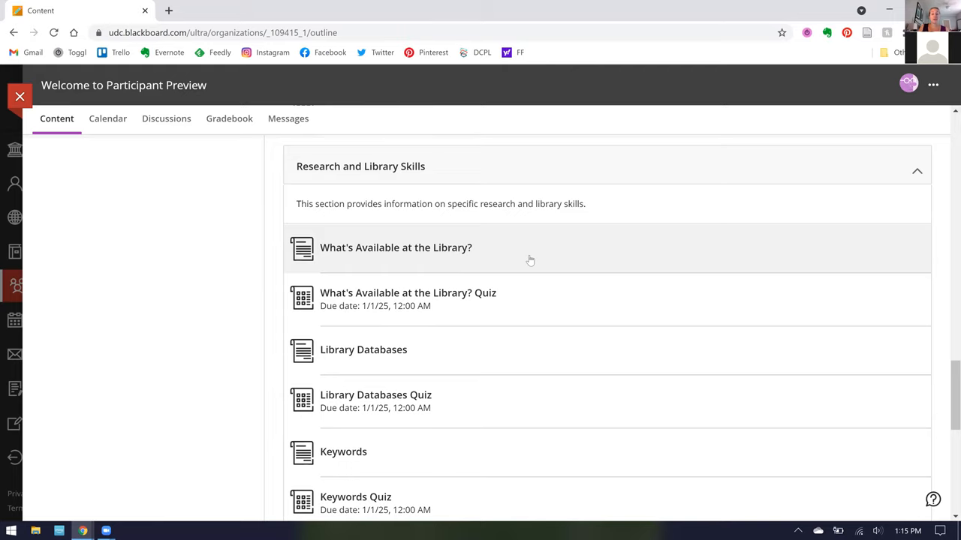
scroll("down", 3)
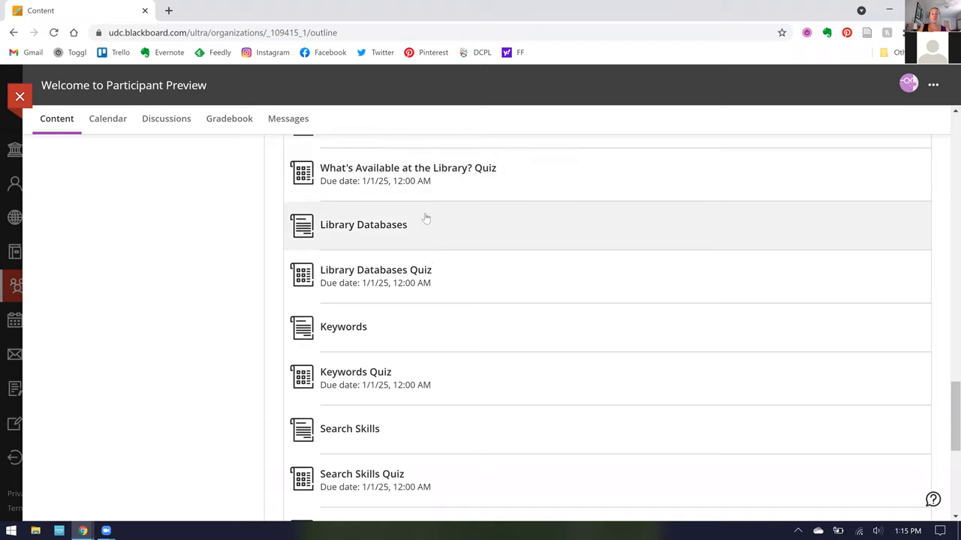
scroll("down", 3)
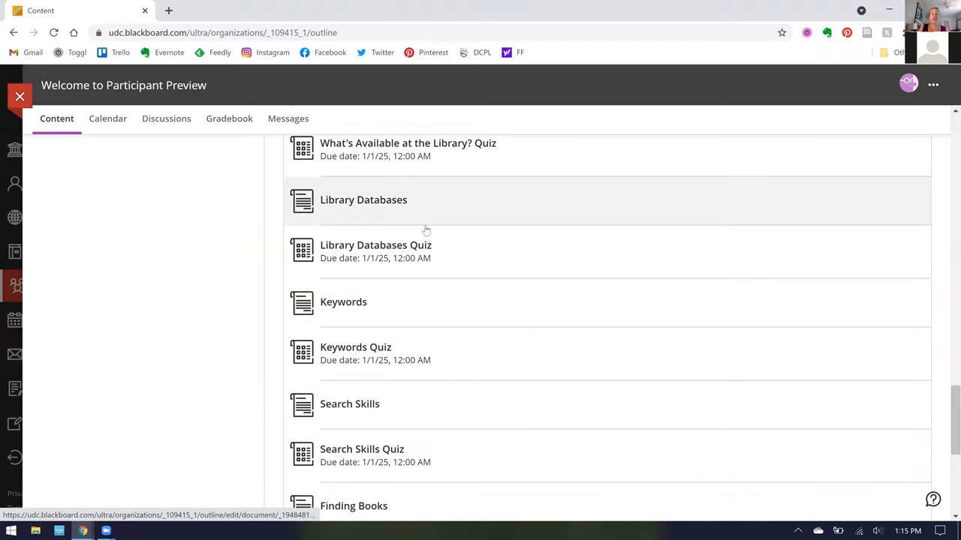
scroll("down", 3)
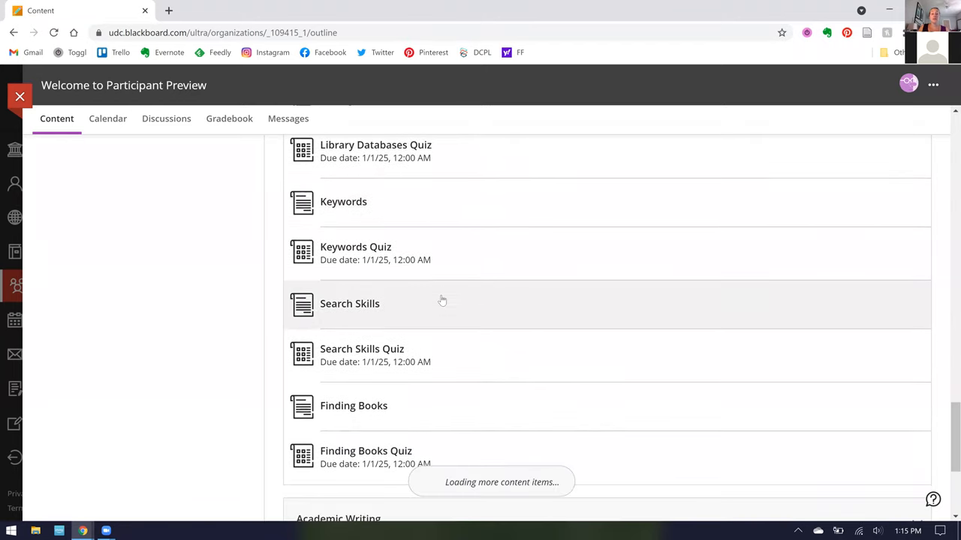
scroll("down", 3)
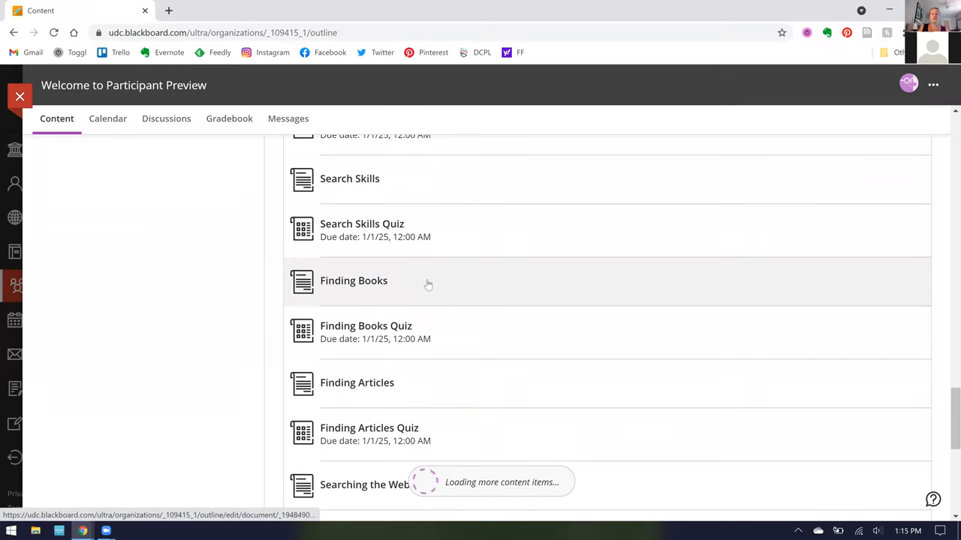
scroll("down", 3)
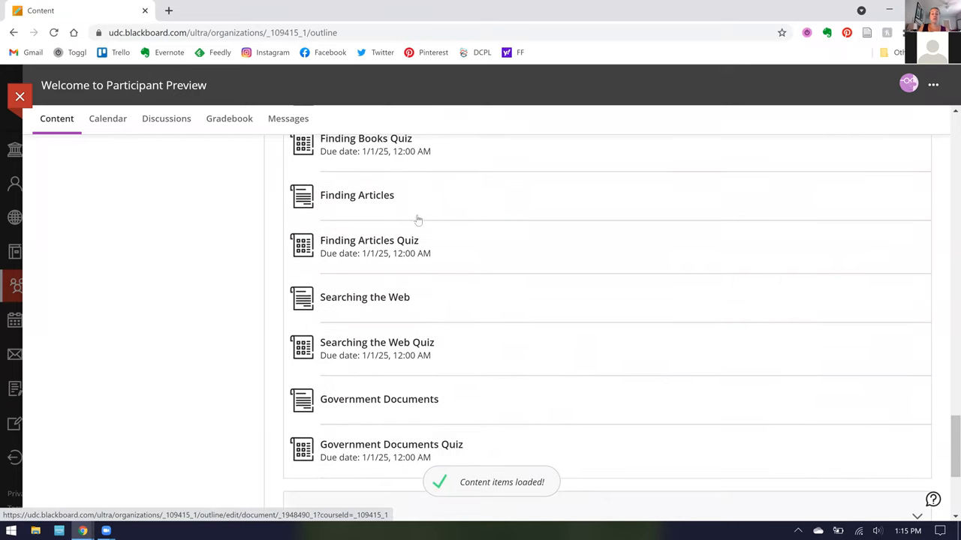
mouse_move(458, 297)
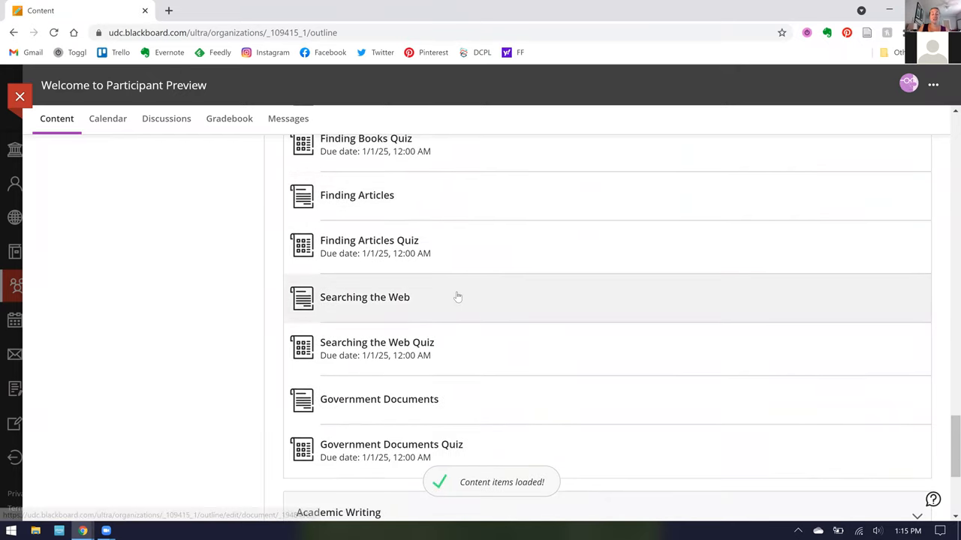
scroll("down", 3)
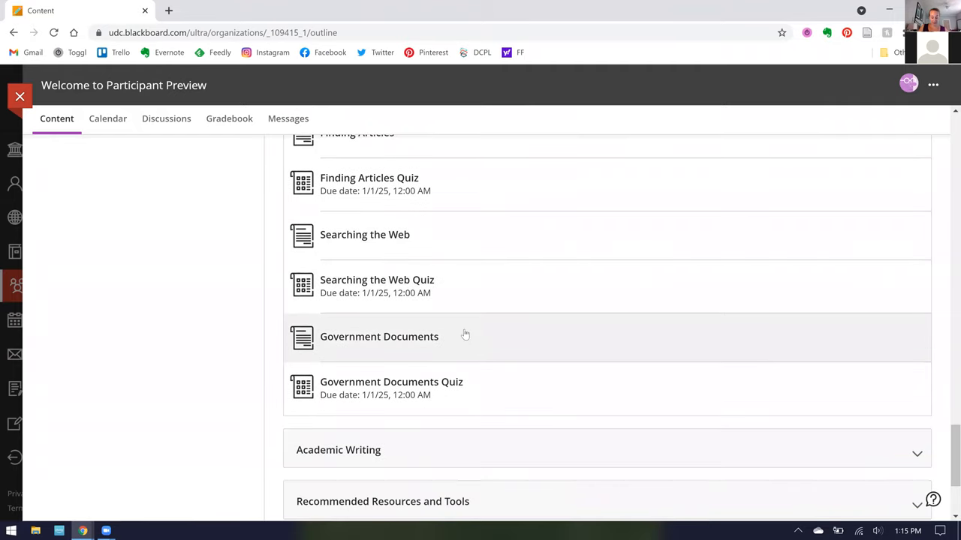
scroll("up", 3)
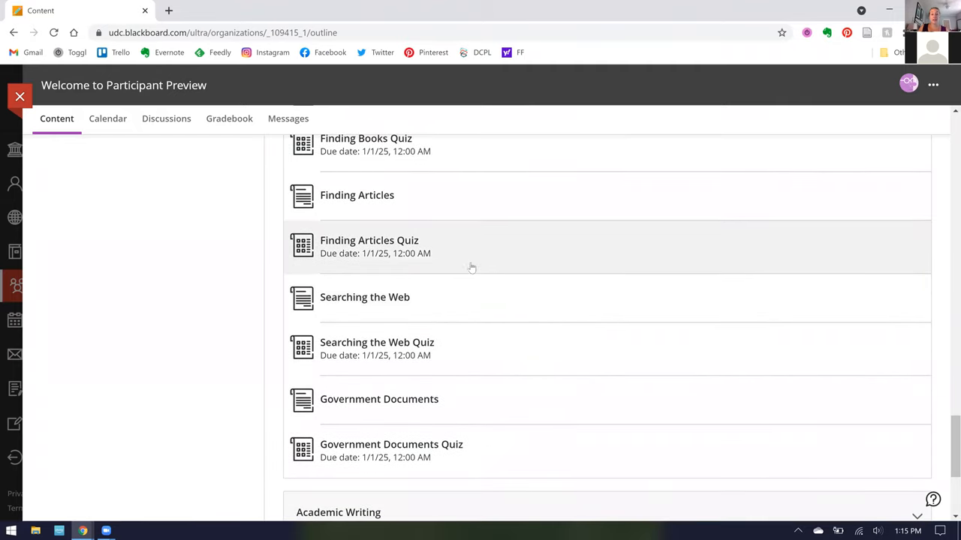
scroll("up", 3)
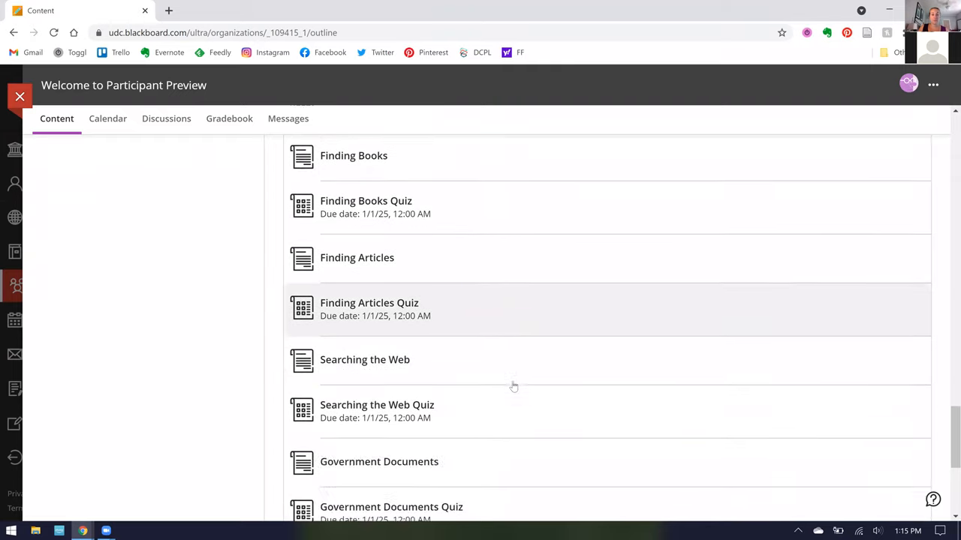
scroll("up", 3)
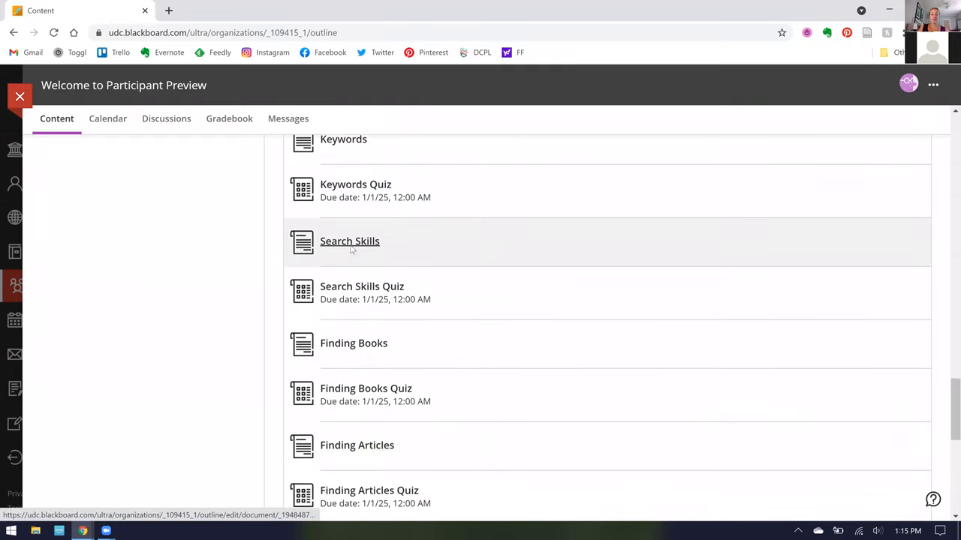
Open the Search Skills lesson and read its limiters, Boolean, phrase, parentheses and wildcard sections
left_click(349, 241)
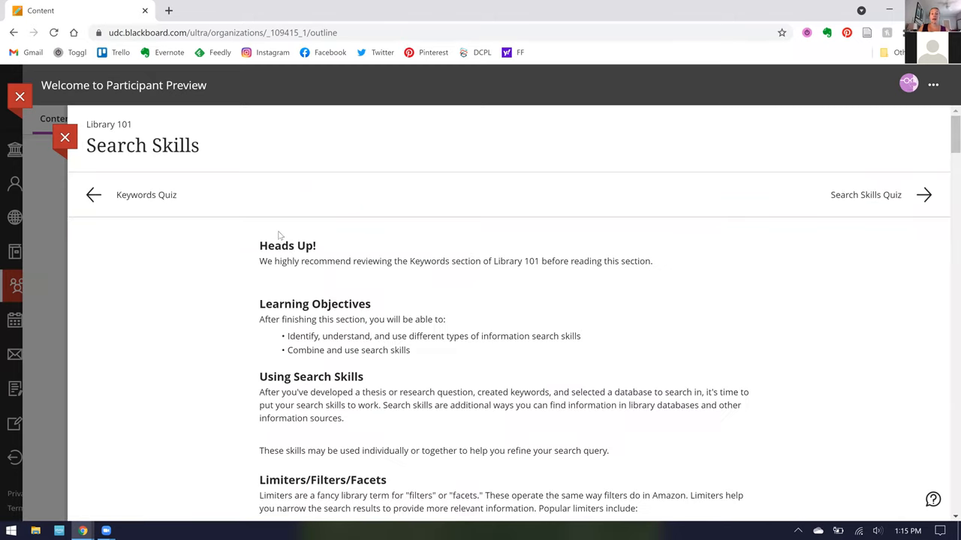
mouse_move(600, 256)
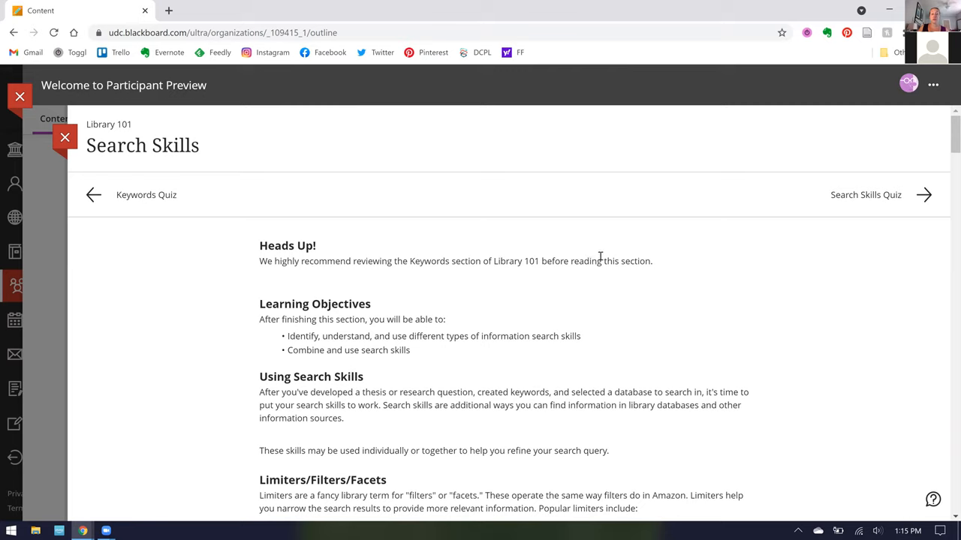
mouse_move(608, 283)
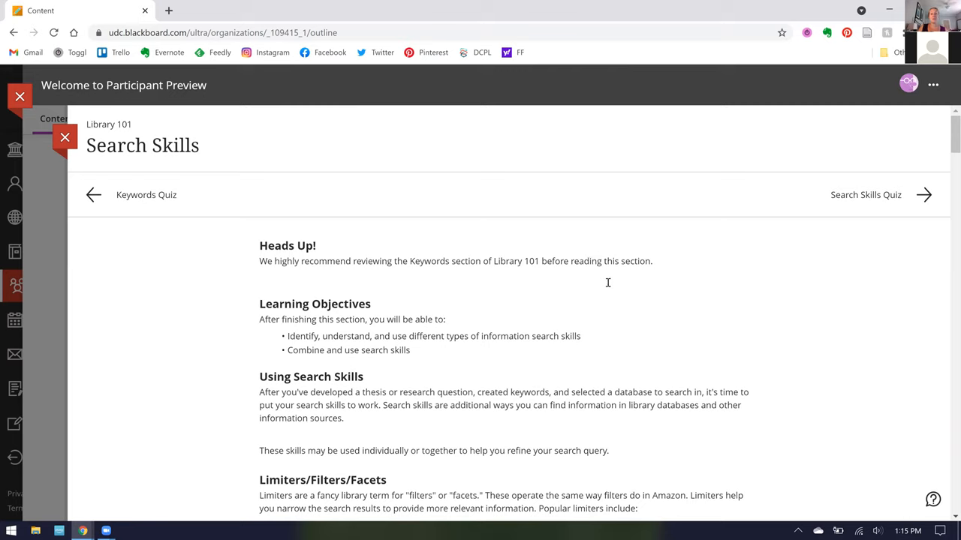
mouse_move(519, 269)
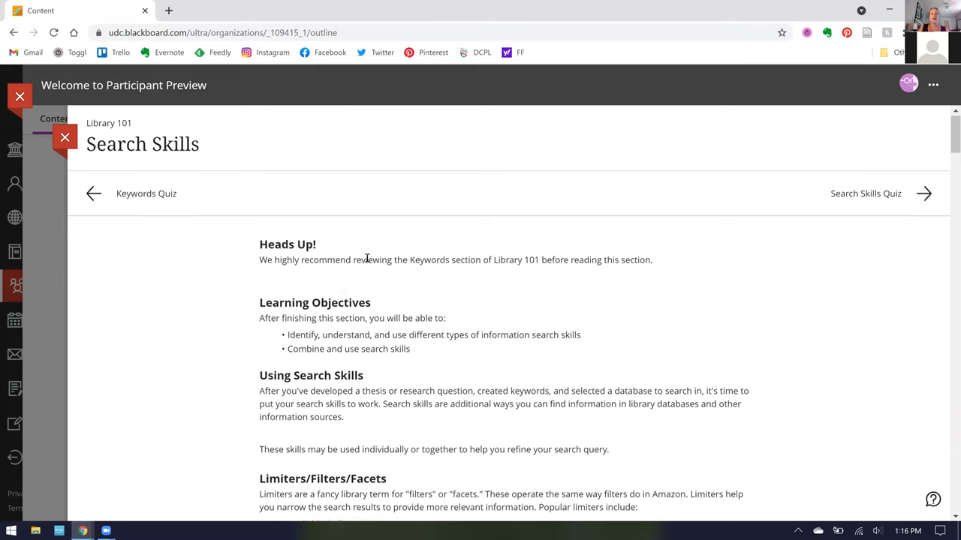
scroll("down", 3)
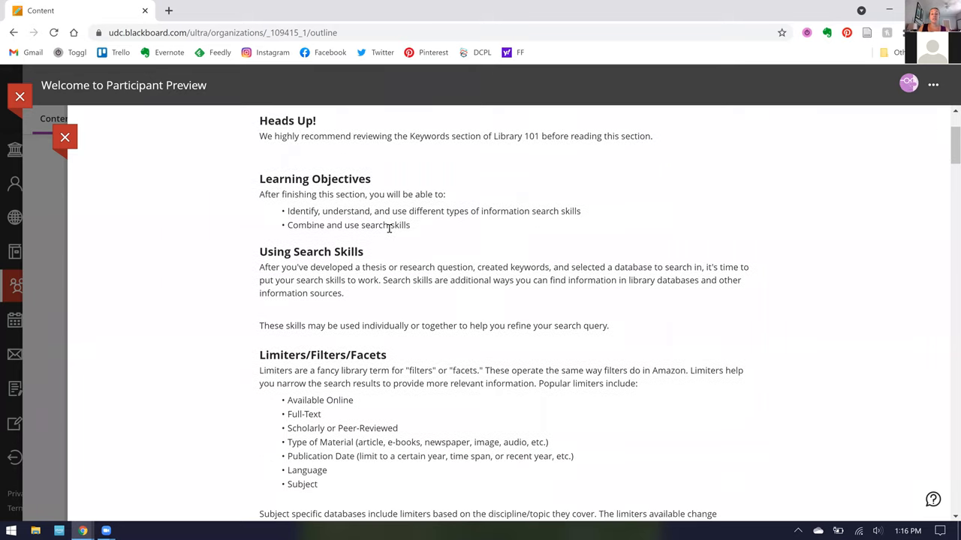
scroll("down", 3)
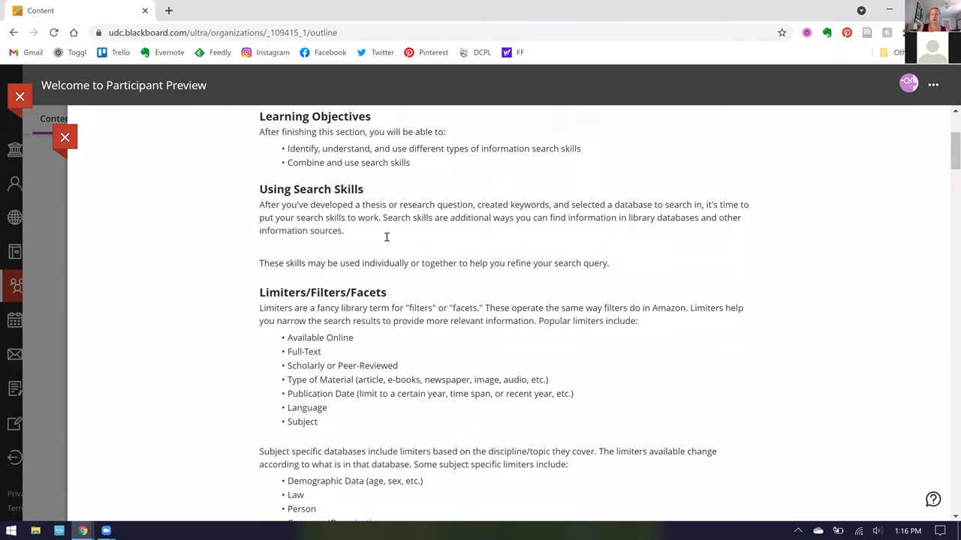
scroll("down", 3)
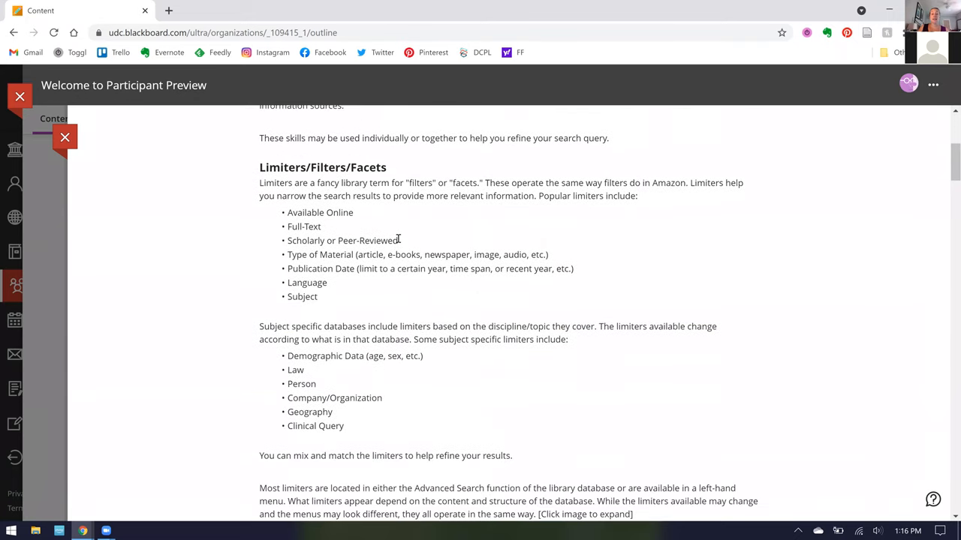
scroll("down", 3)
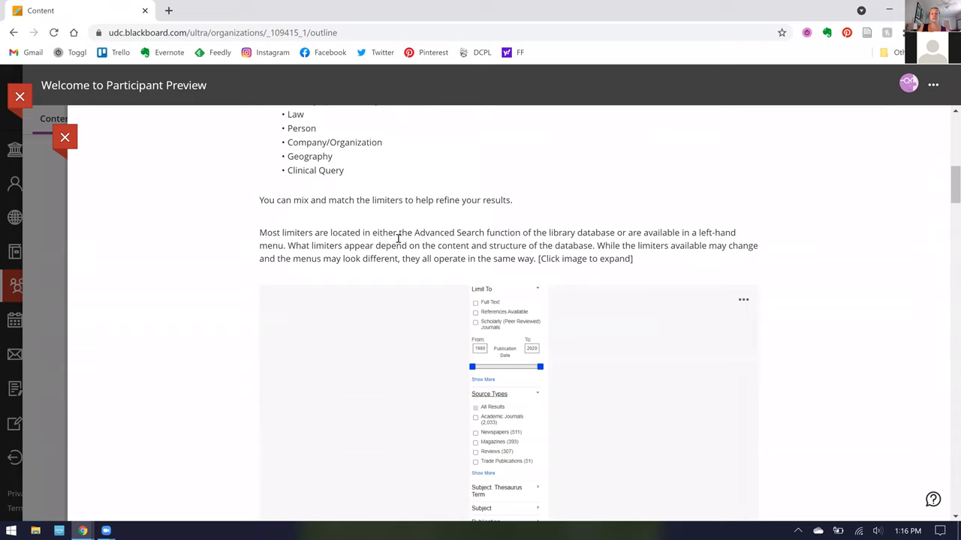
scroll("down", 3)
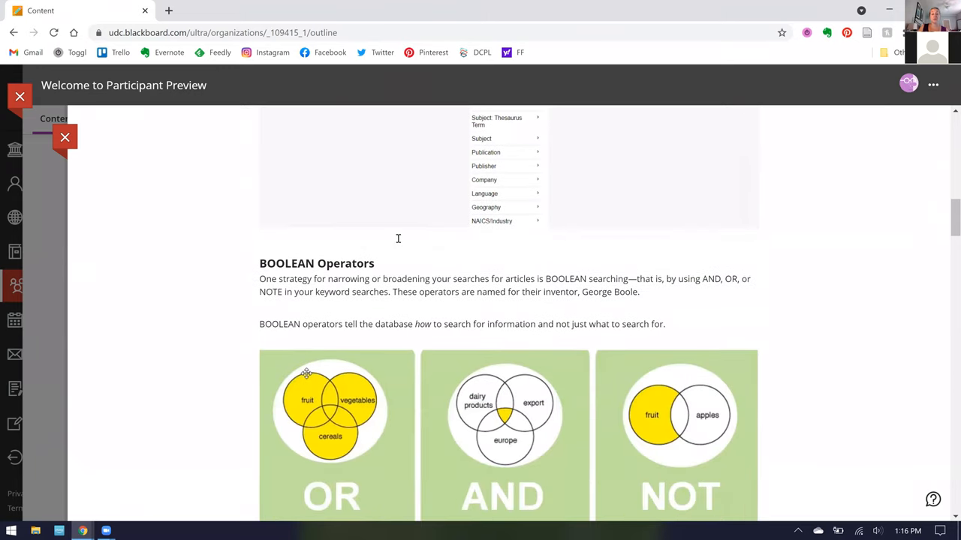
scroll("down", 3)
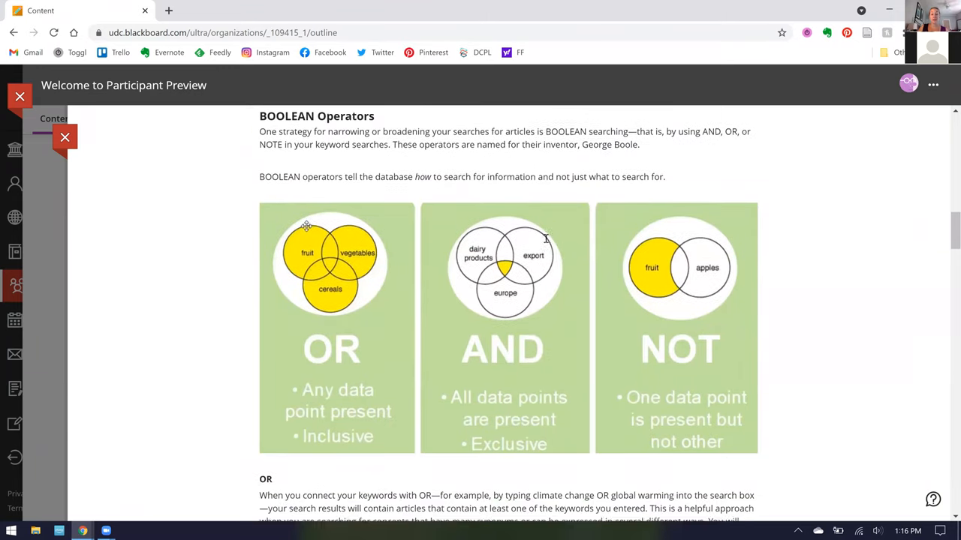
scroll("down", 3)
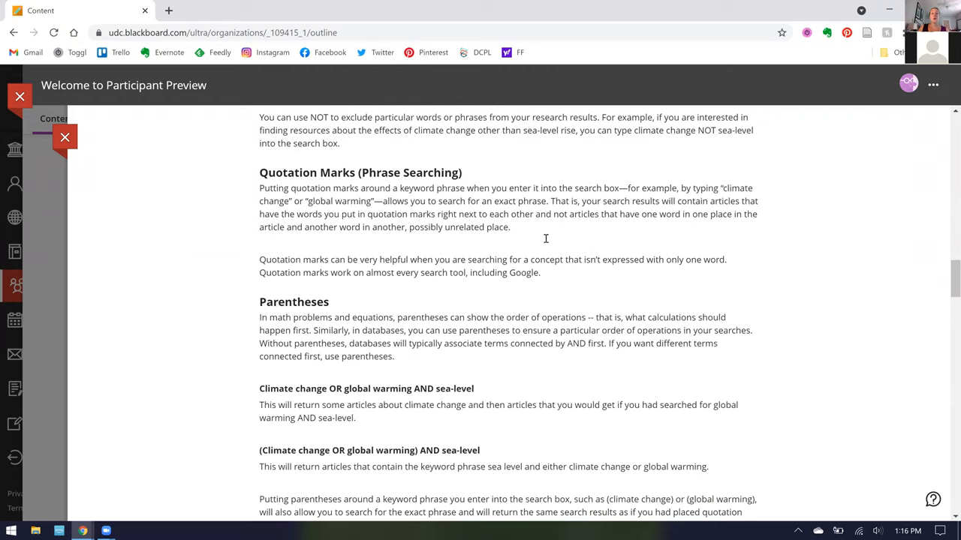
scroll("down", 3)
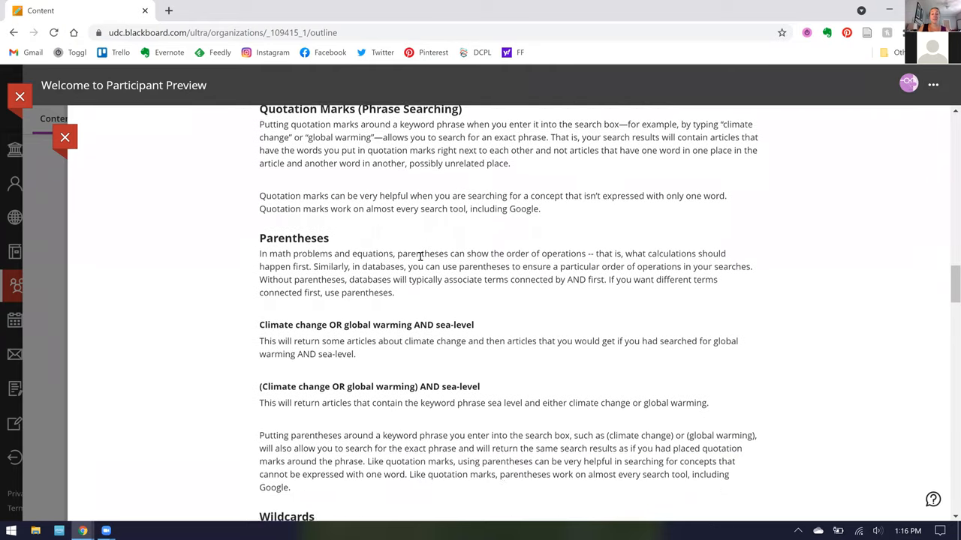
scroll("down", 3)
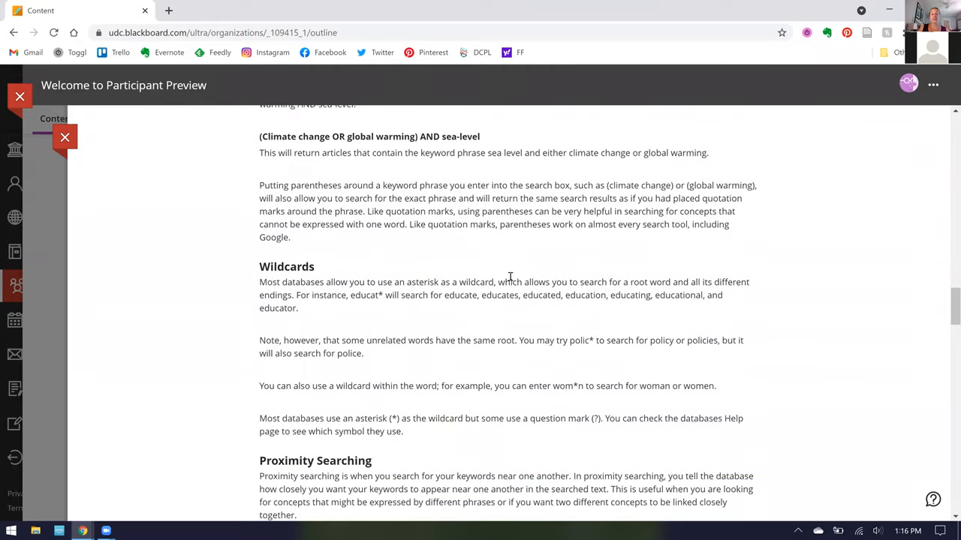
scroll("down", 3)
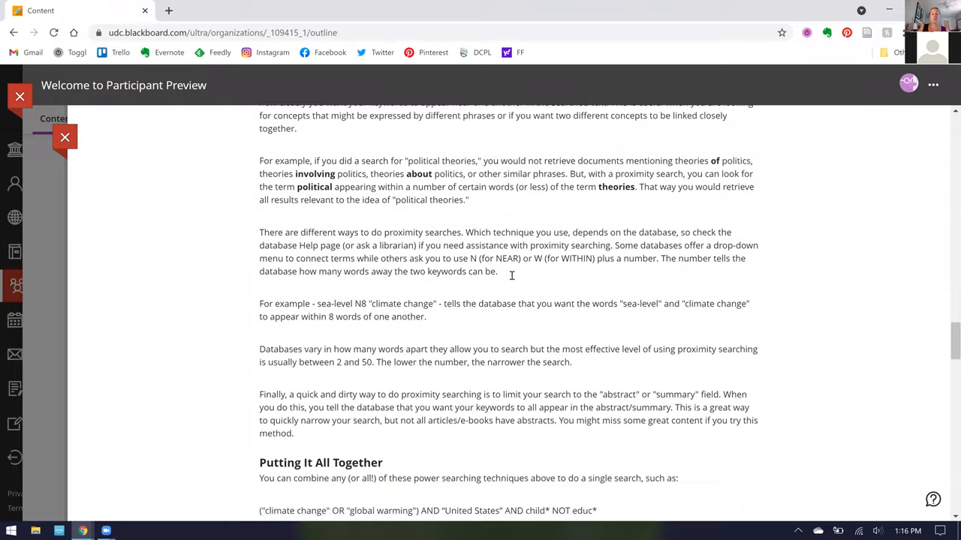
scroll("down", 3)
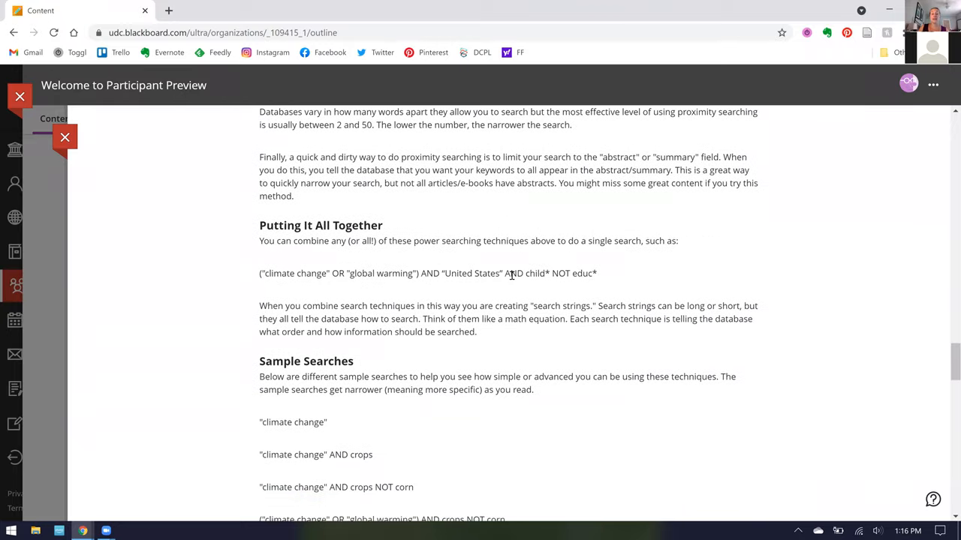
scroll("down", 3)
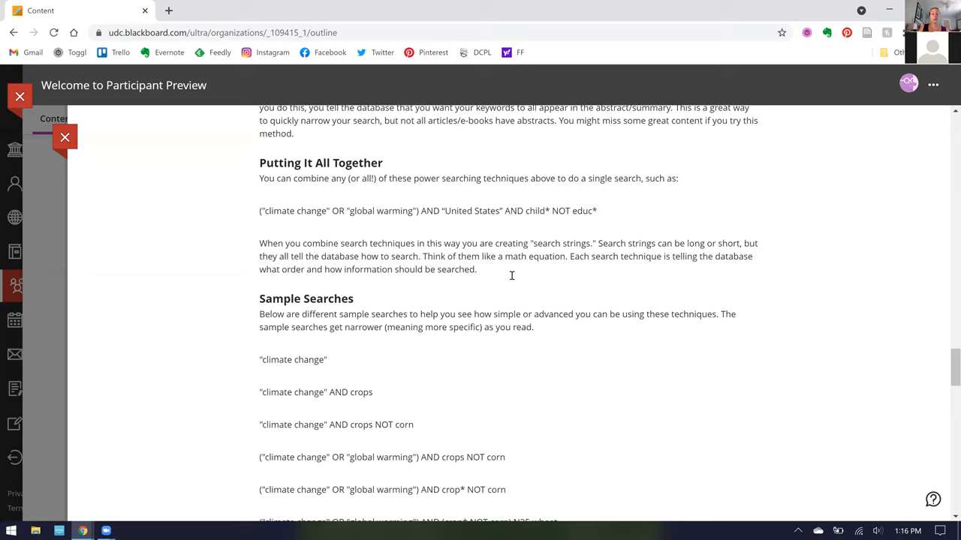
mouse_move(292, 223)
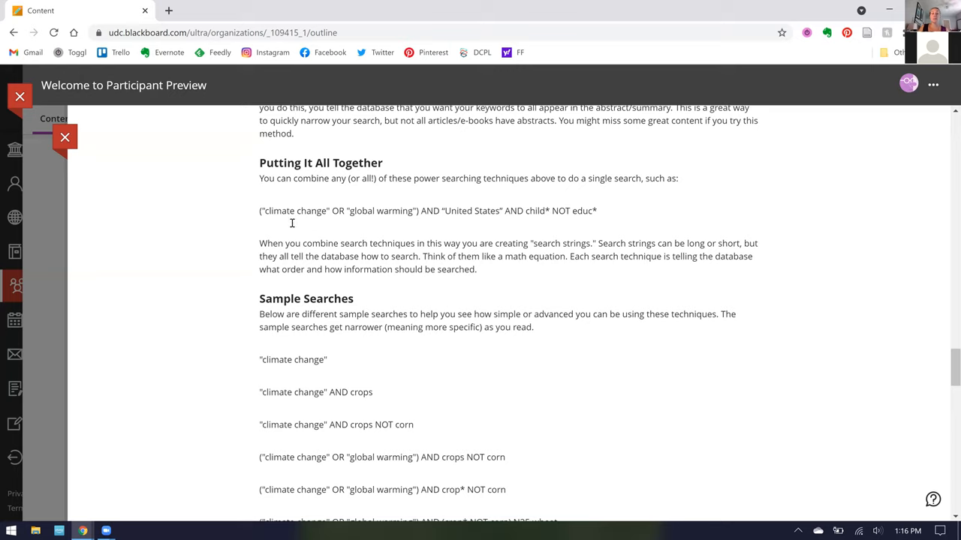
mouse_move(620, 205)
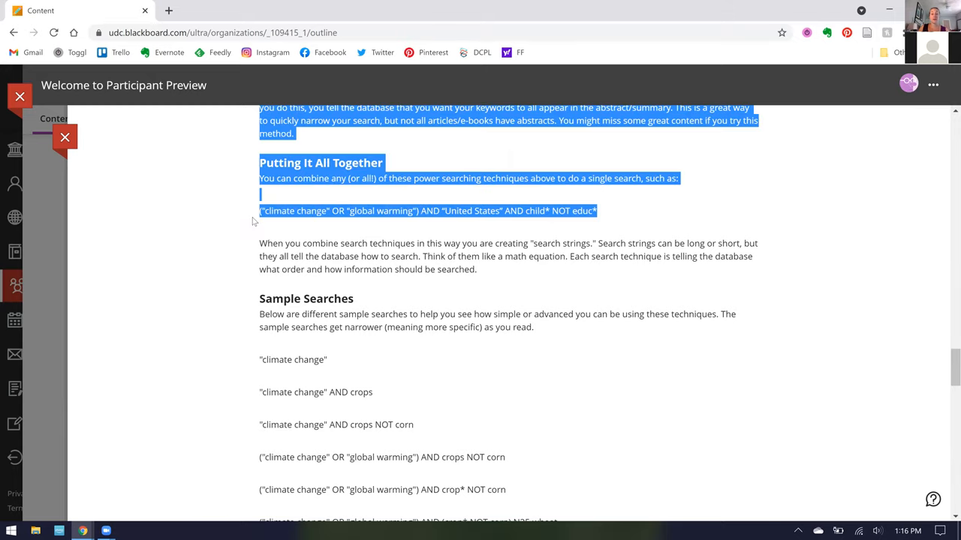
scroll("down", 3)
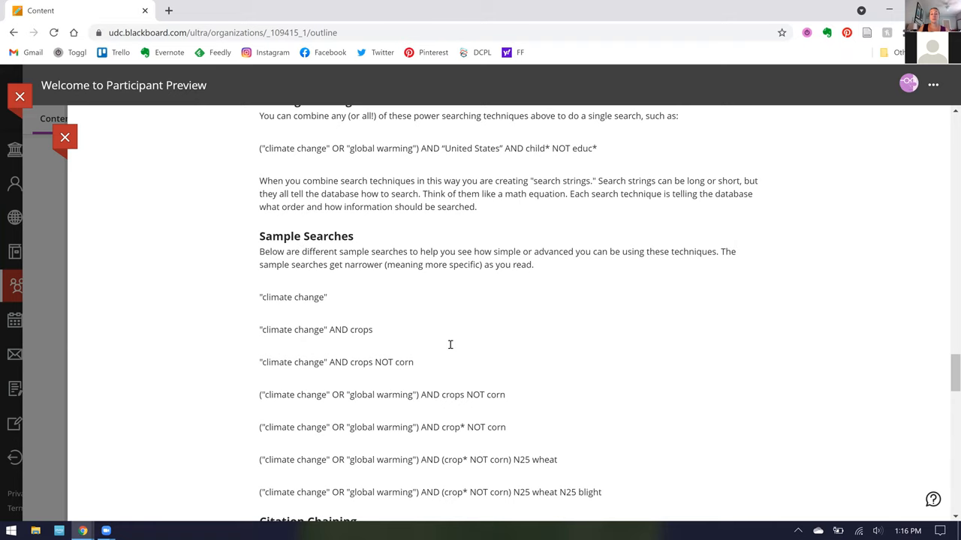
scroll("down", 3)
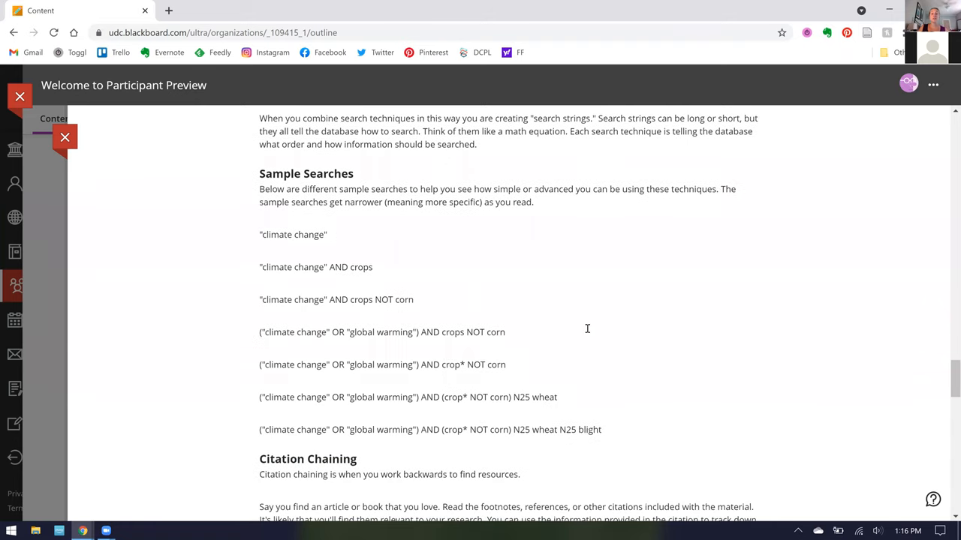
mouse_move(330, 357)
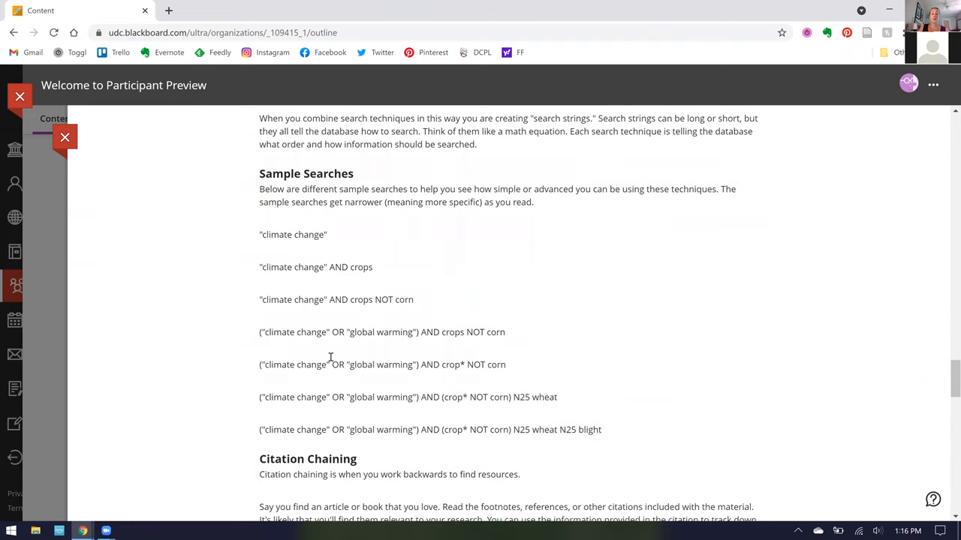
mouse_move(288, 241)
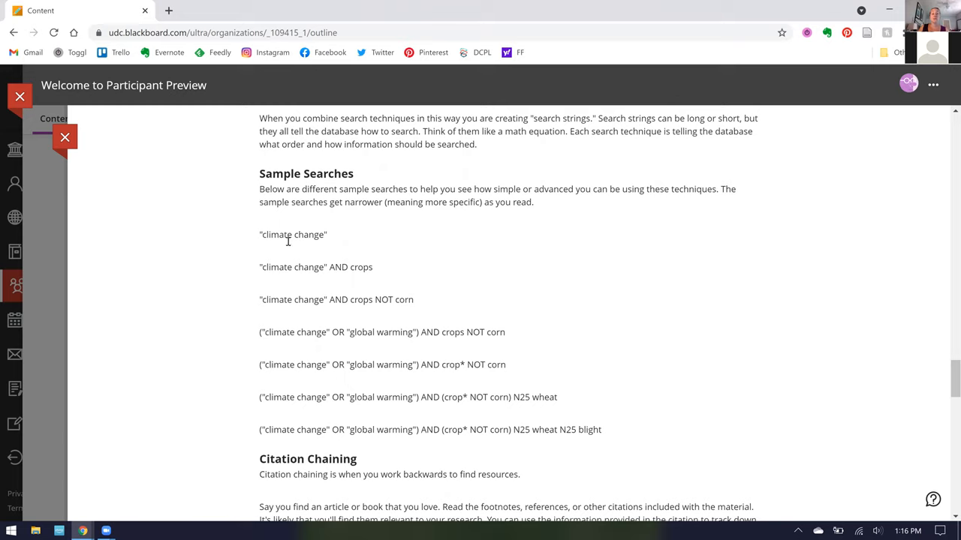
mouse_move(285, 396)
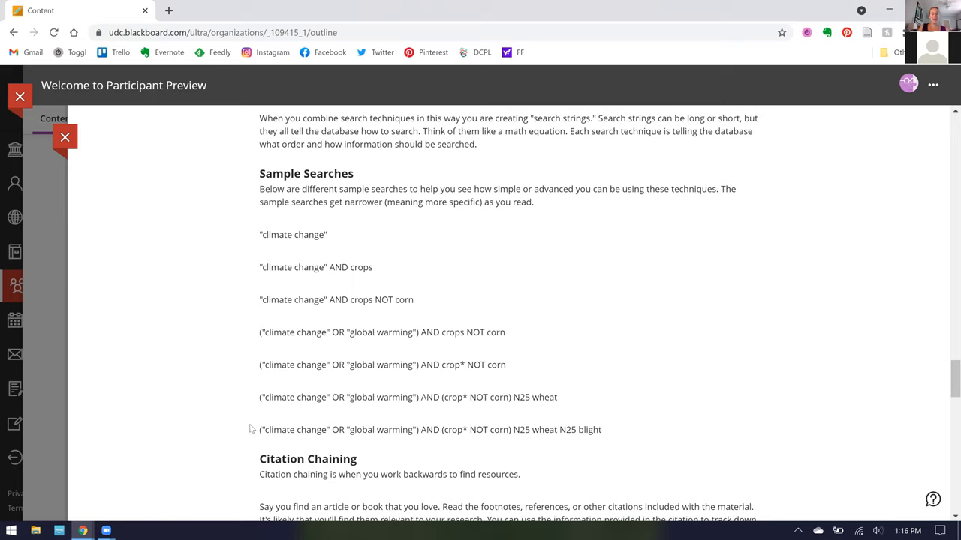
Scroll to the end of the search techniques reading and close the item panel
scroll("down", 3)
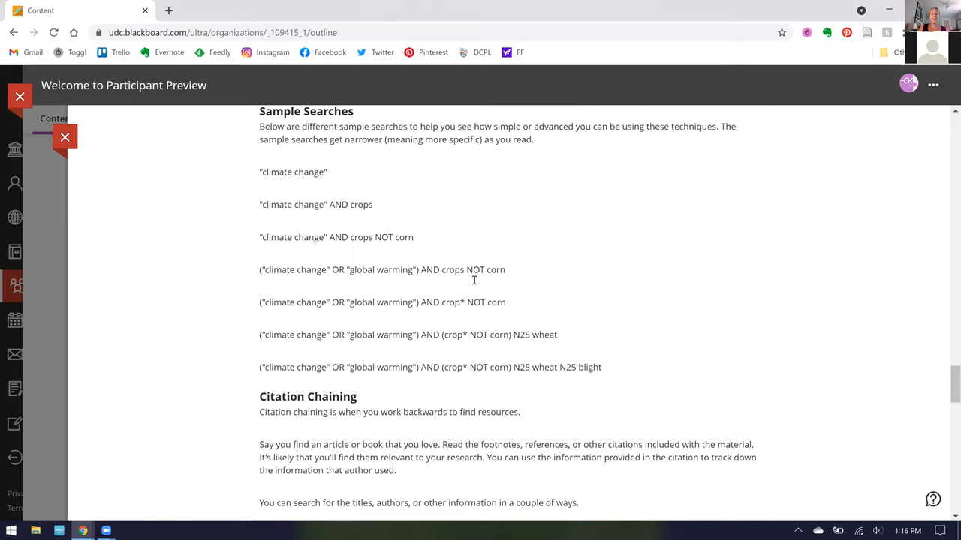
scroll("down", 3)
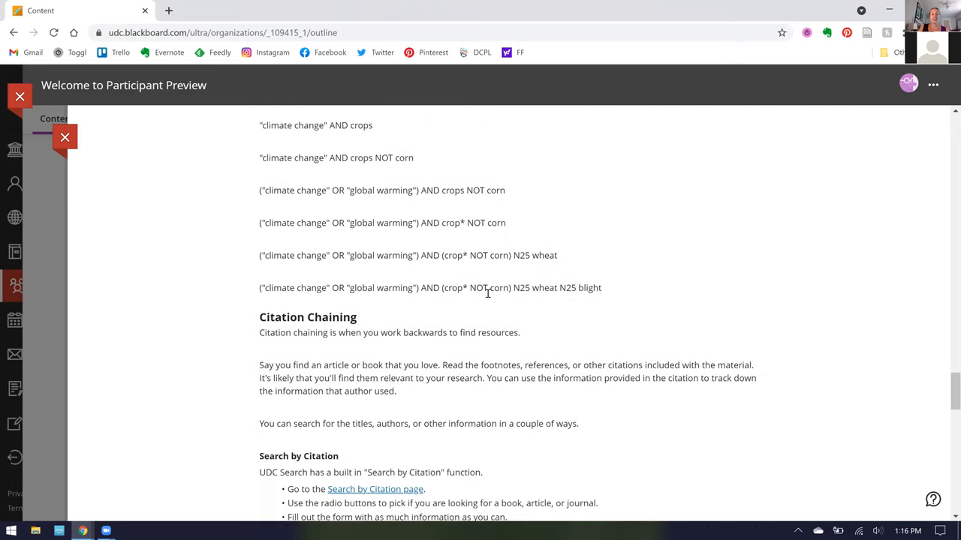
scroll("down", 3)
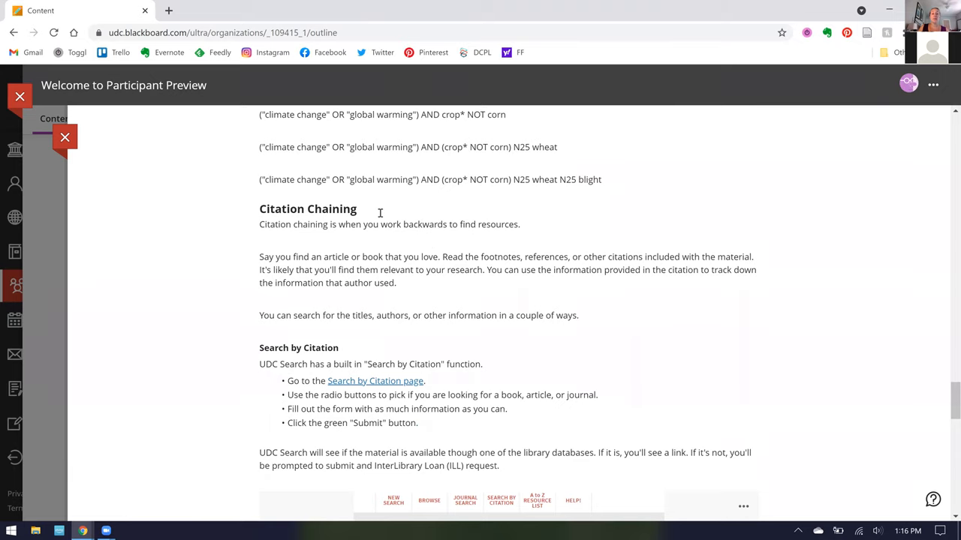
scroll("down", 3)
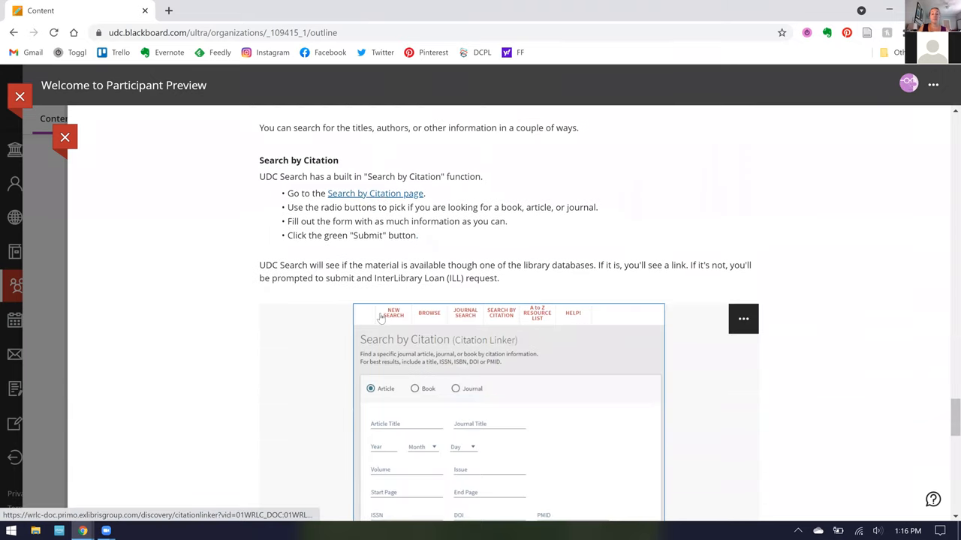
scroll("down", 3)
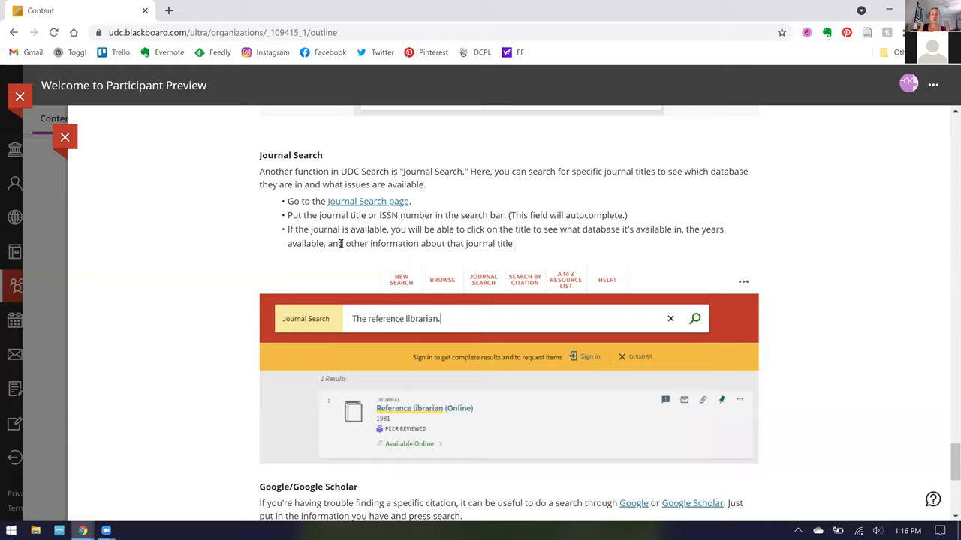
scroll("down", 3)
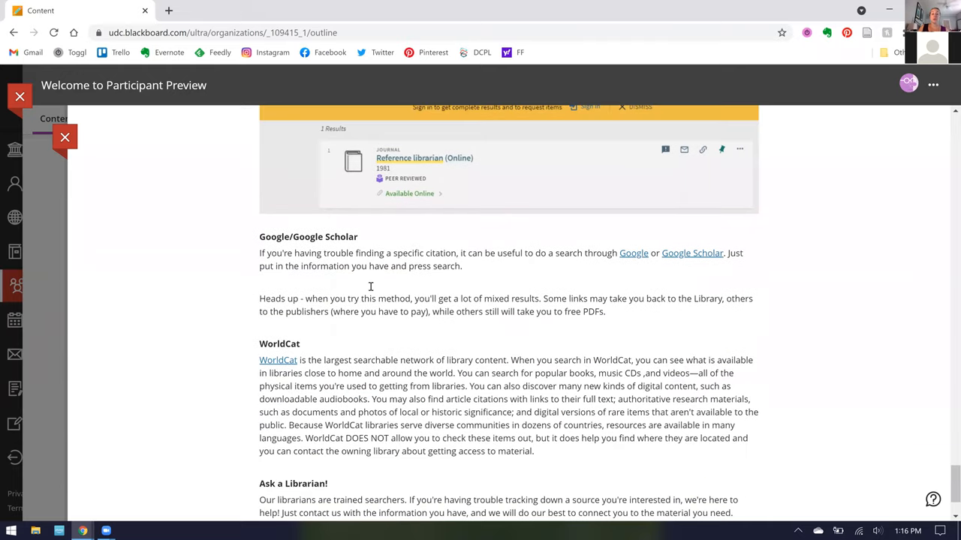
scroll("down", 3)
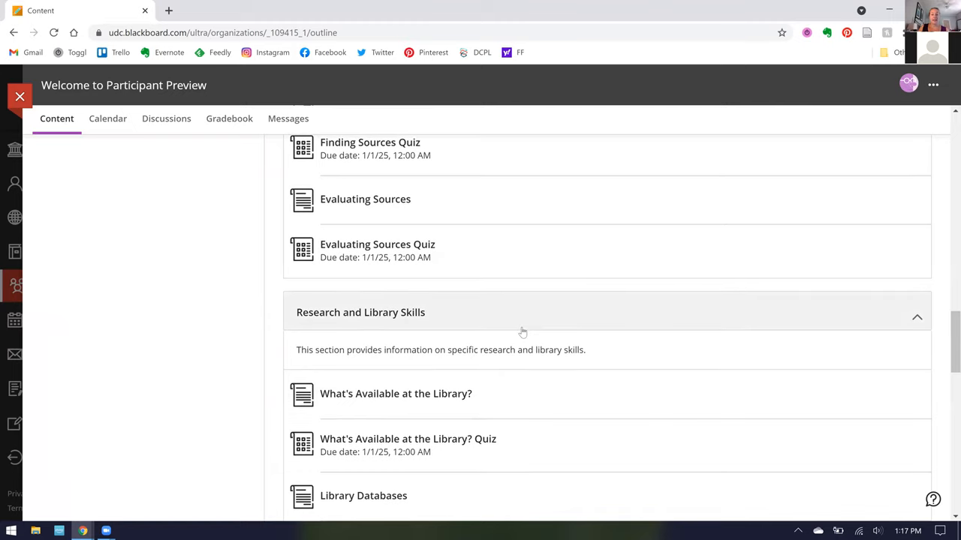
scroll("up", 3)
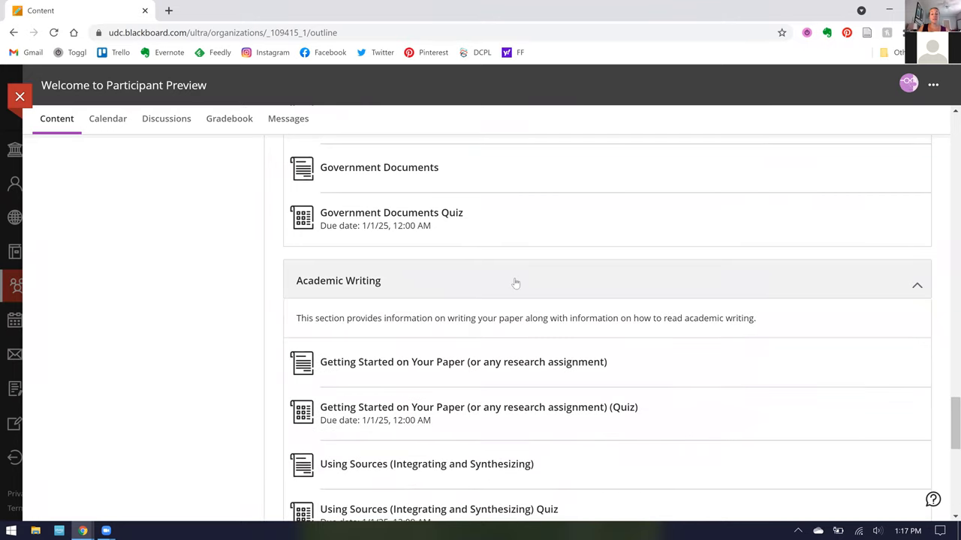
Scroll the Content outline down to the Academic Writing items through Literature Review Quiz
scroll("down", 3)
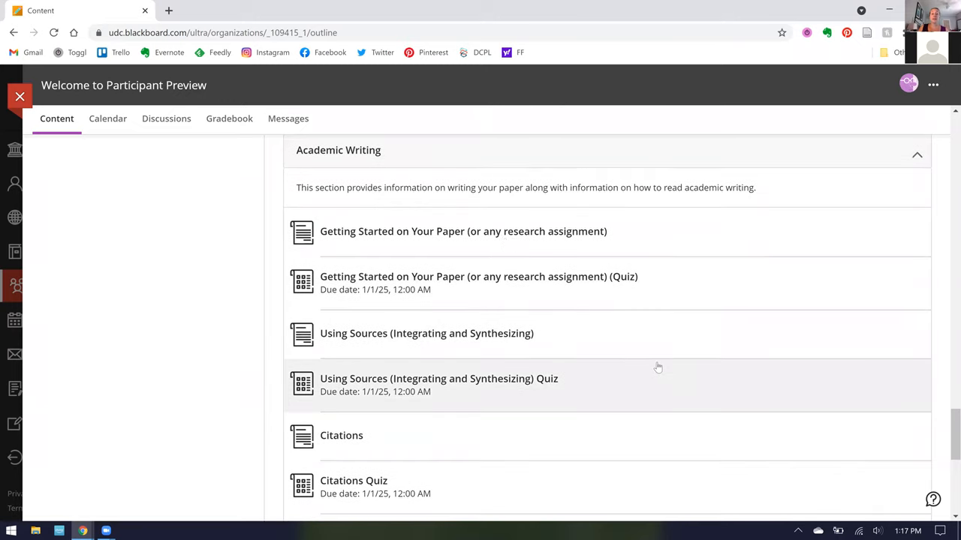
scroll("down", 3)
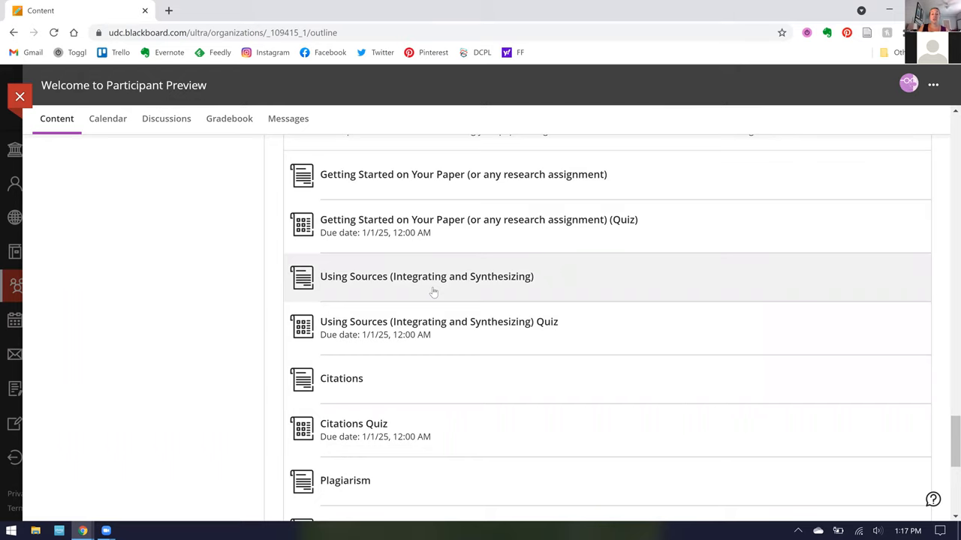
scroll("down", 3)
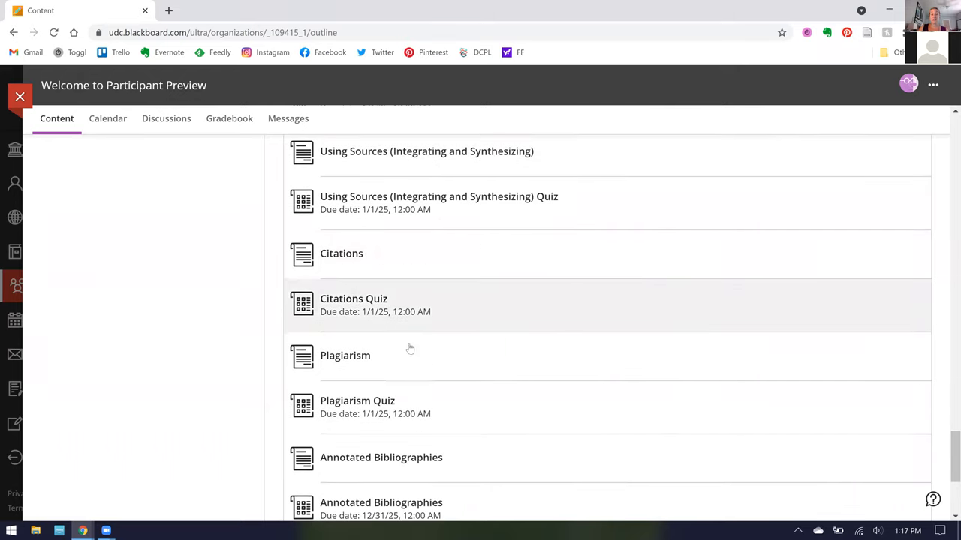
mouse_move(386, 360)
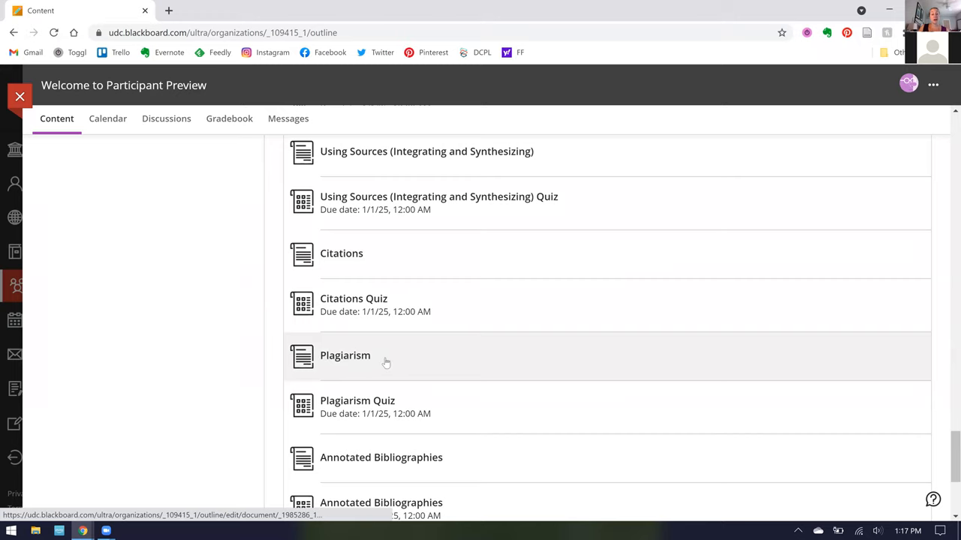
scroll("down", 3)
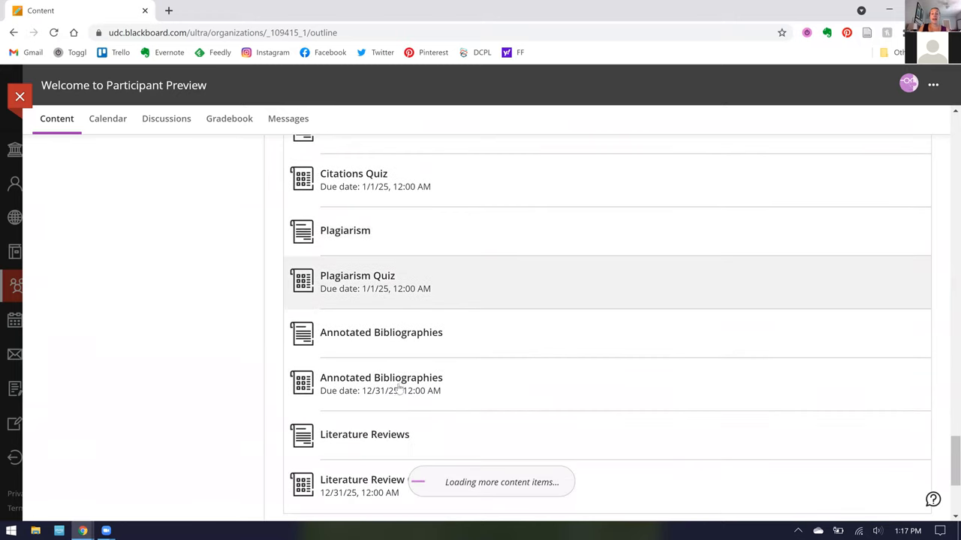
scroll("down", 3)
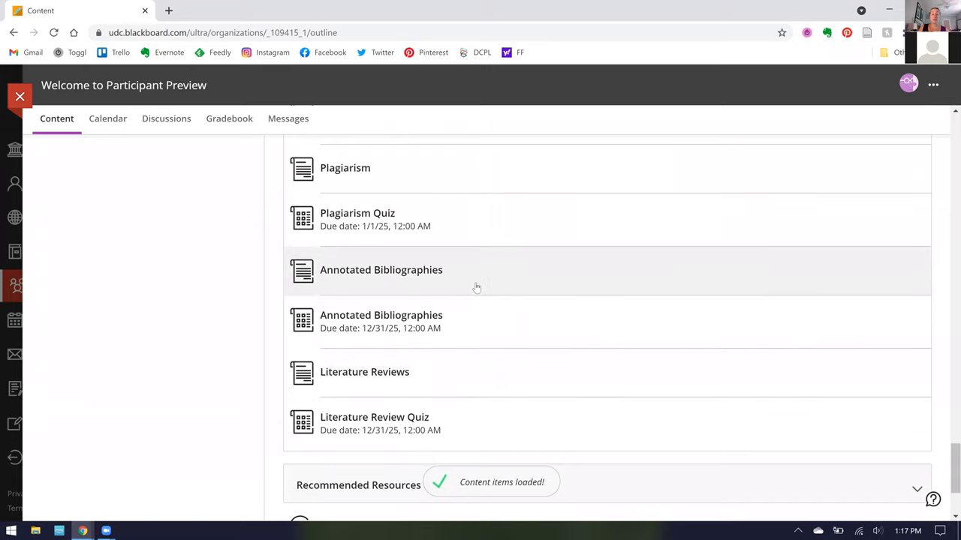
mouse_move(481, 381)
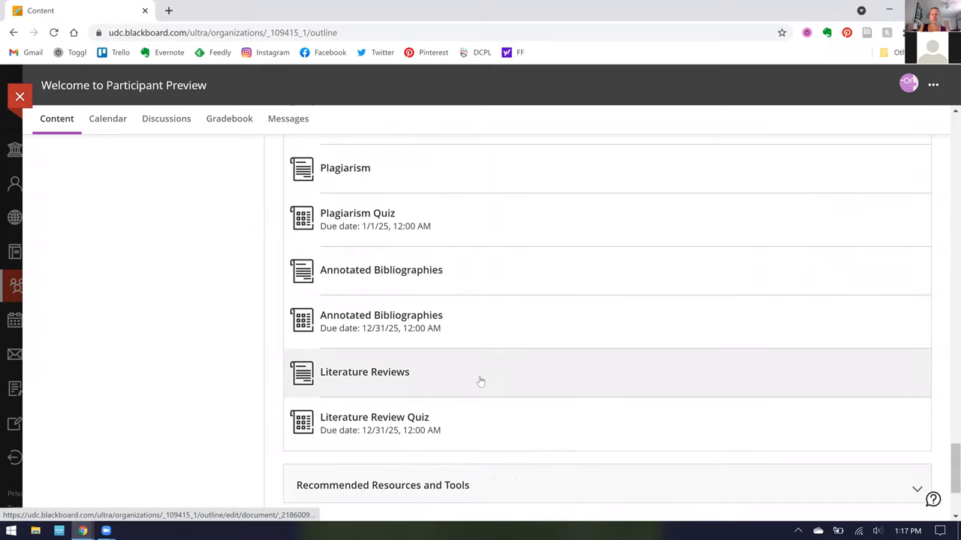
mouse_move(488, 311)
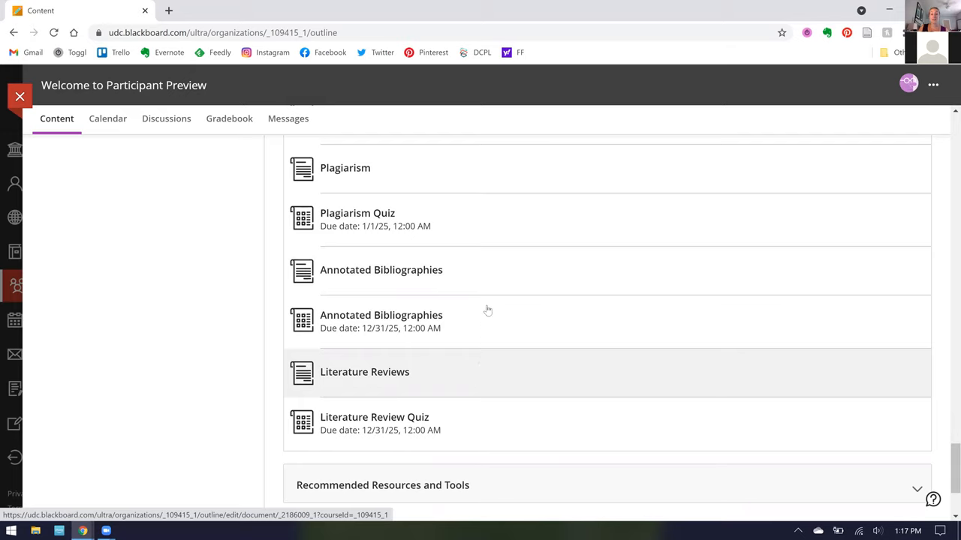
mouse_move(513, 293)
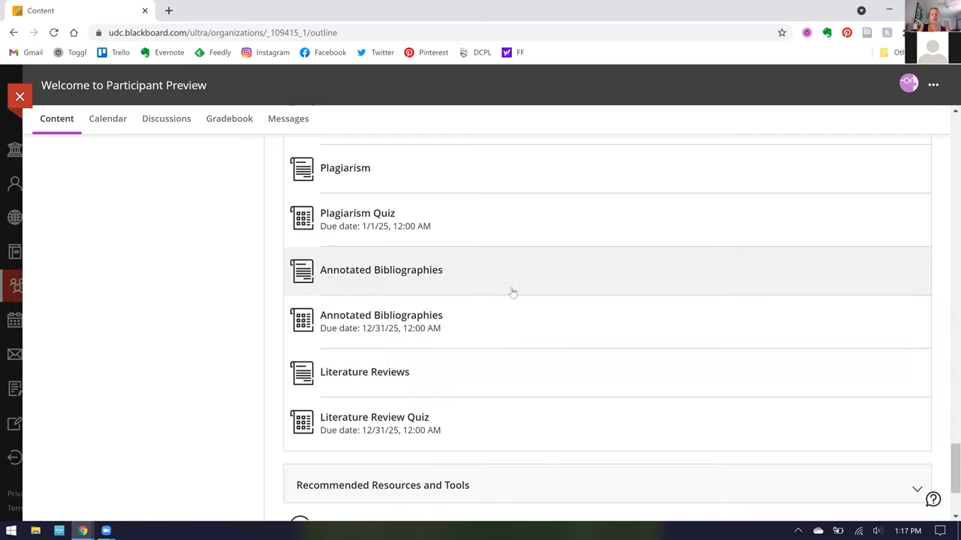
mouse_move(470, 274)
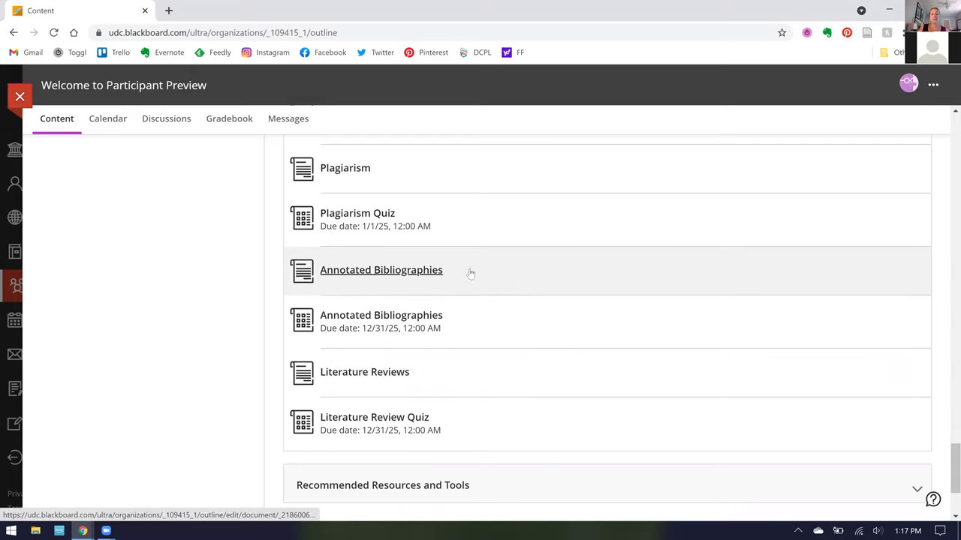
Open the Annotated Bibliographies reading and scroll down to its Related Sections list
left_click(382, 269)
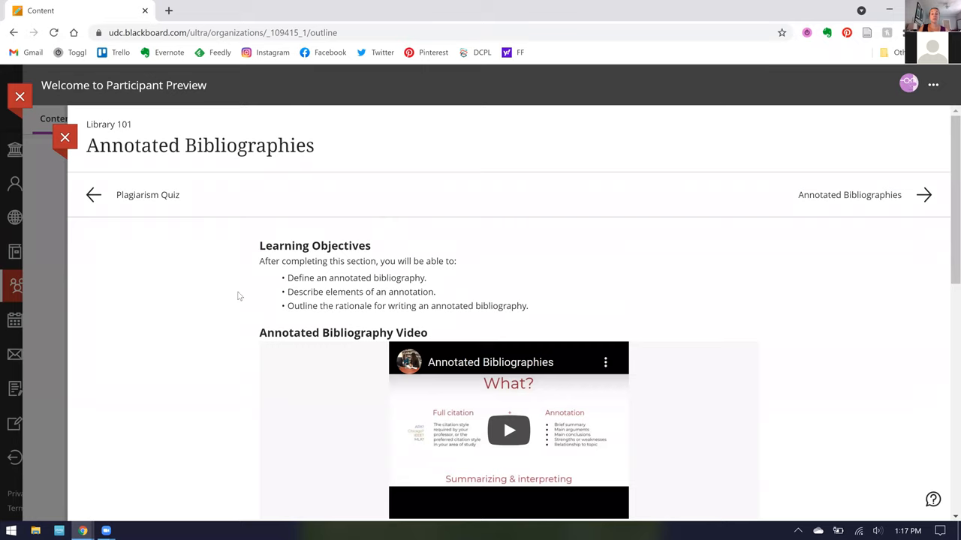
scroll("down", 3)
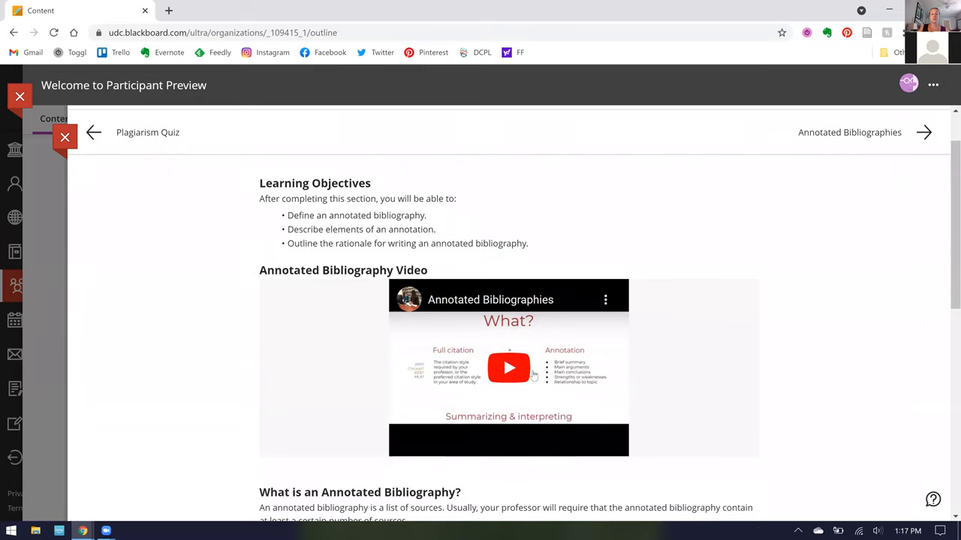
scroll("down", 3)
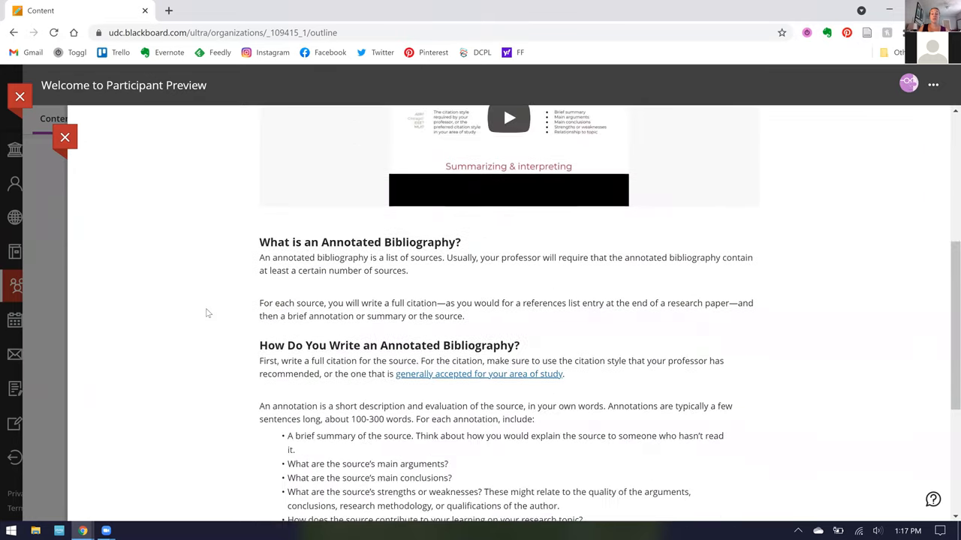
mouse_move(316, 297)
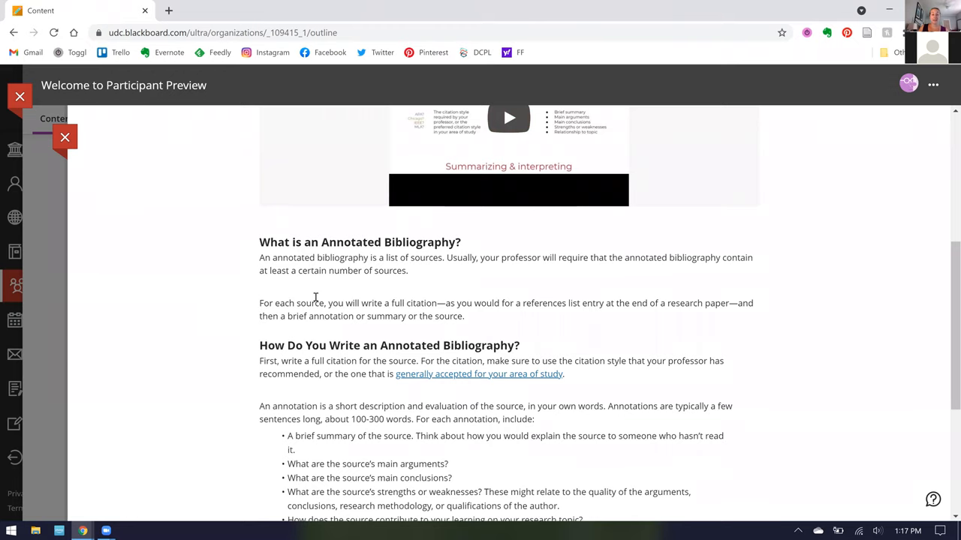
scroll("down", 3)
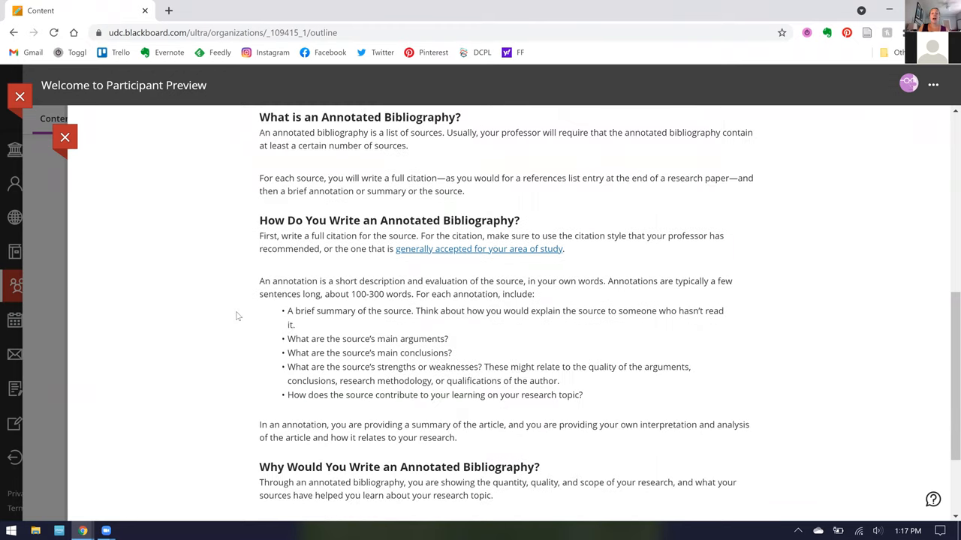
scroll("down", 3)
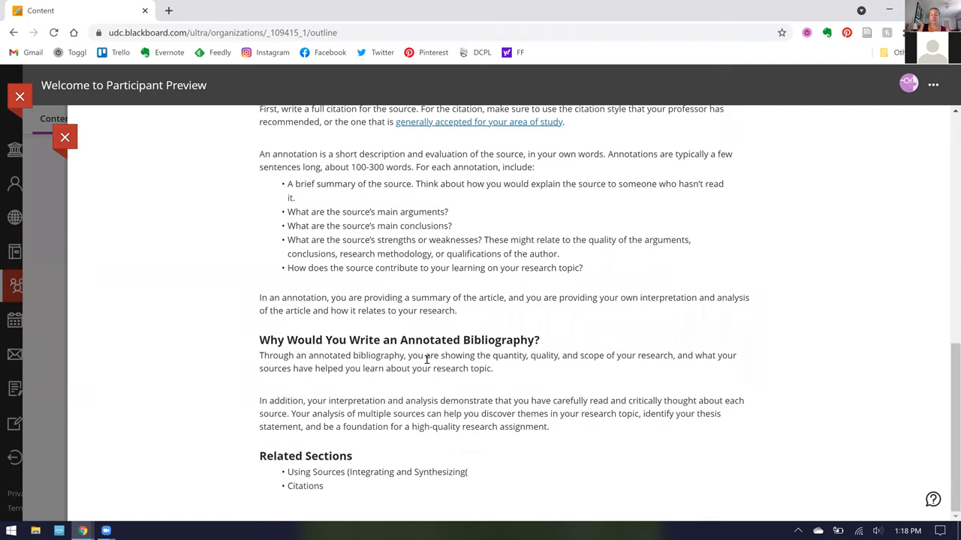
mouse_move(329, 486)
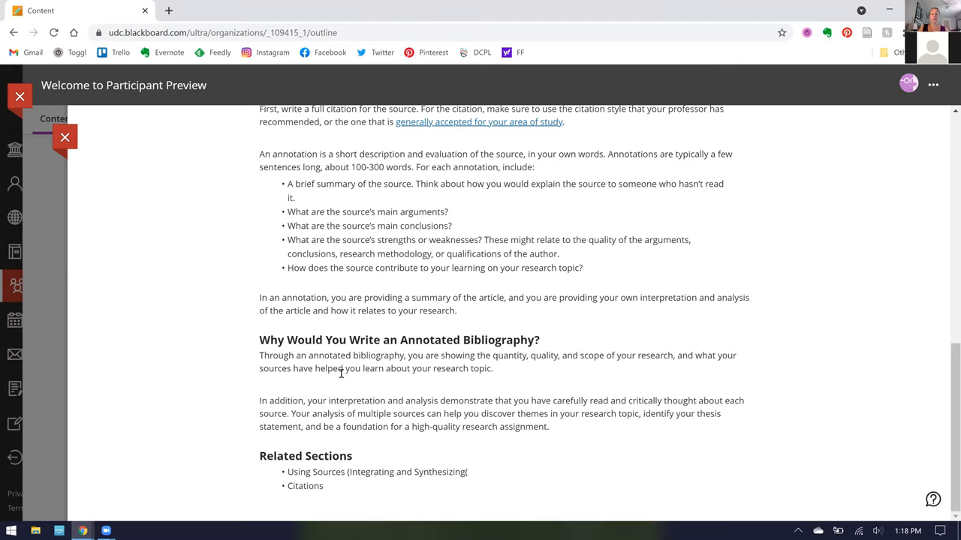
mouse_move(173, 236)
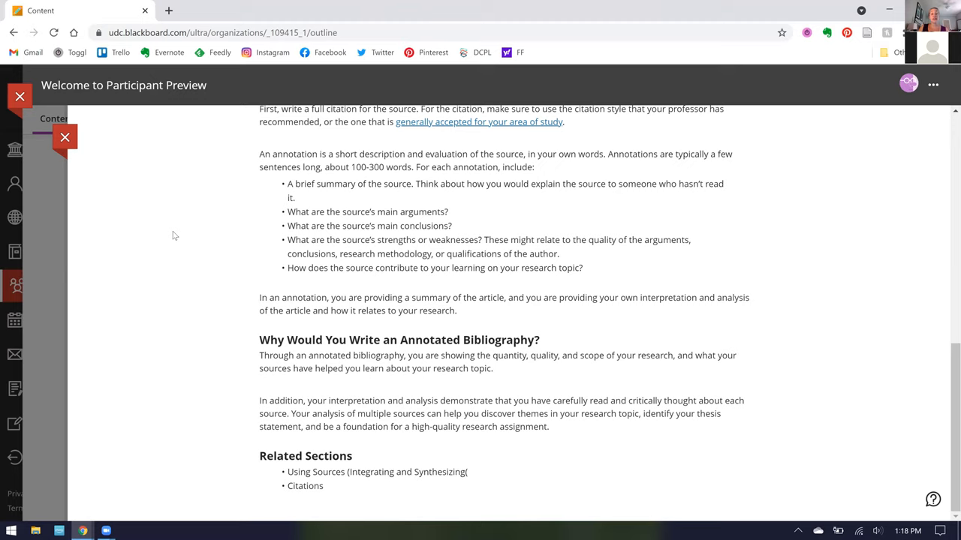
mouse_move(179, 228)
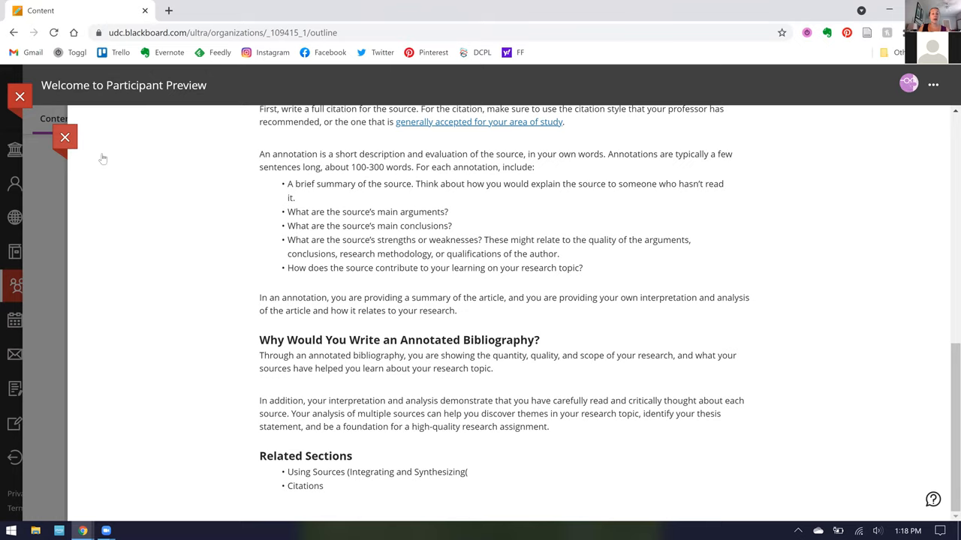
Close the Annotated Bibliographies panel and scroll the outline toward Recommended Resources and Tools
left_click(65, 137)
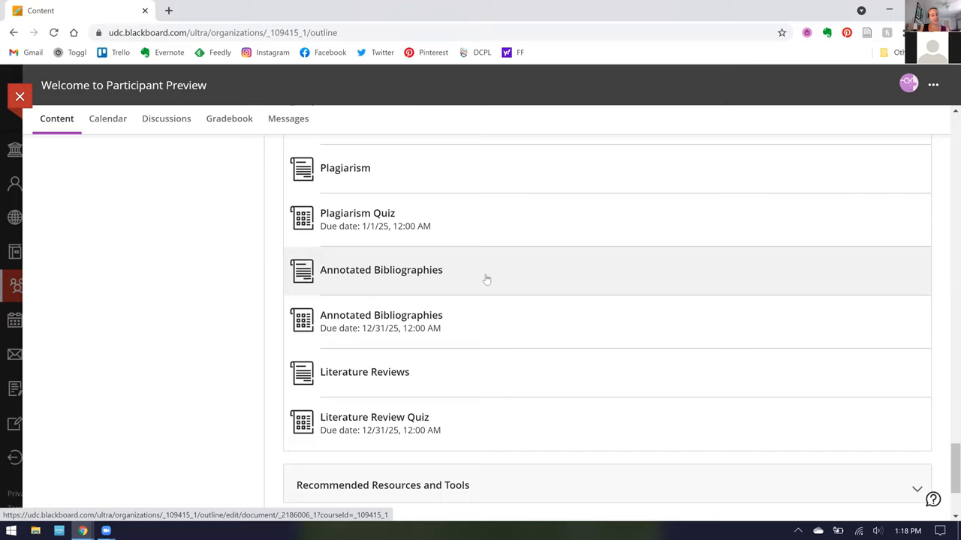
mouse_move(513, 258)
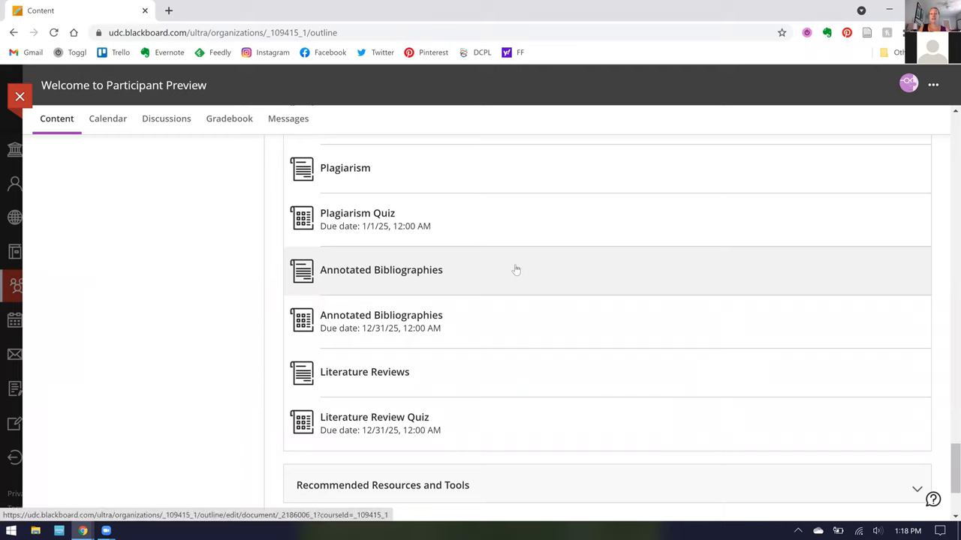
scroll("down", 3)
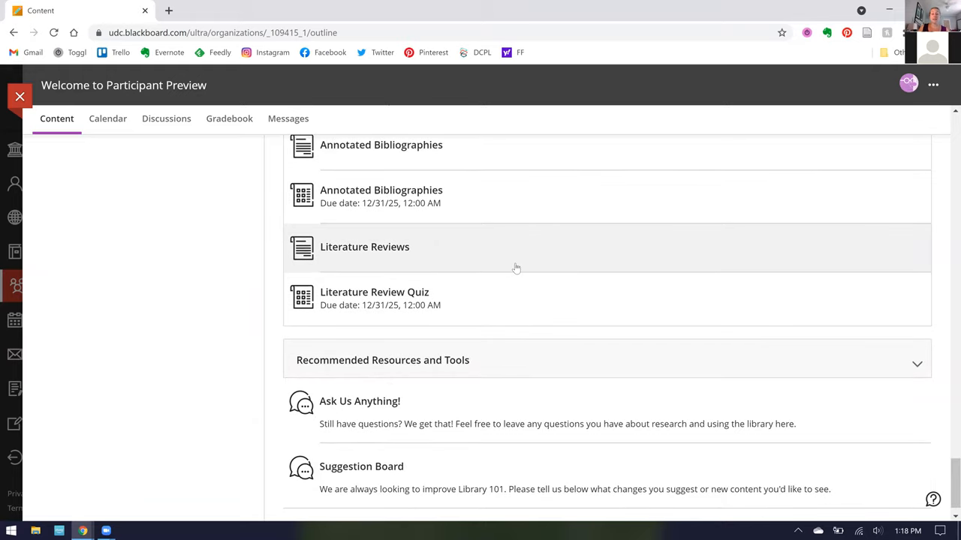
scroll("down", 3)
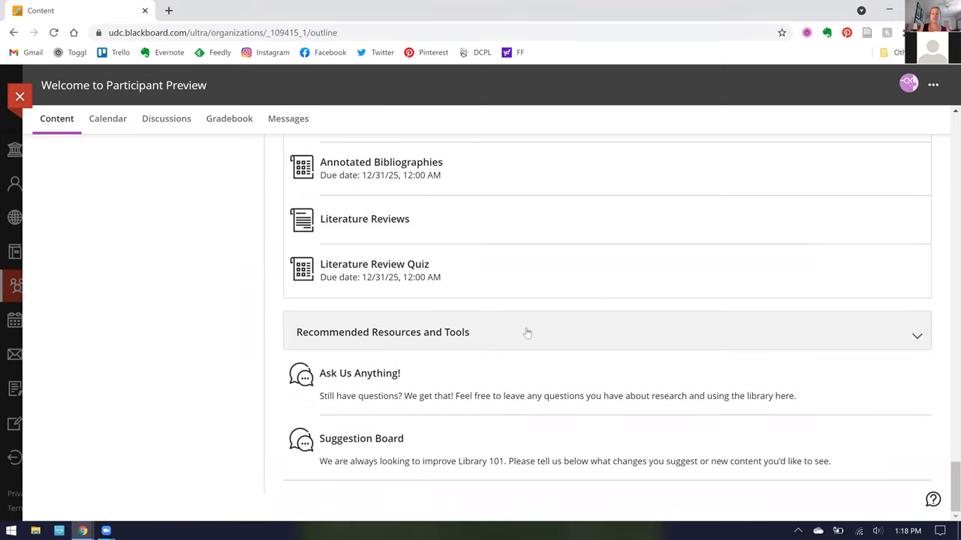
mouse_move(516, 332)
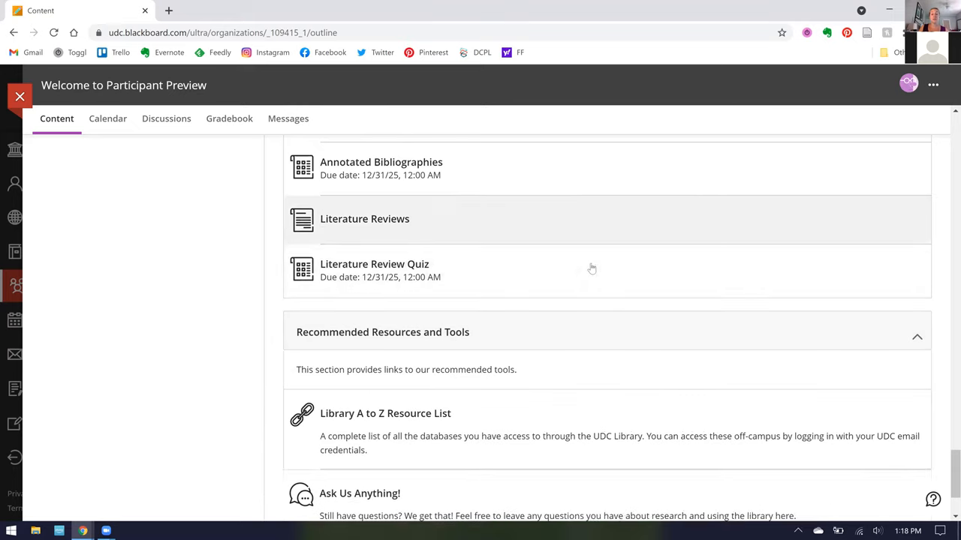
Scroll through the Recommended Resources links from Library A to Z Resource List to Zotero and the discussions
scroll("down", 3)
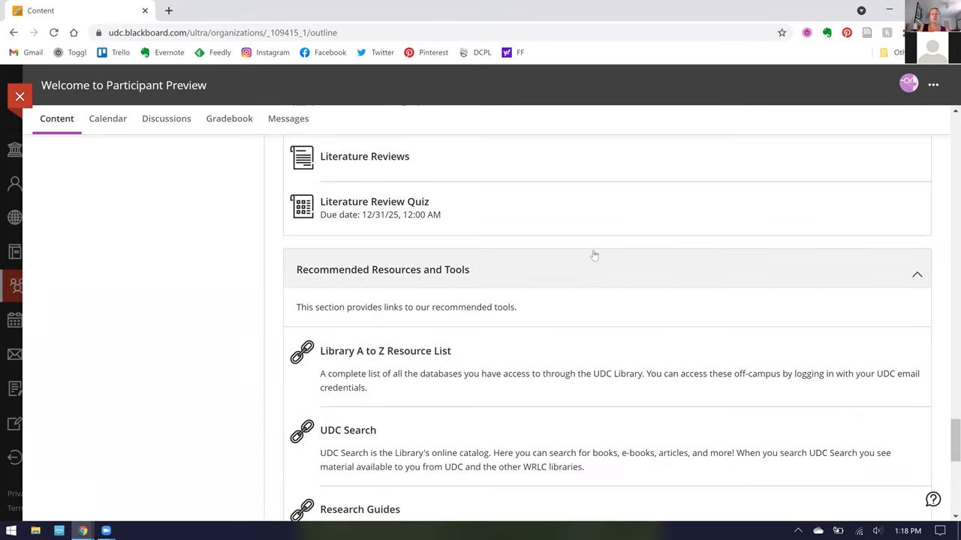
scroll("down", 3)
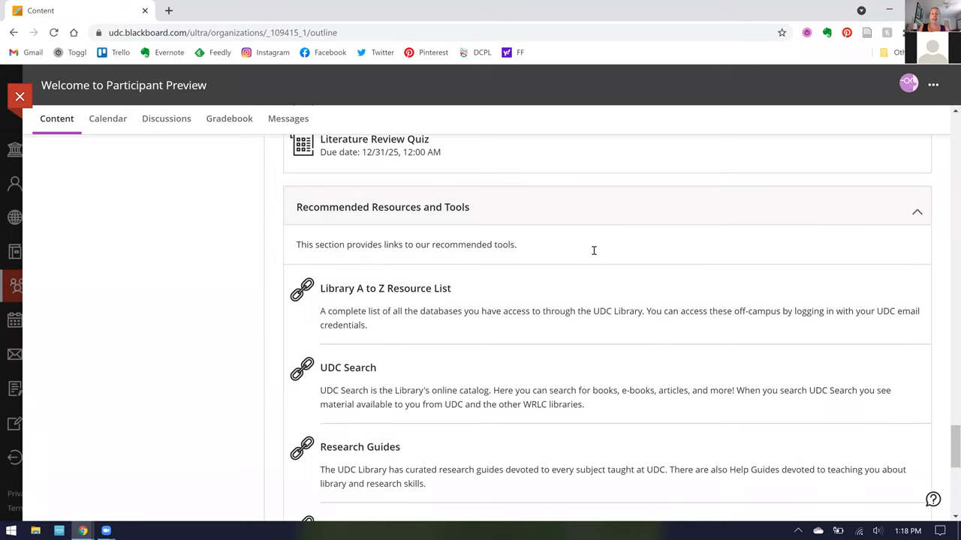
scroll("down", 3)
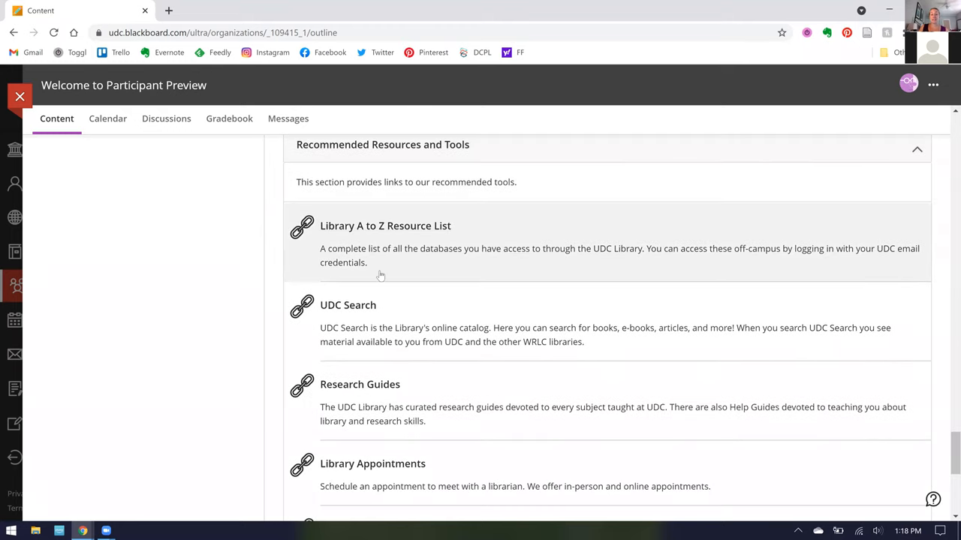
scroll("down", 3)
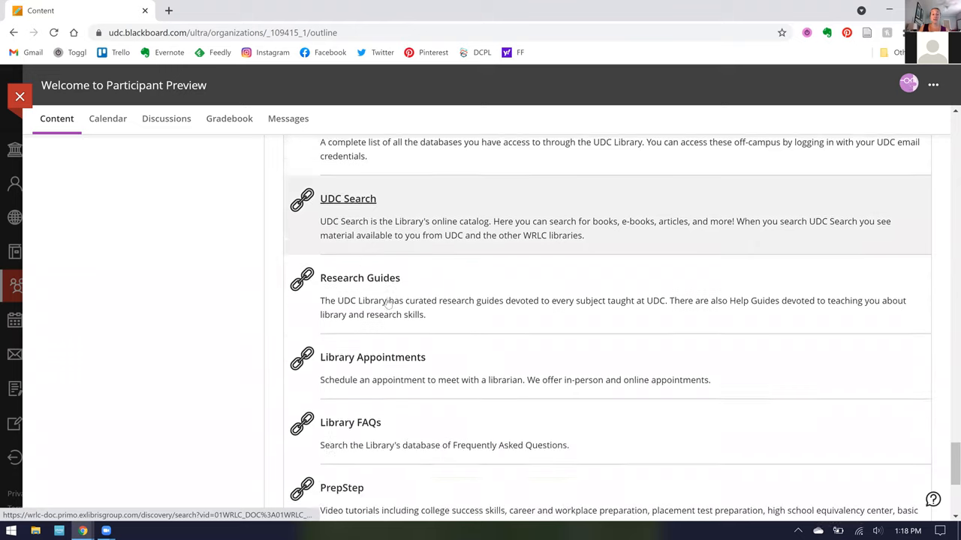
scroll("down", 3)
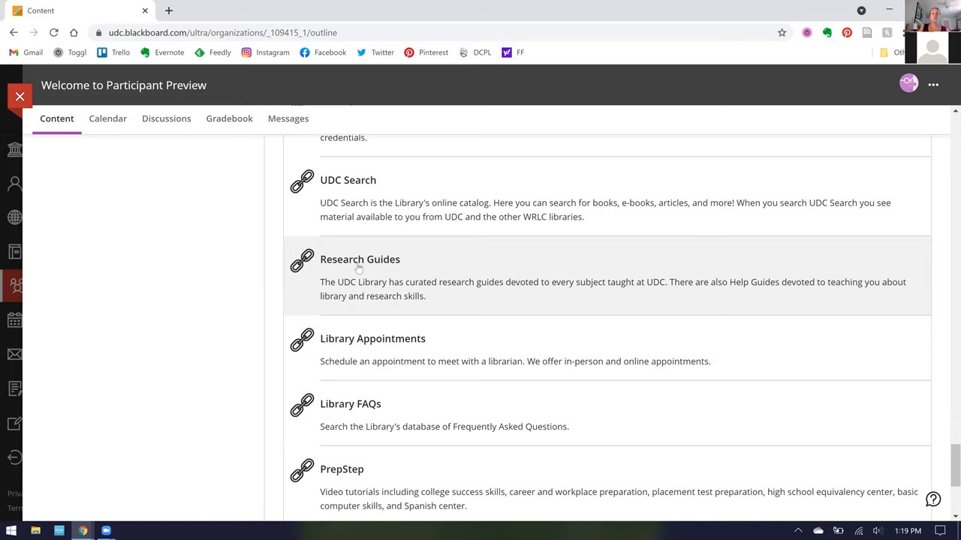
mouse_move(359, 259)
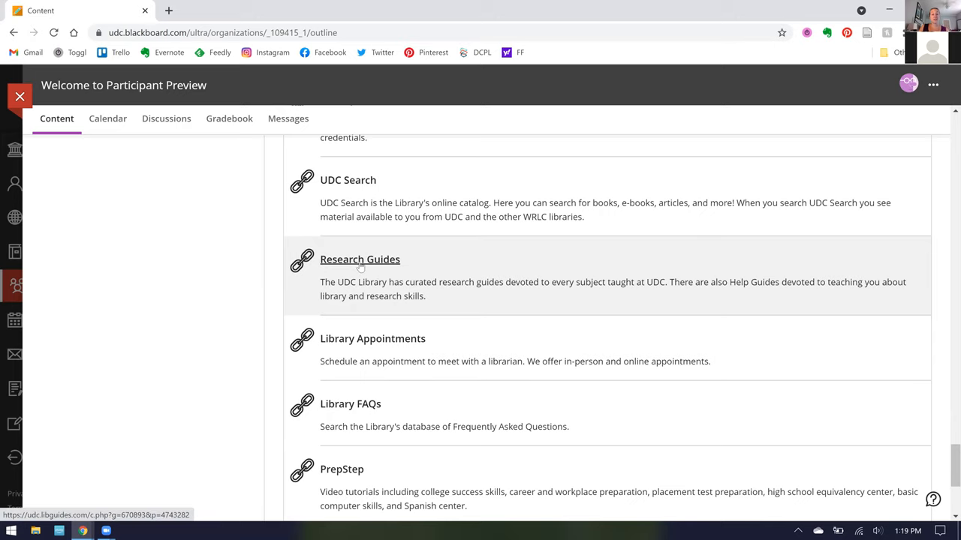
scroll("down", 3)
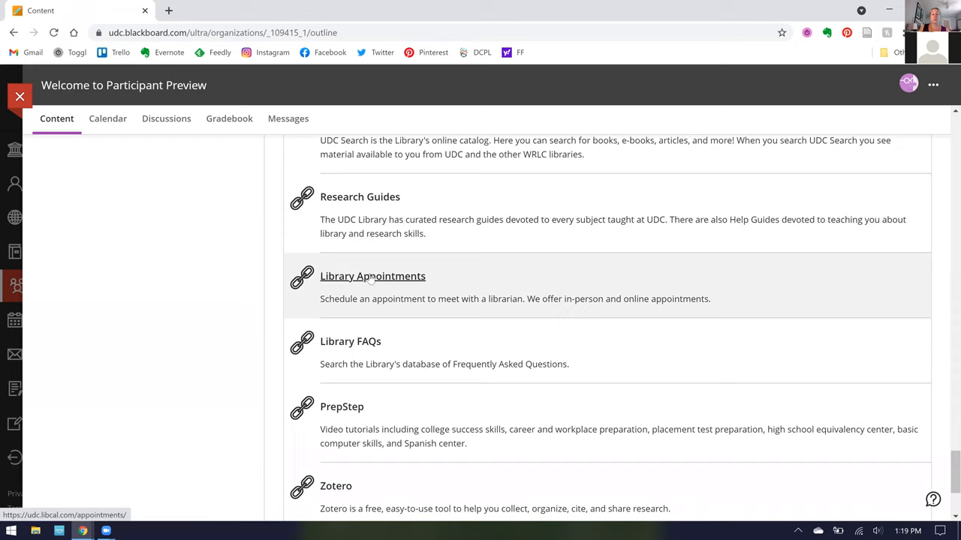
scroll("down", 3)
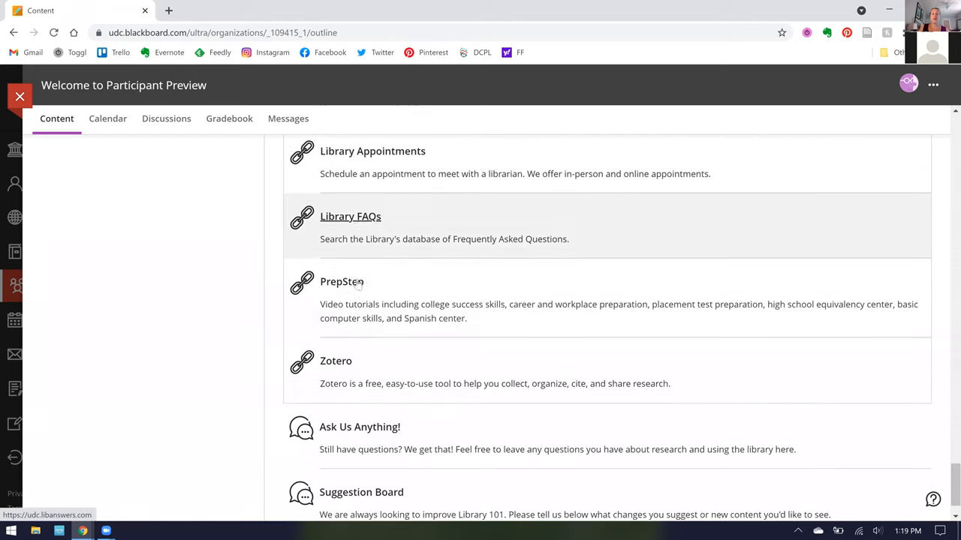
mouse_move(357, 296)
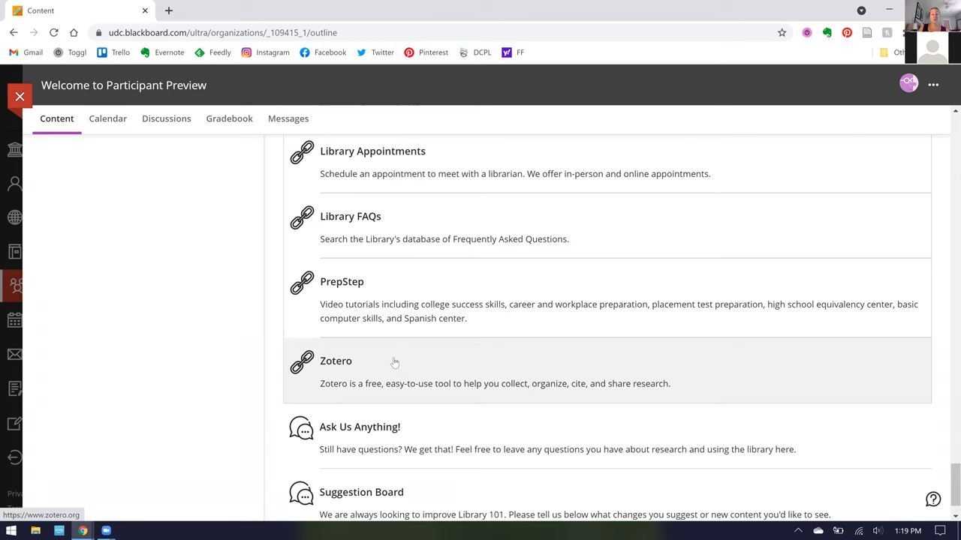
scroll("down", 3)
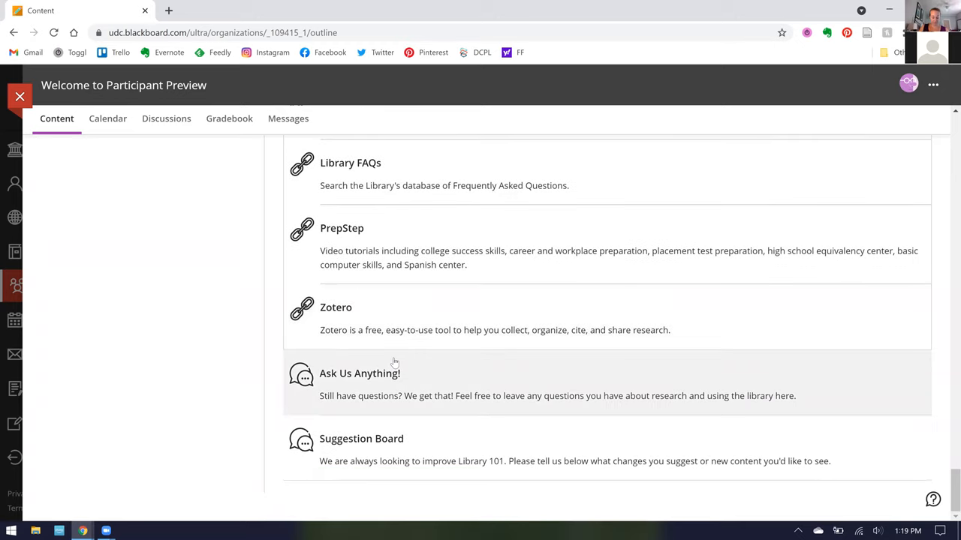
scroll("up", 3)
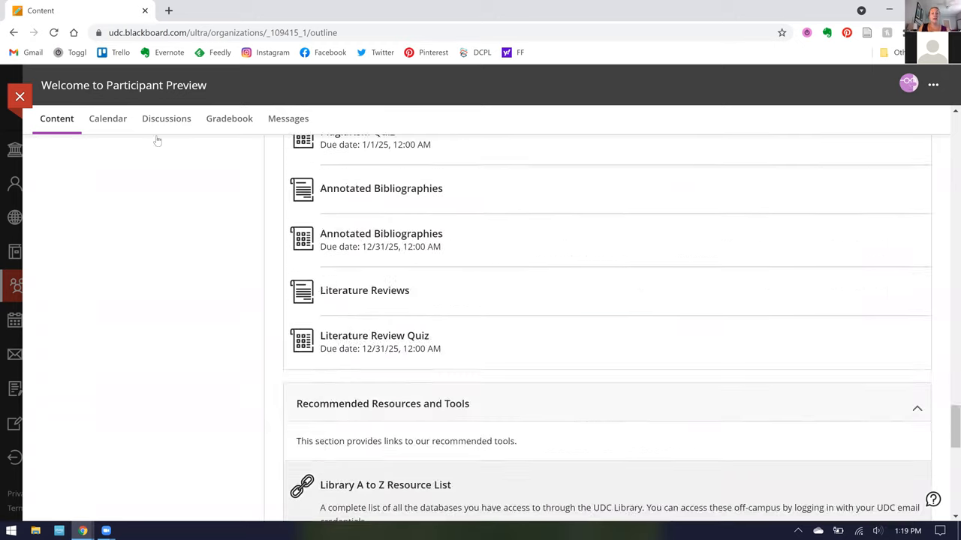
Scroll the outline back up to the Library 101 header at the top of the page
scroll("up", 3)
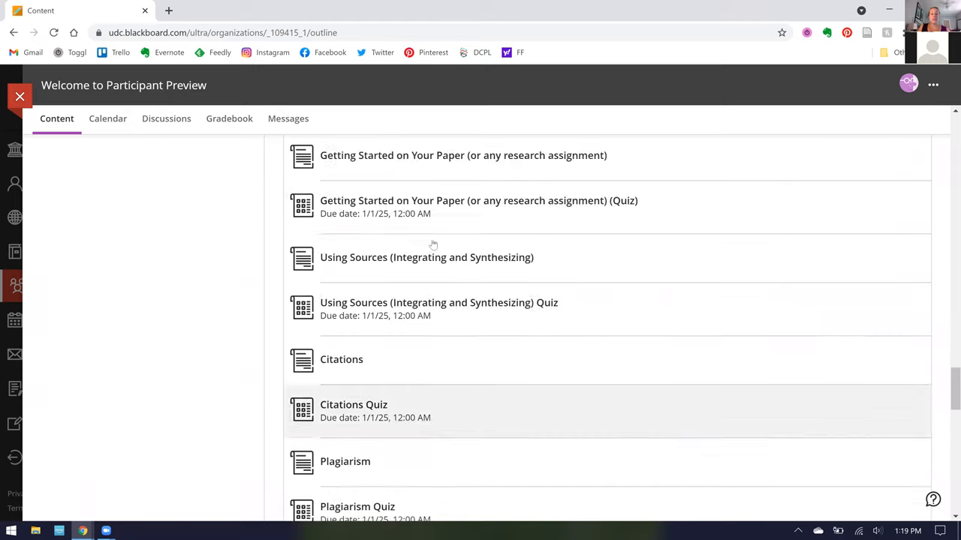
scroll("down", 3)
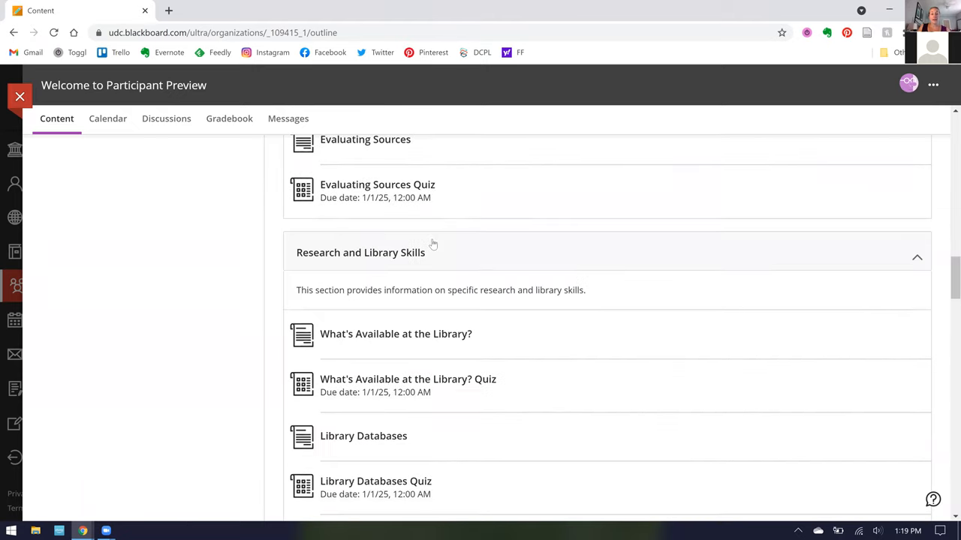
scroll("up", 3)
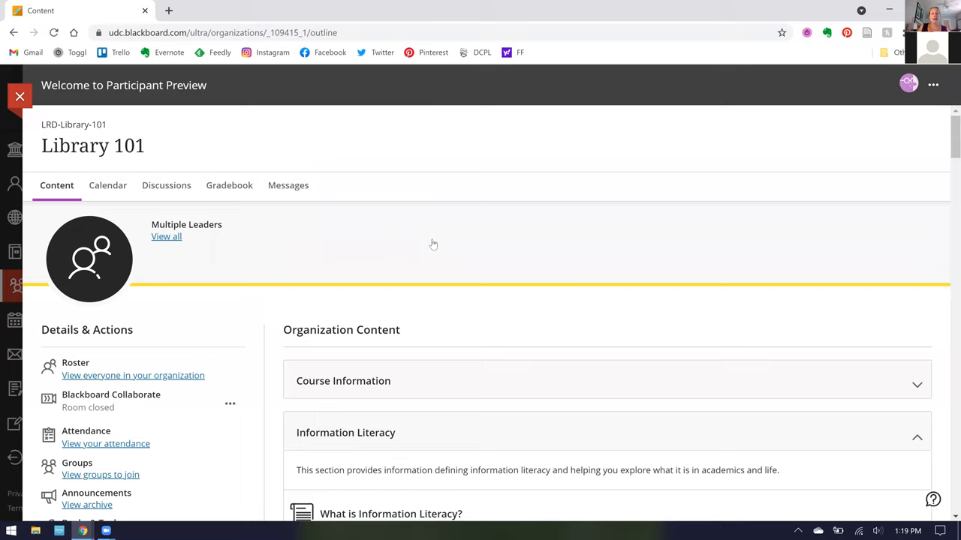
mouse_move(432, 243)
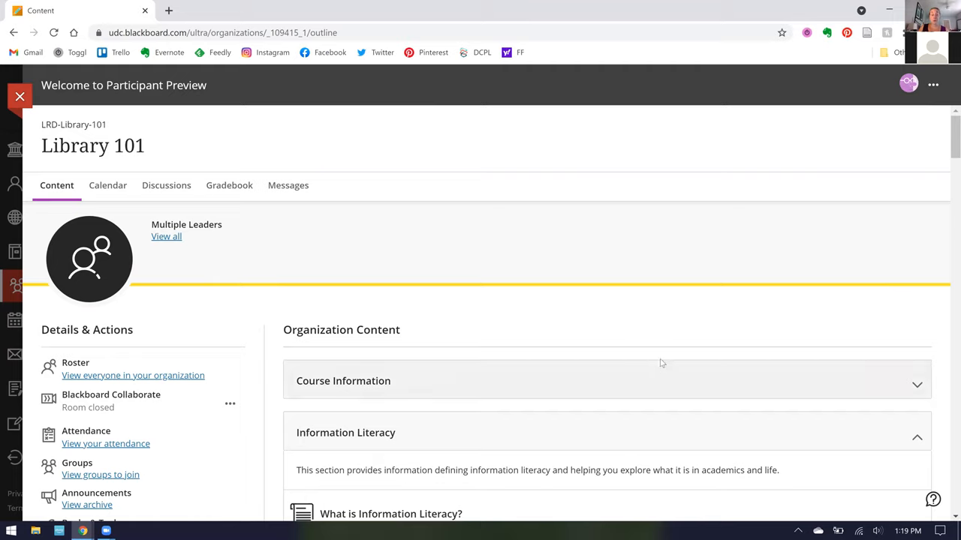
mouse_move(458, 501)
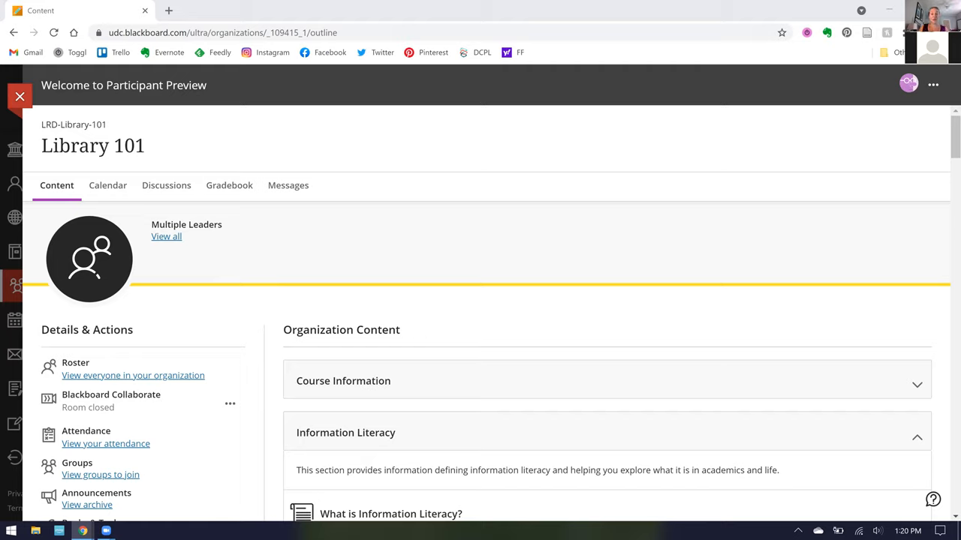
mouse_move(504, 502)
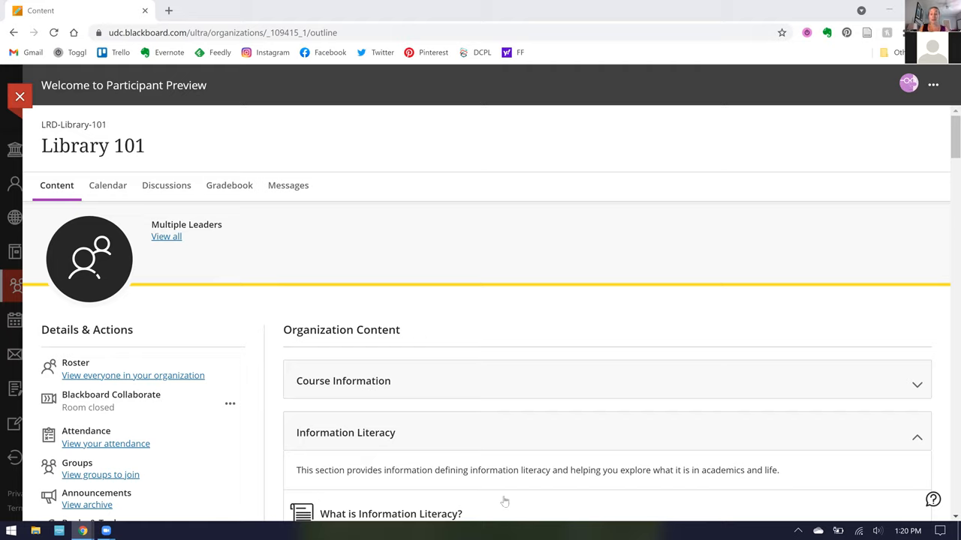